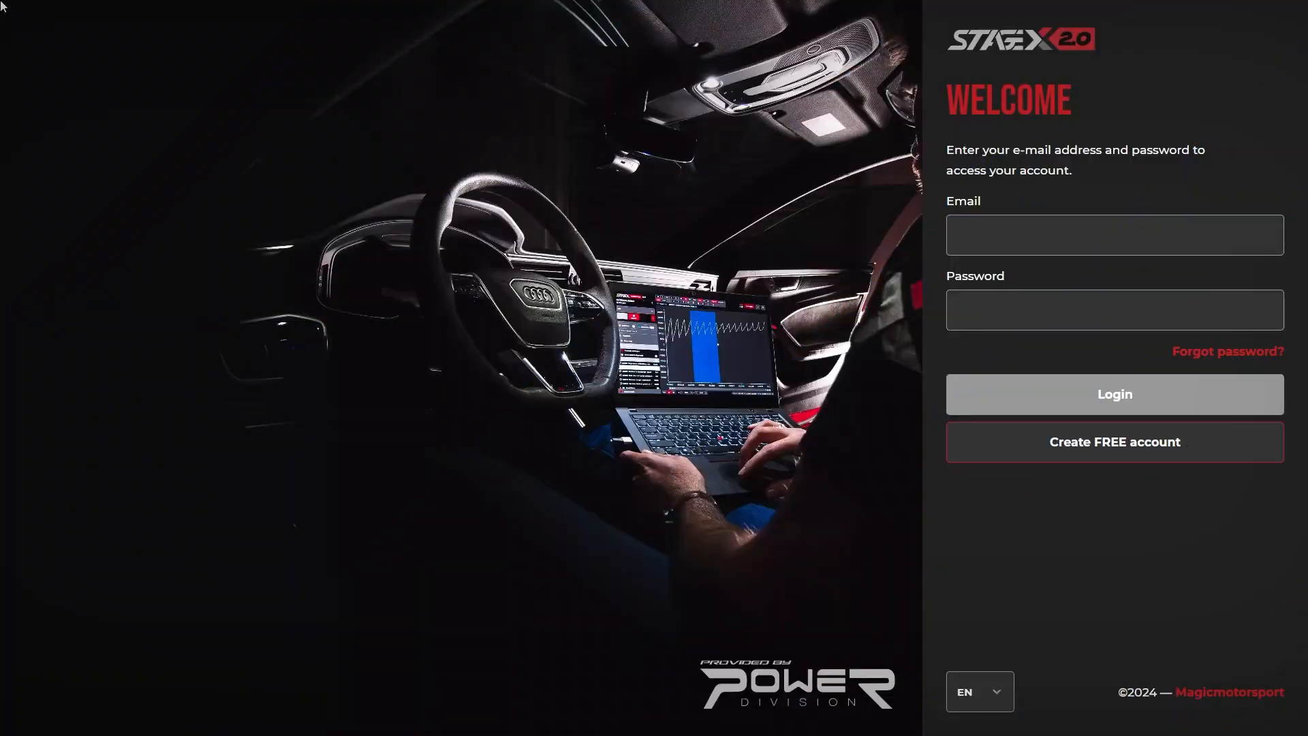
Step: Enter the account e-mail and password and log in to the Projects List
click(1115, 235)
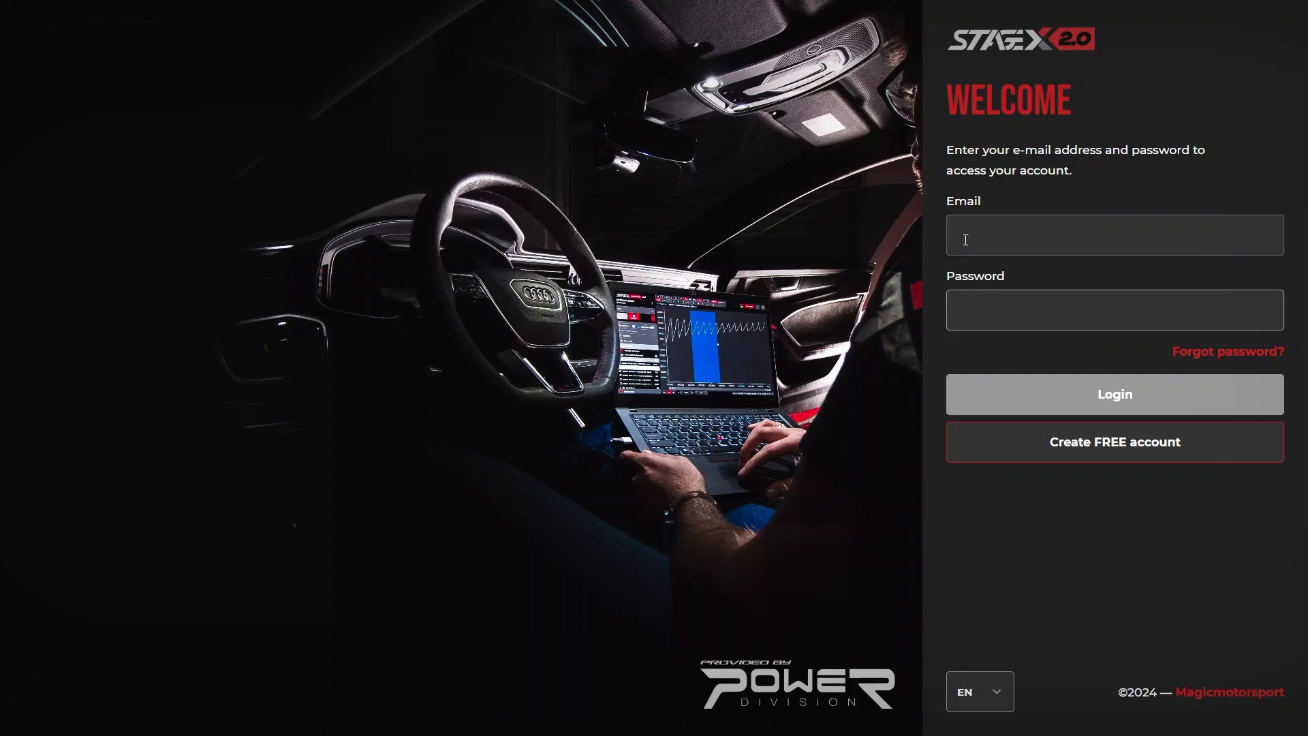
click(1115, 393)
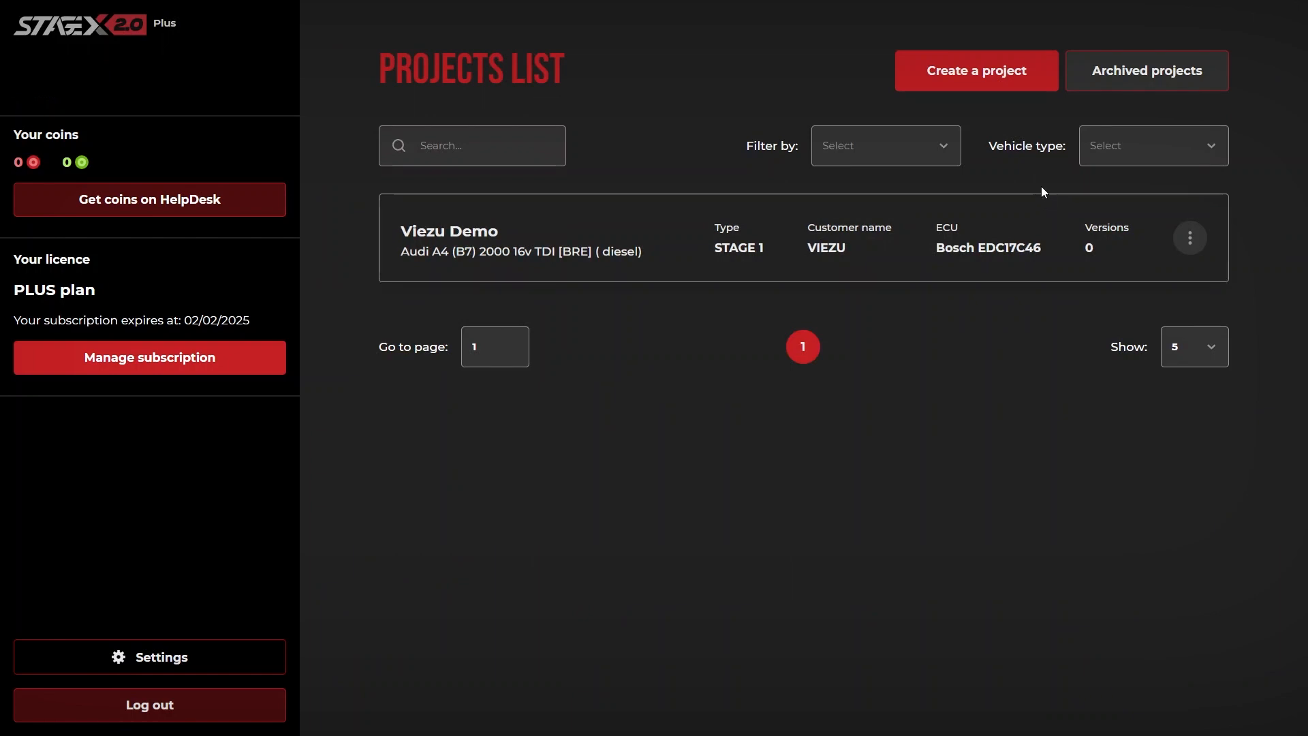
mouse_move(977, 75)
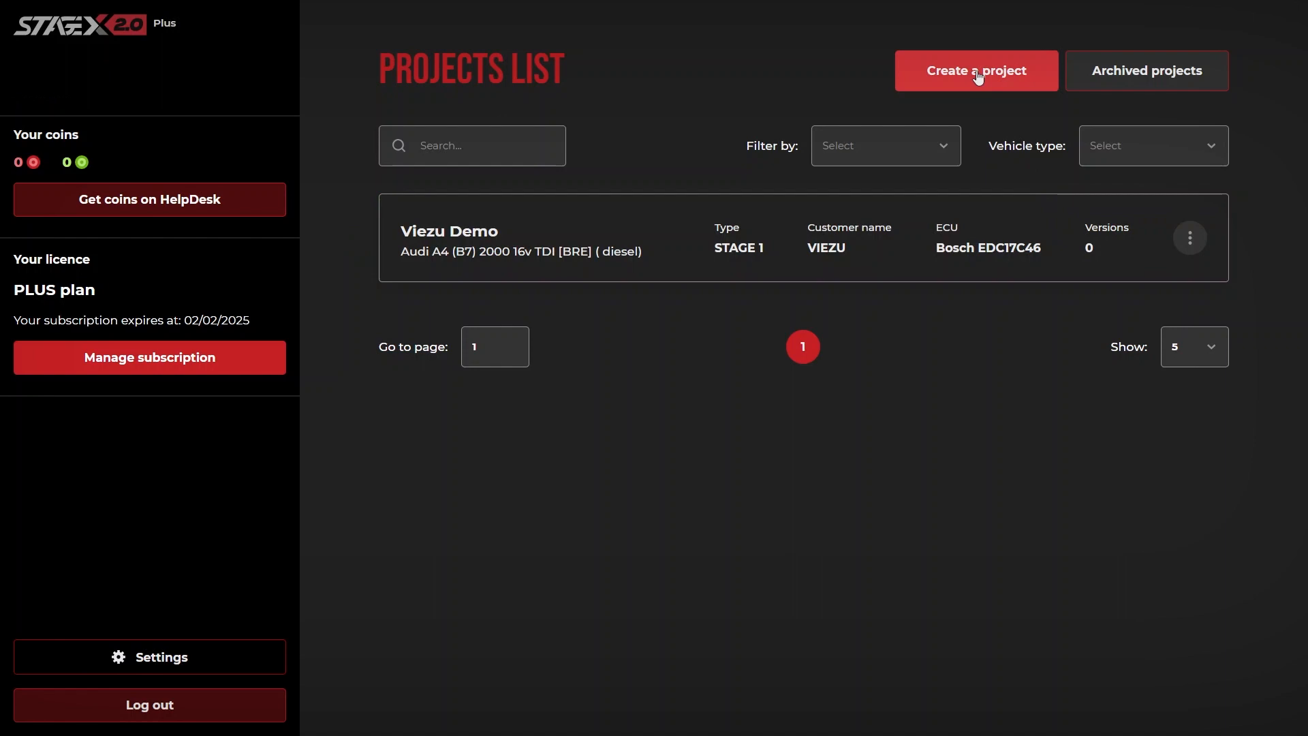
Step: Start a new project named Viezu DEMO and attach the AUDI A4 2.0TDI 150HP original file
click(976, 70)
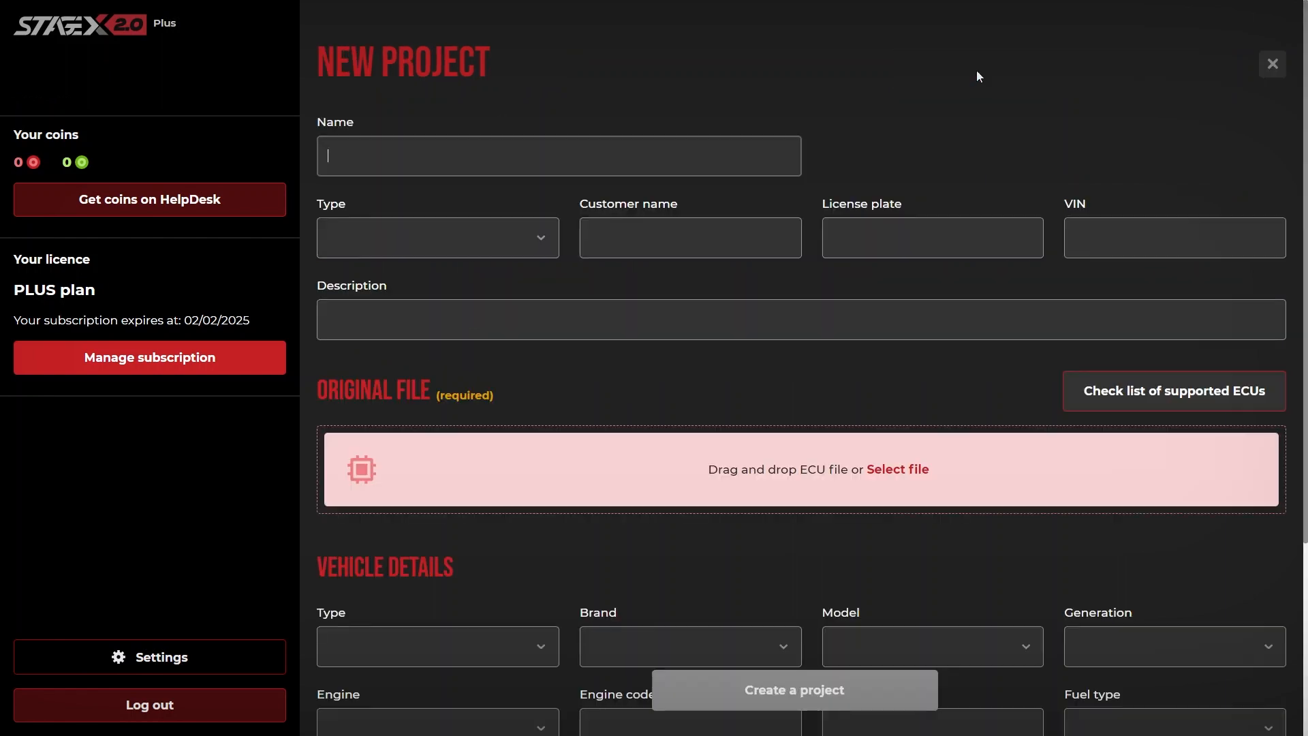
mouse_move(599, 145)
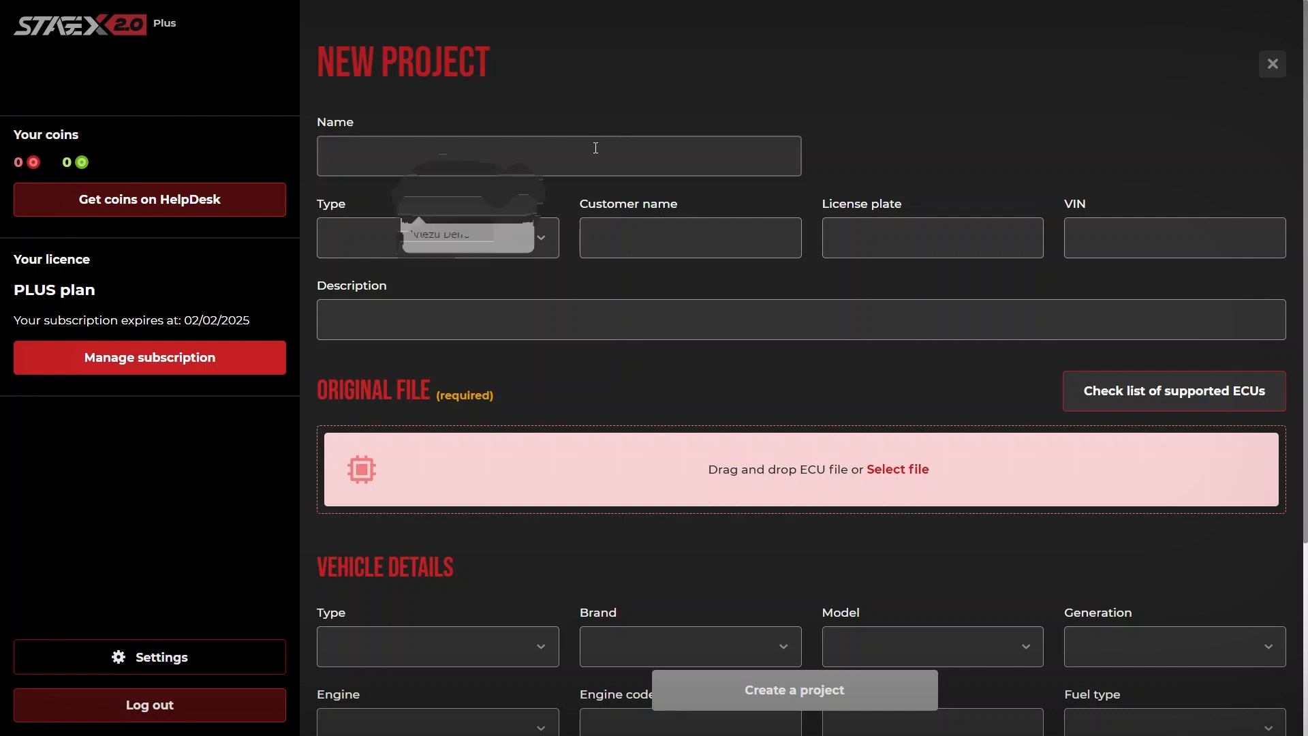
click(690, 237)
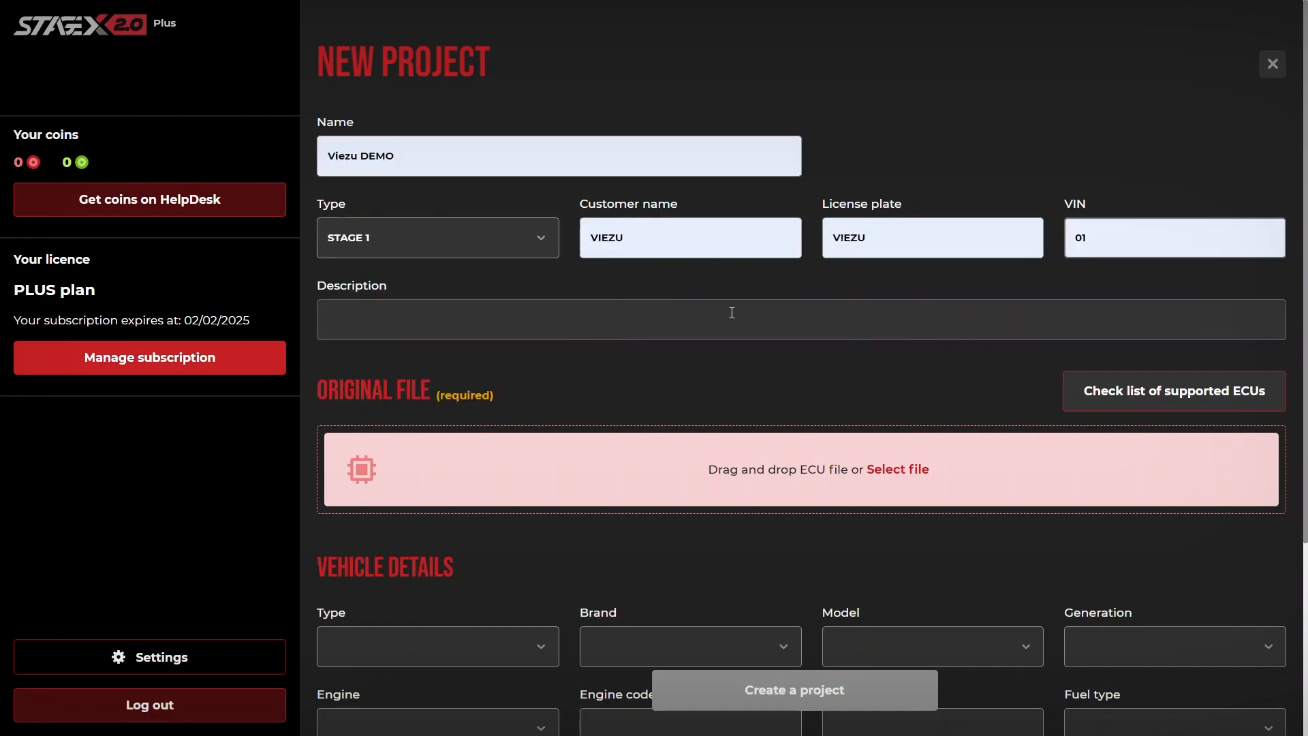
click(898, 469)
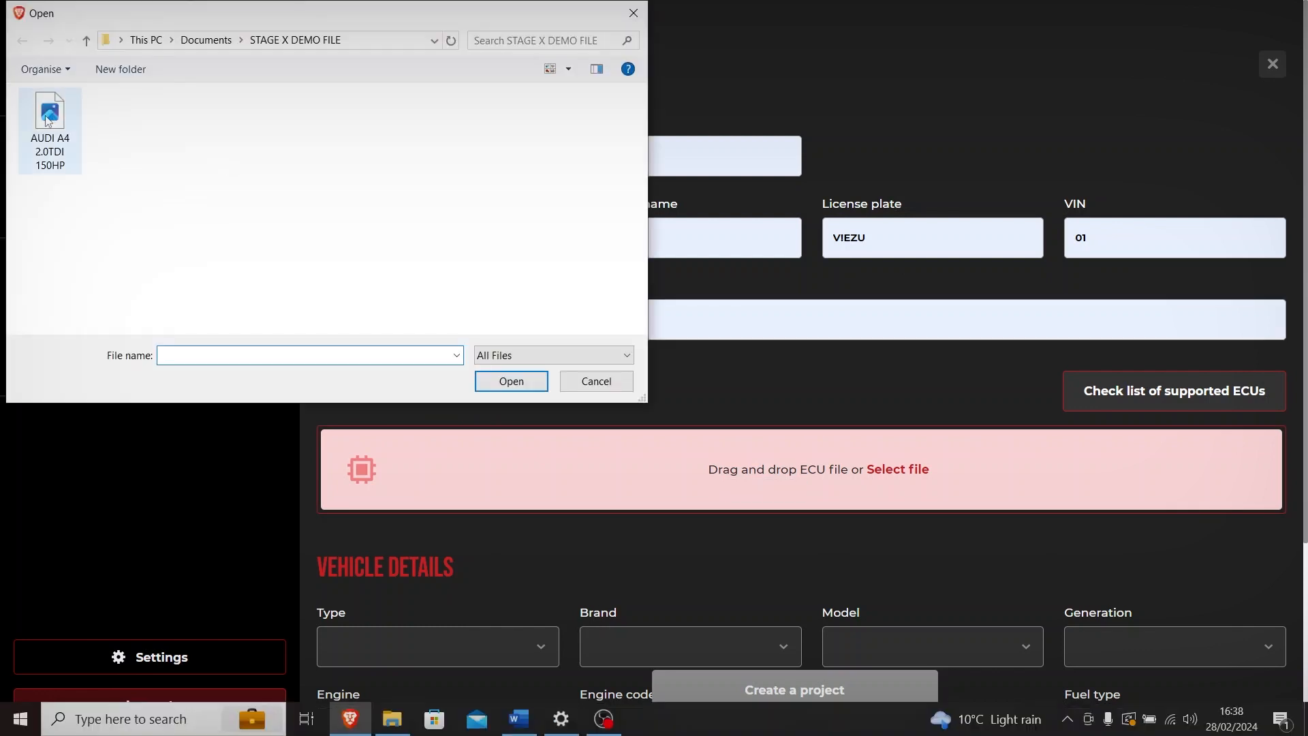
click(49, 112)
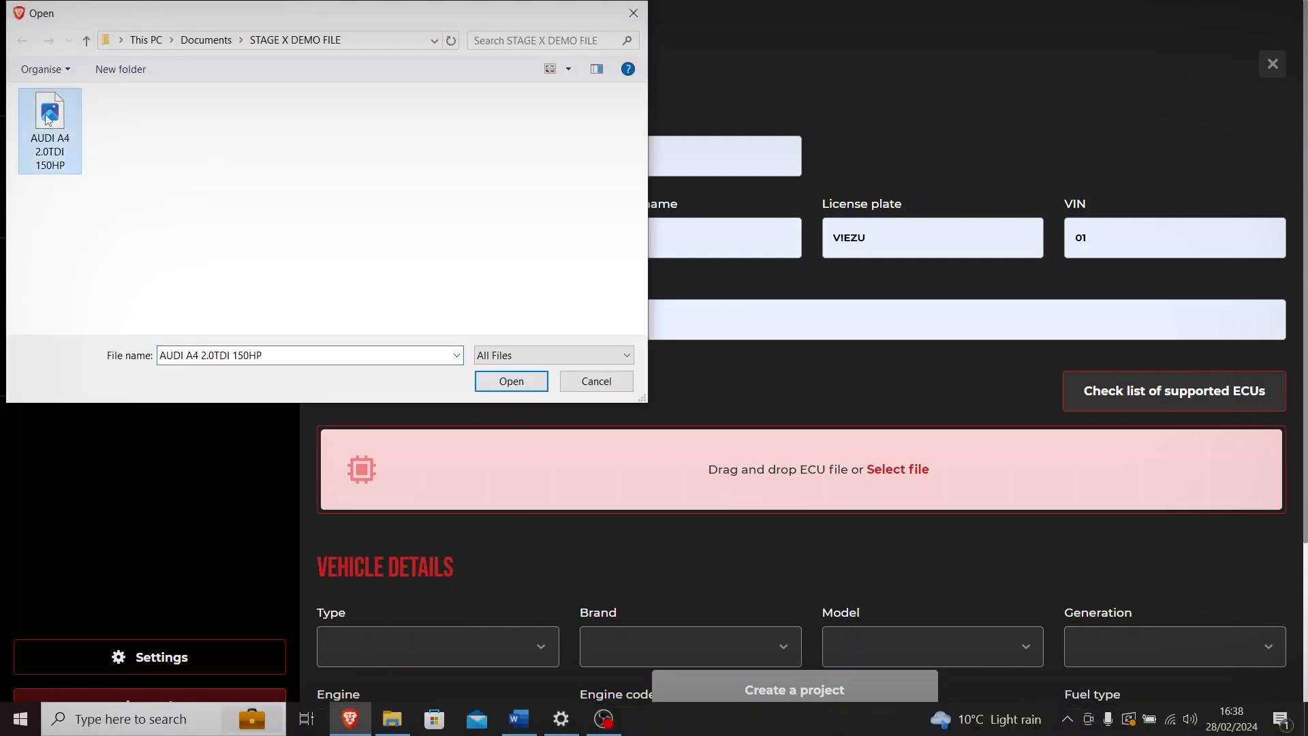
click(511, 381)
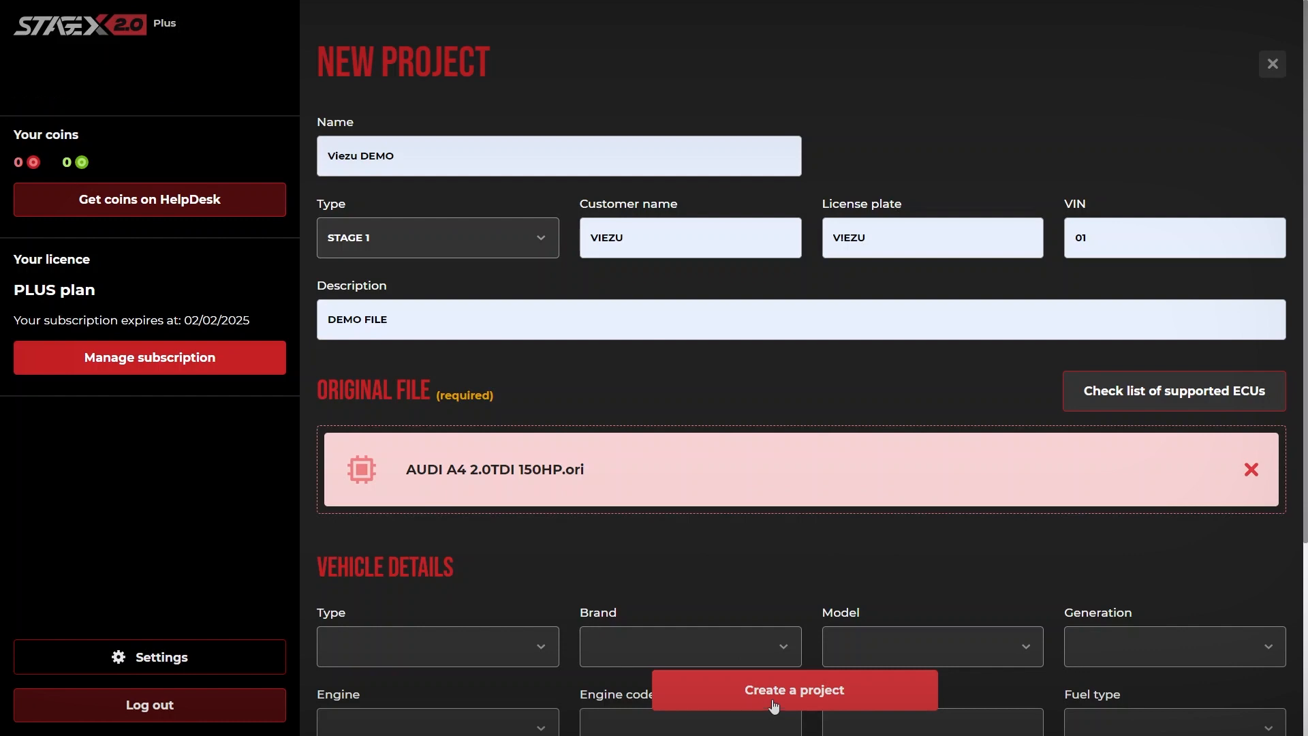
Step: Create the Viezu DEMO project and expand its Mappacks categories in the sidebar
click(795, 690)
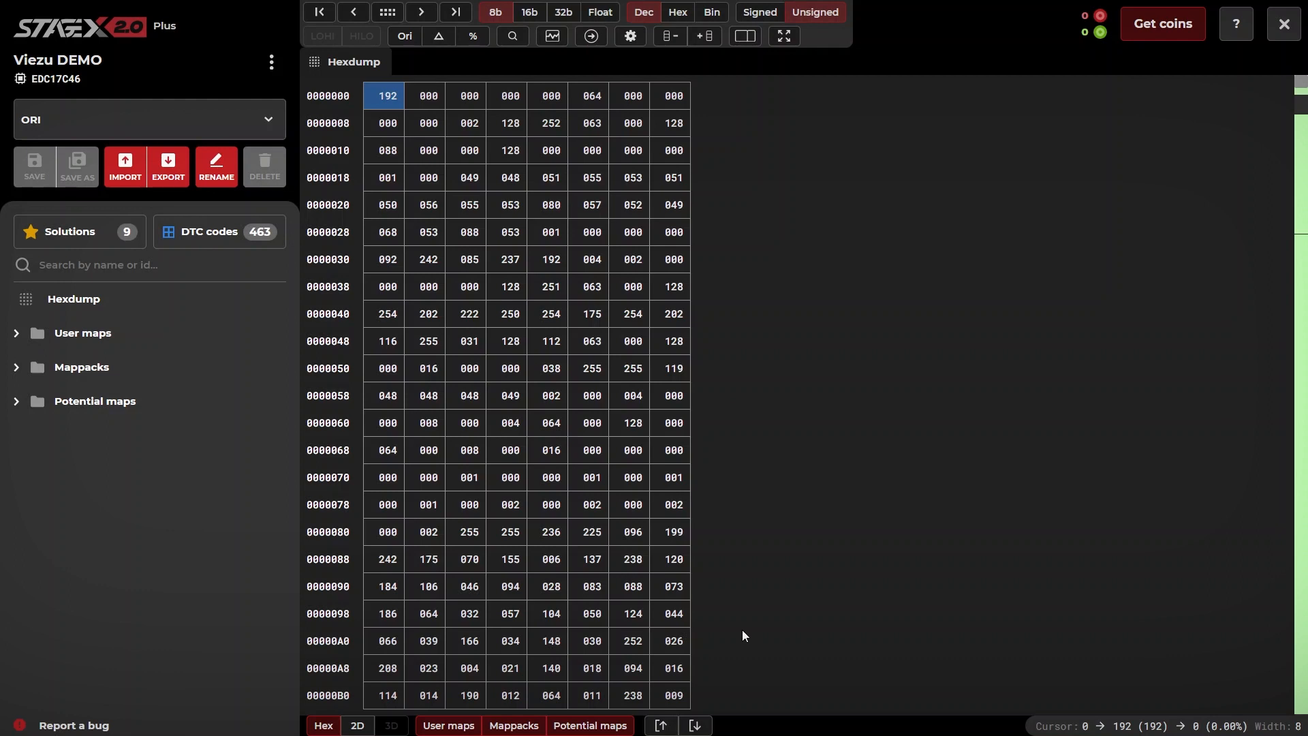
mouse_move(543, 443)
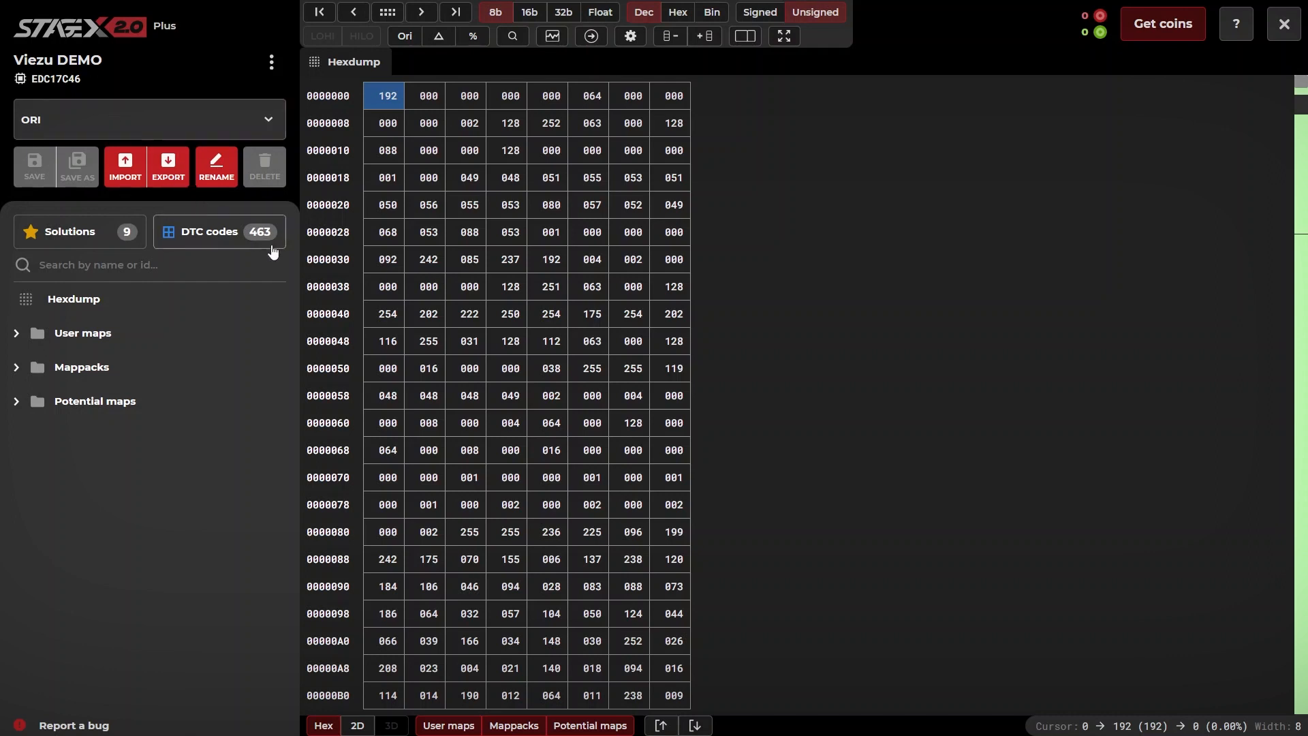
mouse_move(259, 328)
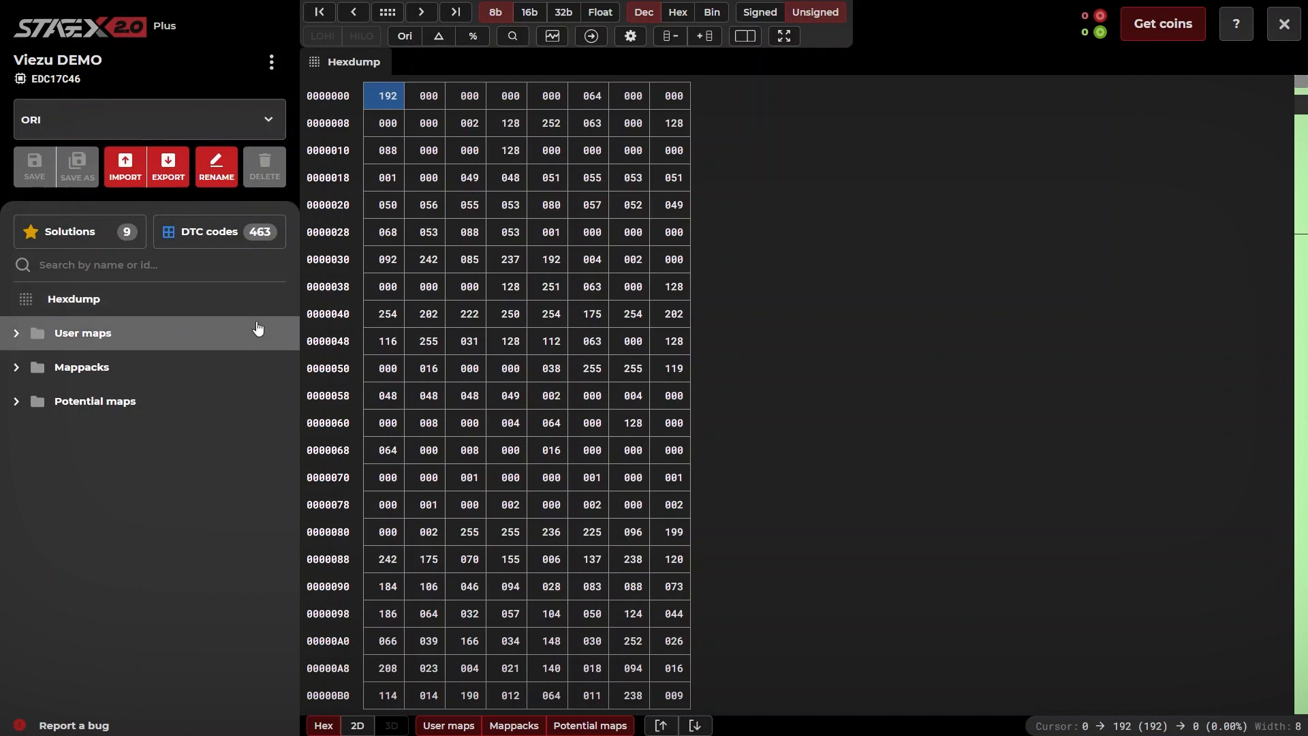
click(81, 366)
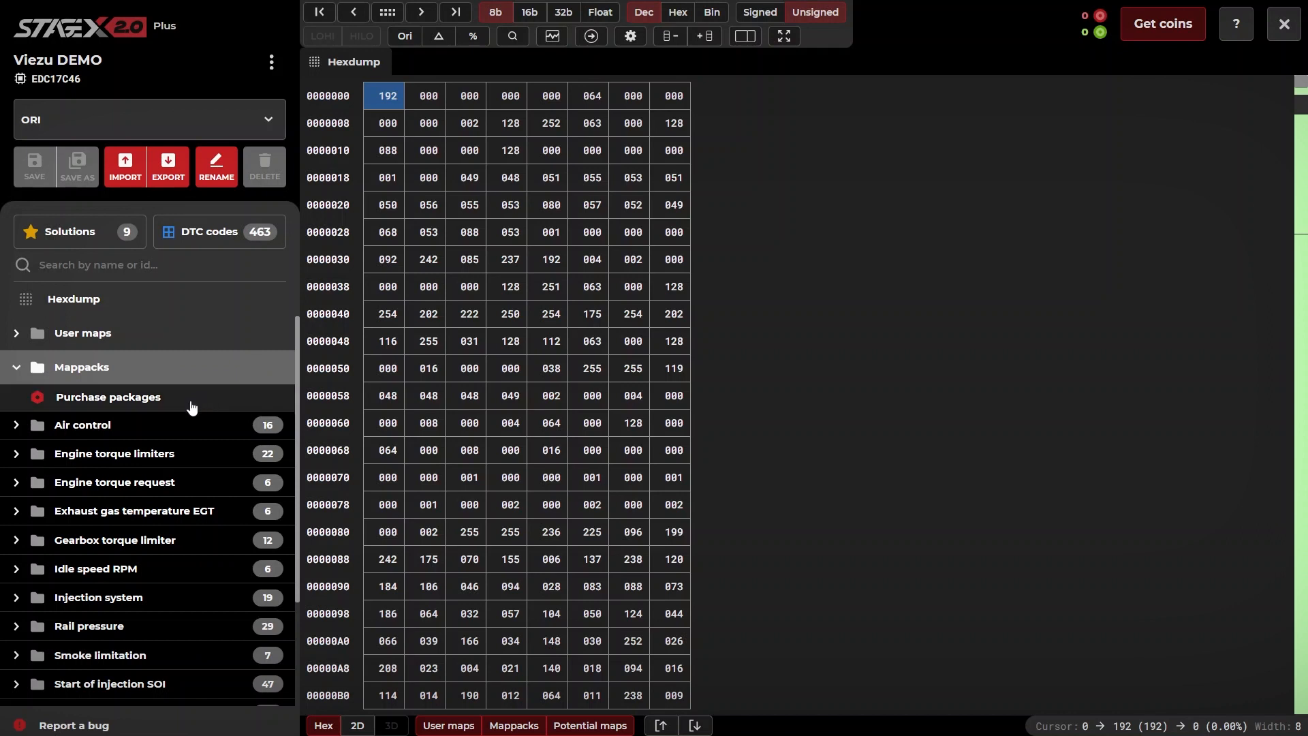
Step: Apply the free BASIC package of 202 maps from Purchase packages
click(107, 397)
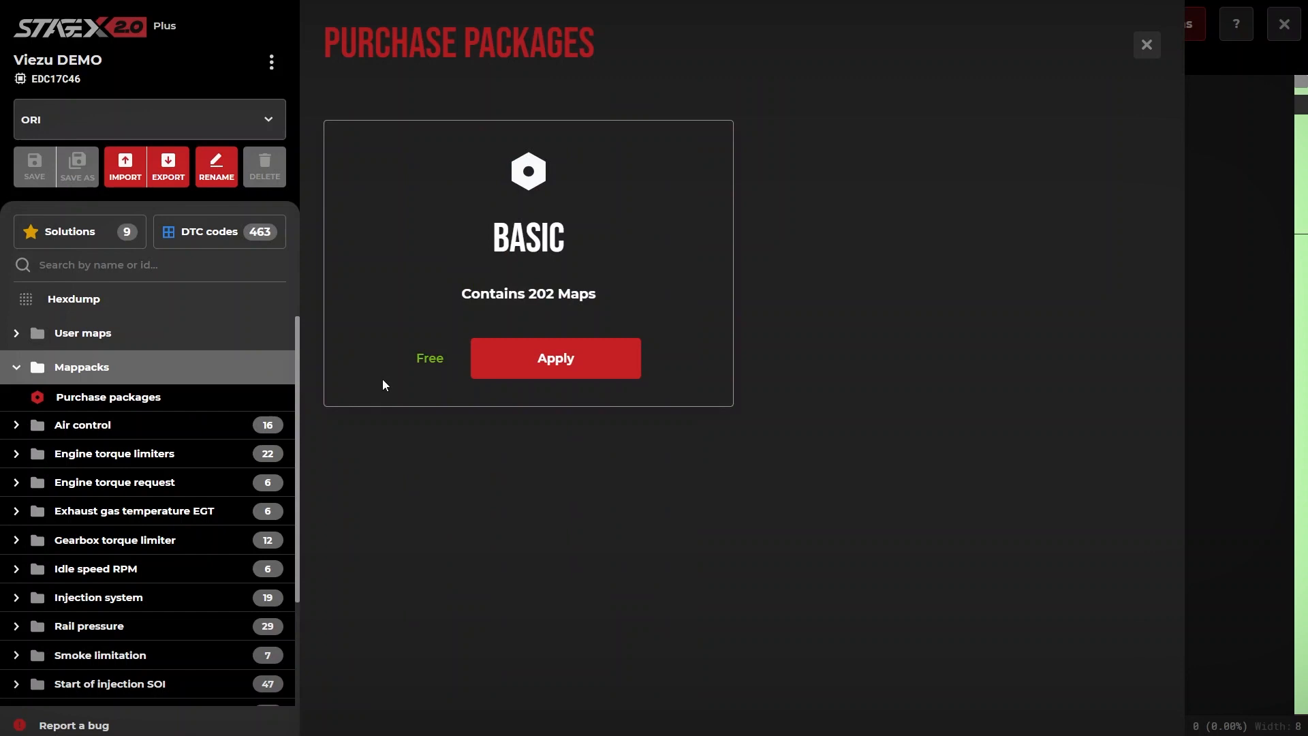
mouse_move(402, 373)
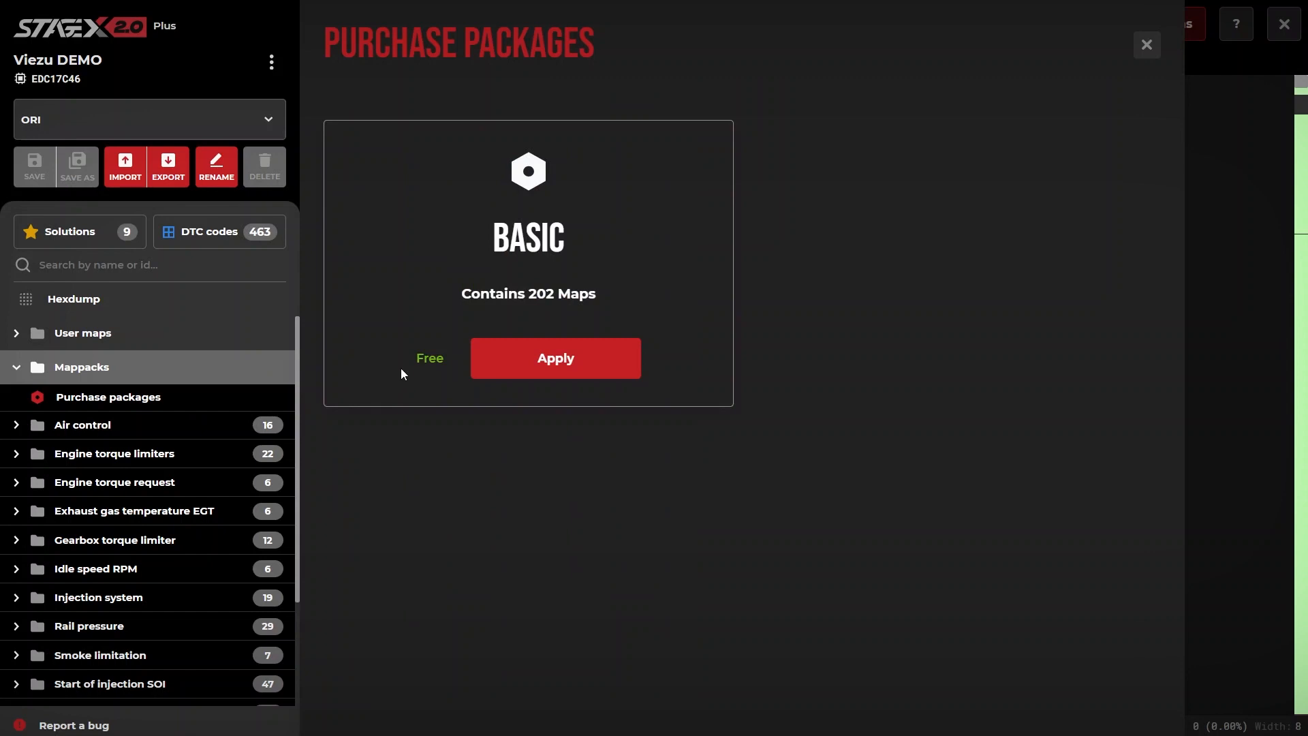
mouse_move(505, 369)
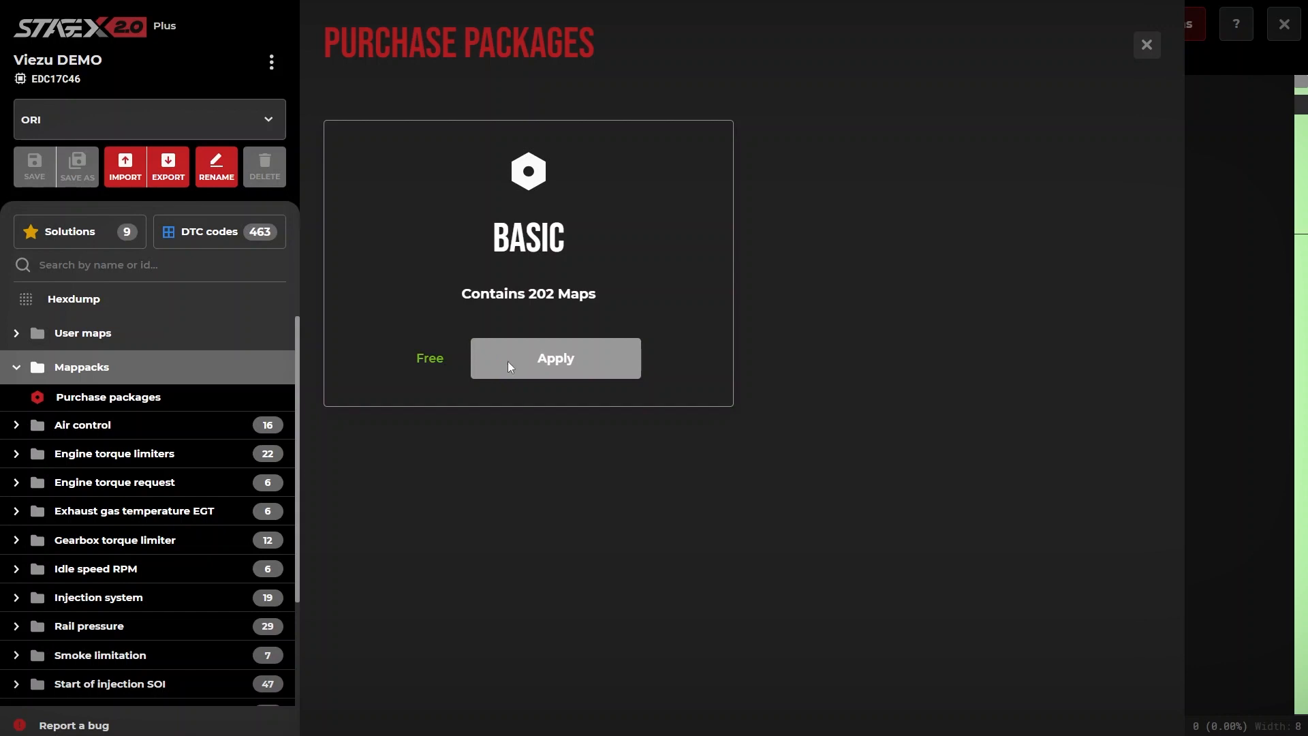
click(556, 357)
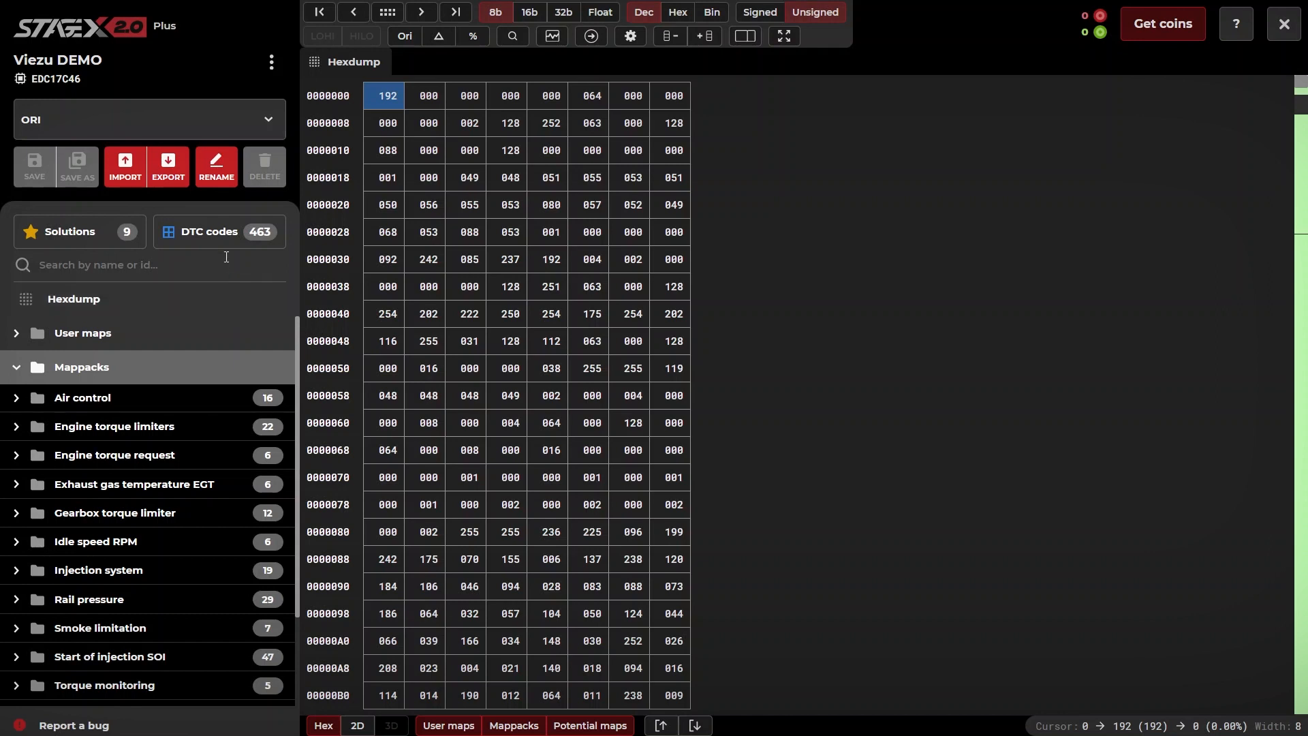
Step: Unlock free DTC code removal from the DTC codes dialog
click(210, 232)
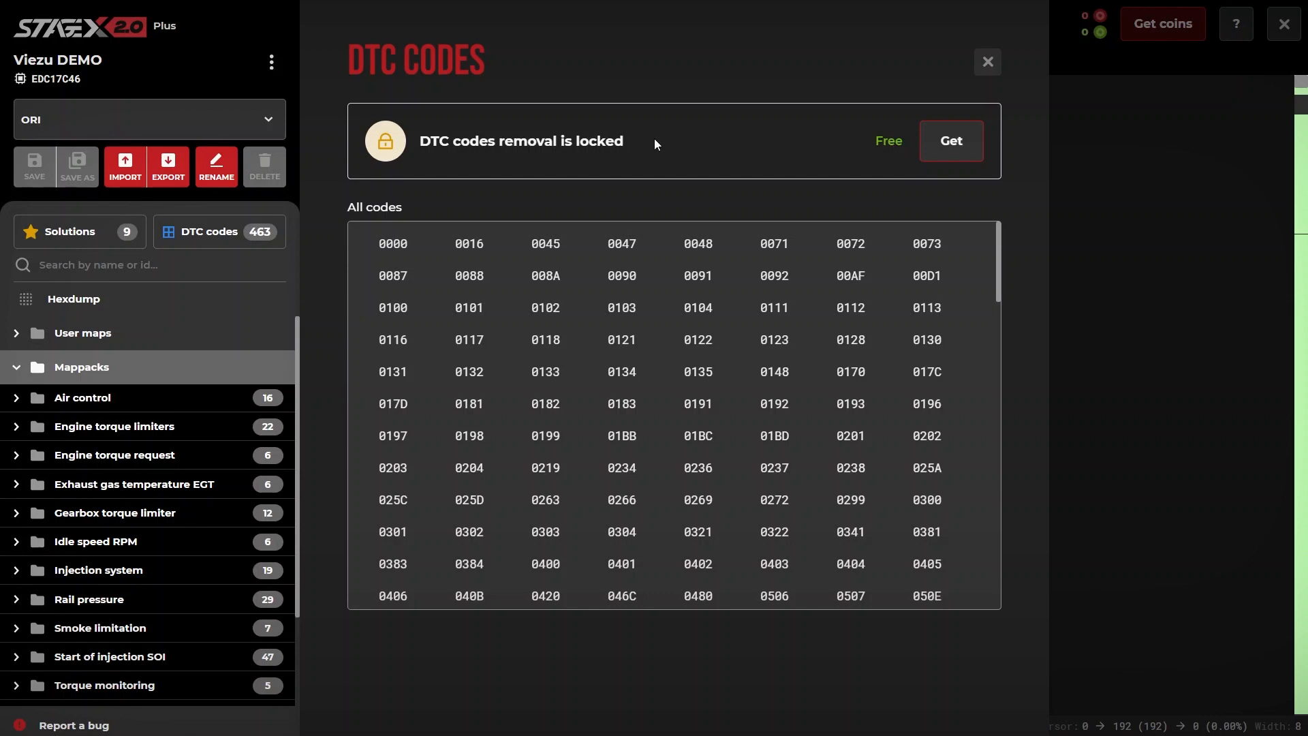
mouse_move(786, 156)
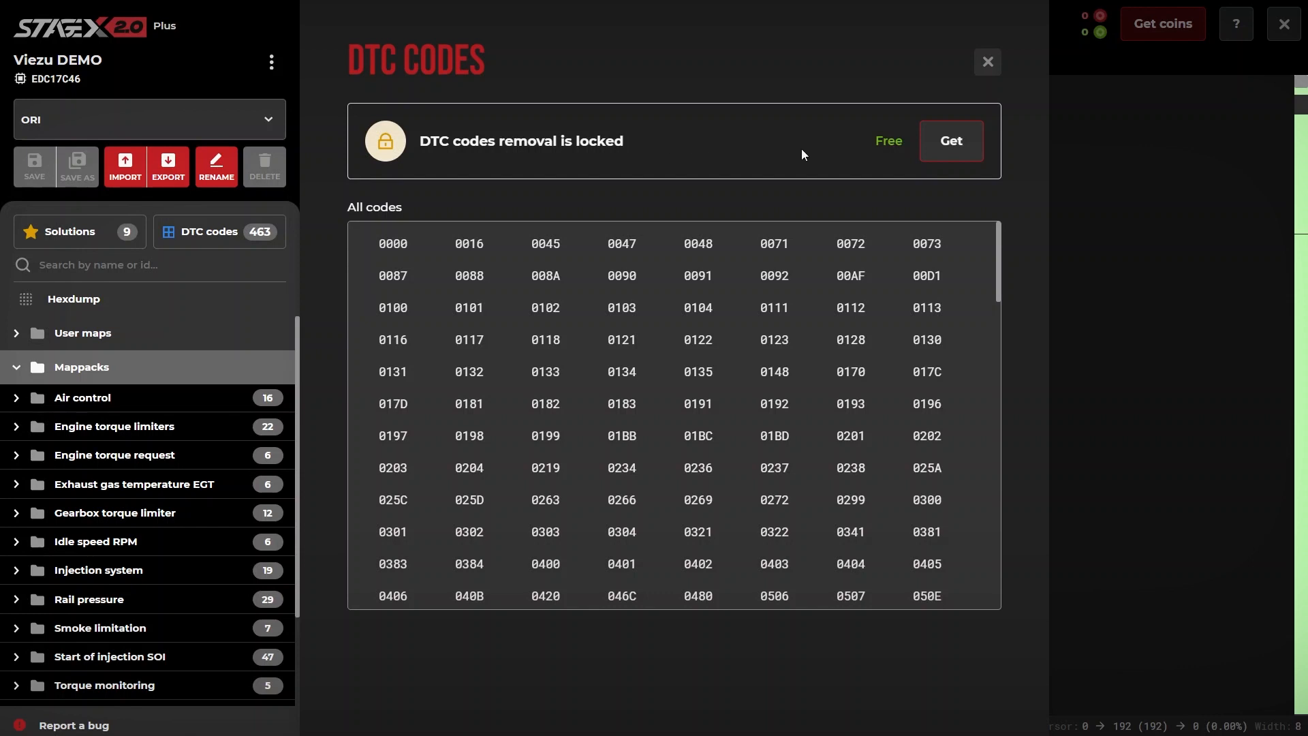
mouse_move(834, 155)
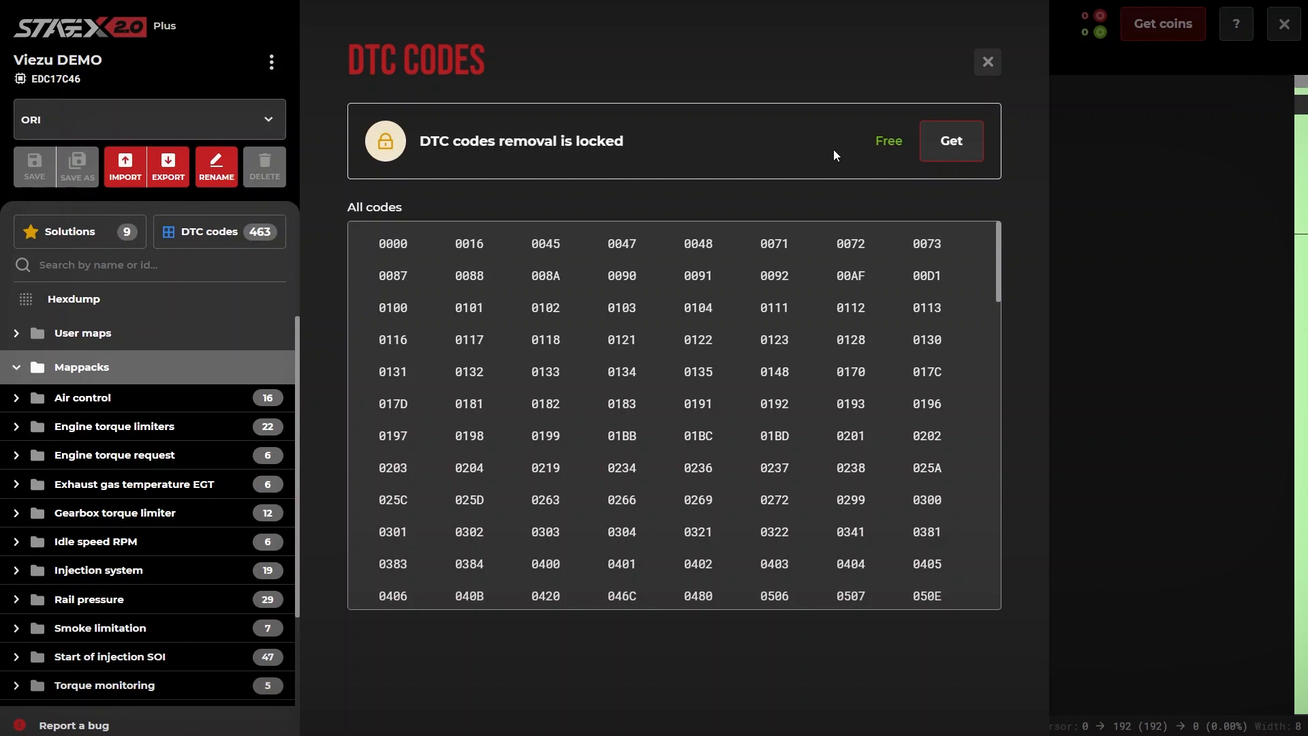
mouse_move(897, 155)
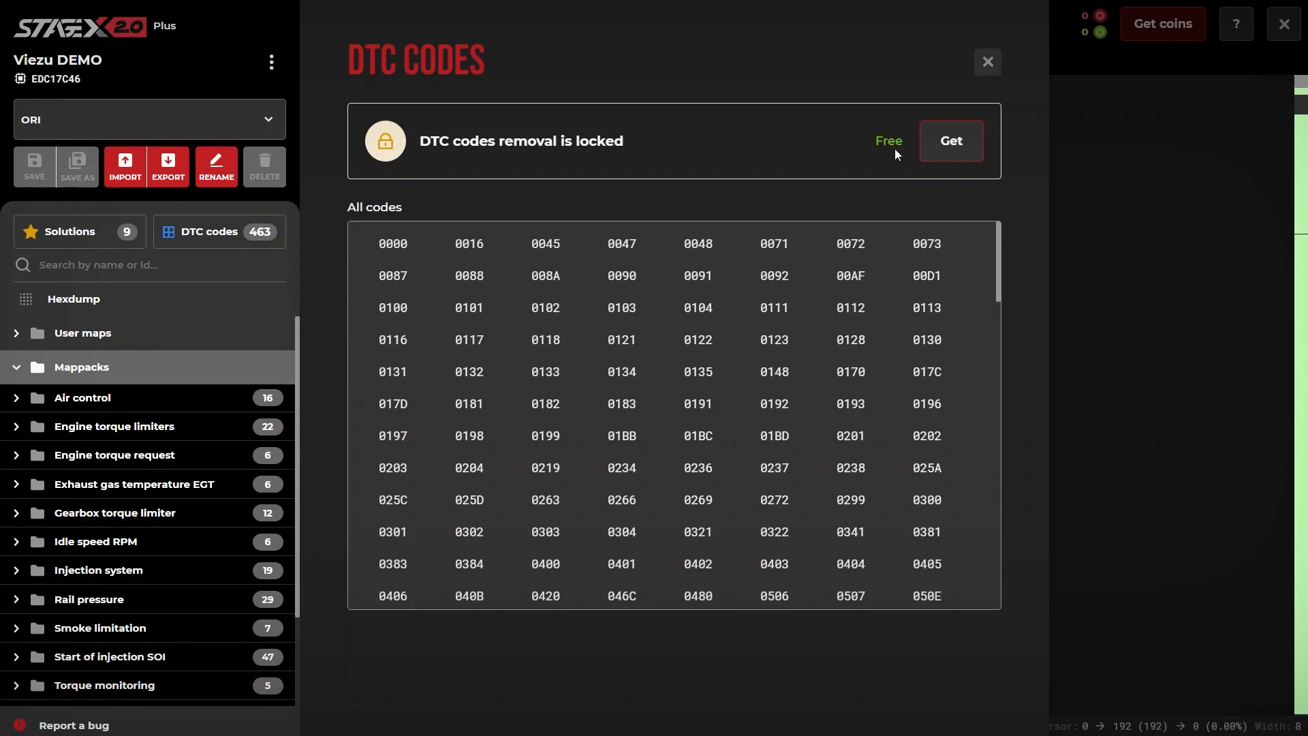
click(951, 141)
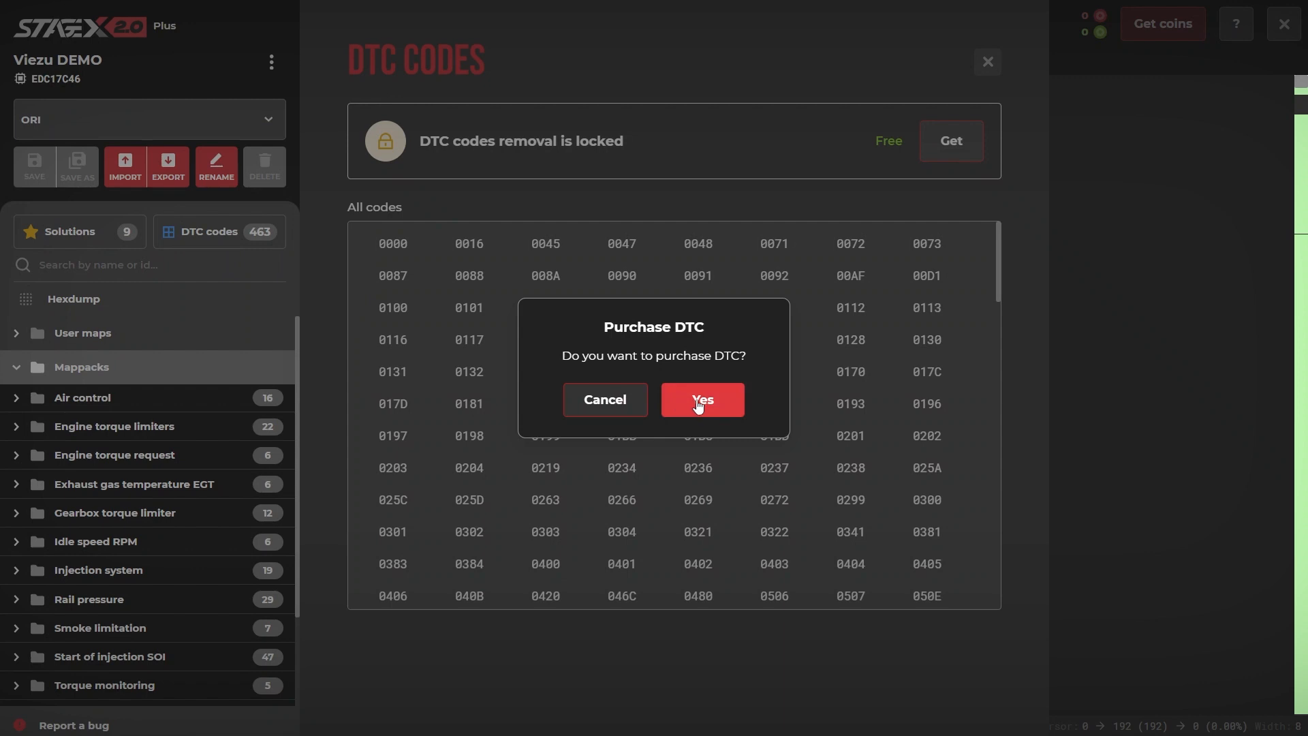
click(704, 400)
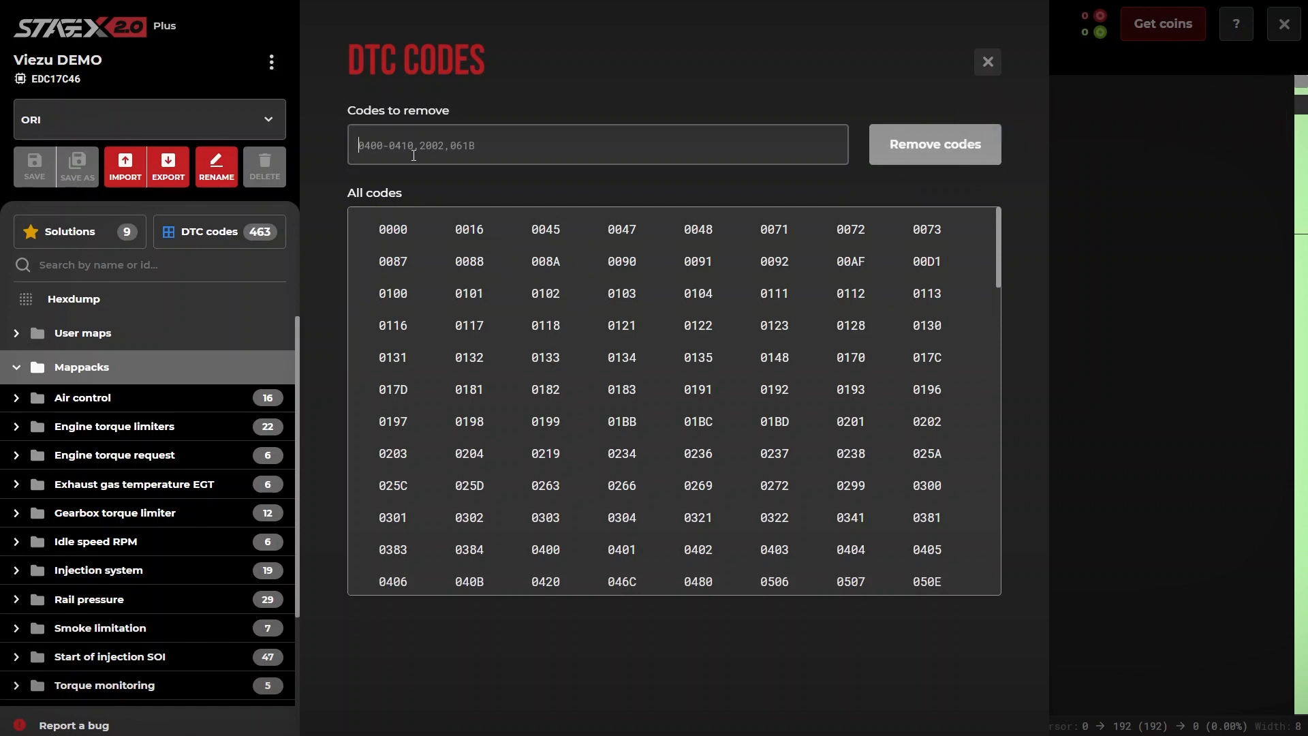
Step: Remove fault code 0401, creating the DTC REMOVE - 0401 version
text(0401)
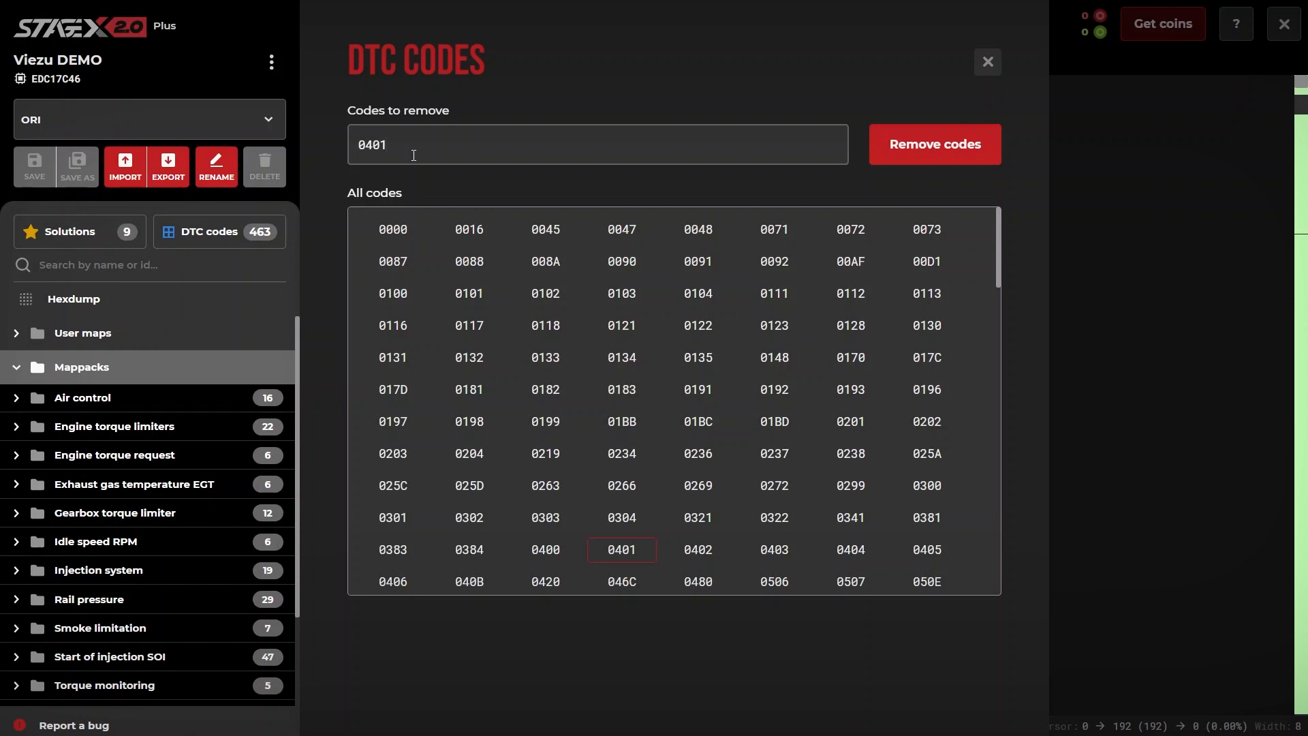
click(935, 144)
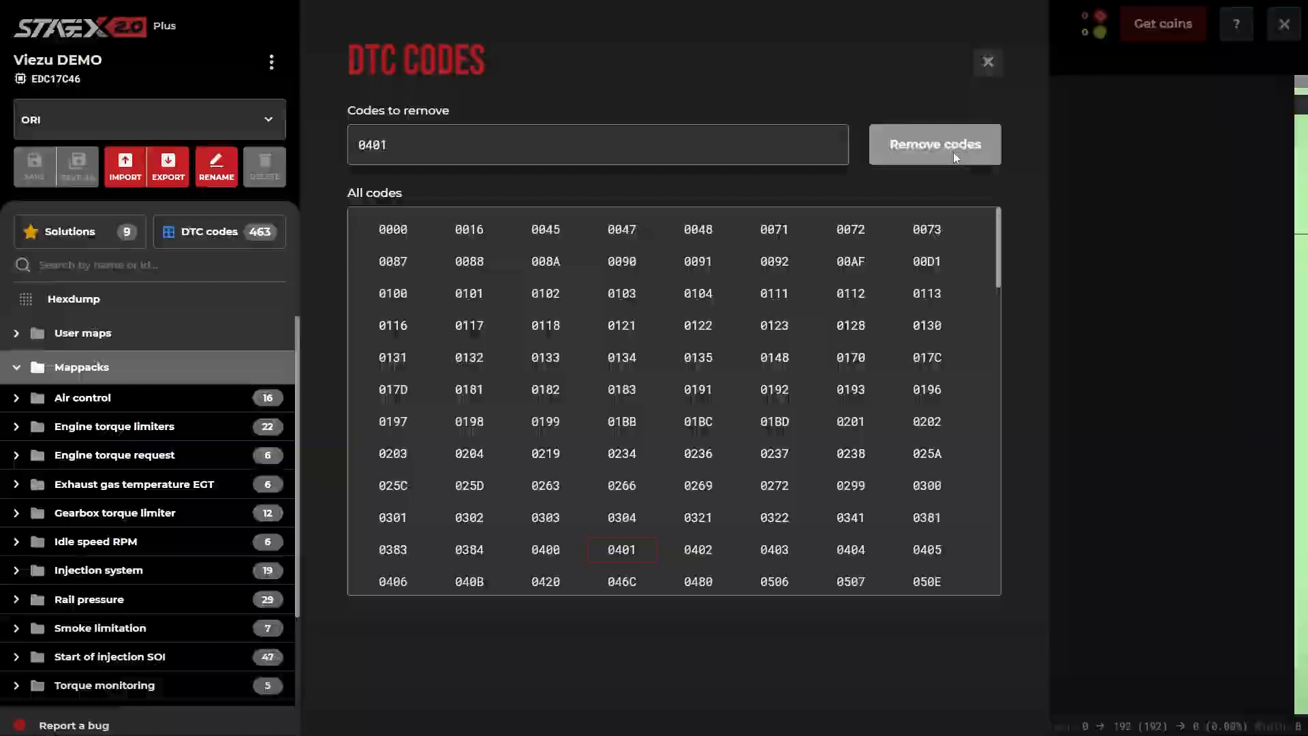
click(935, 144)
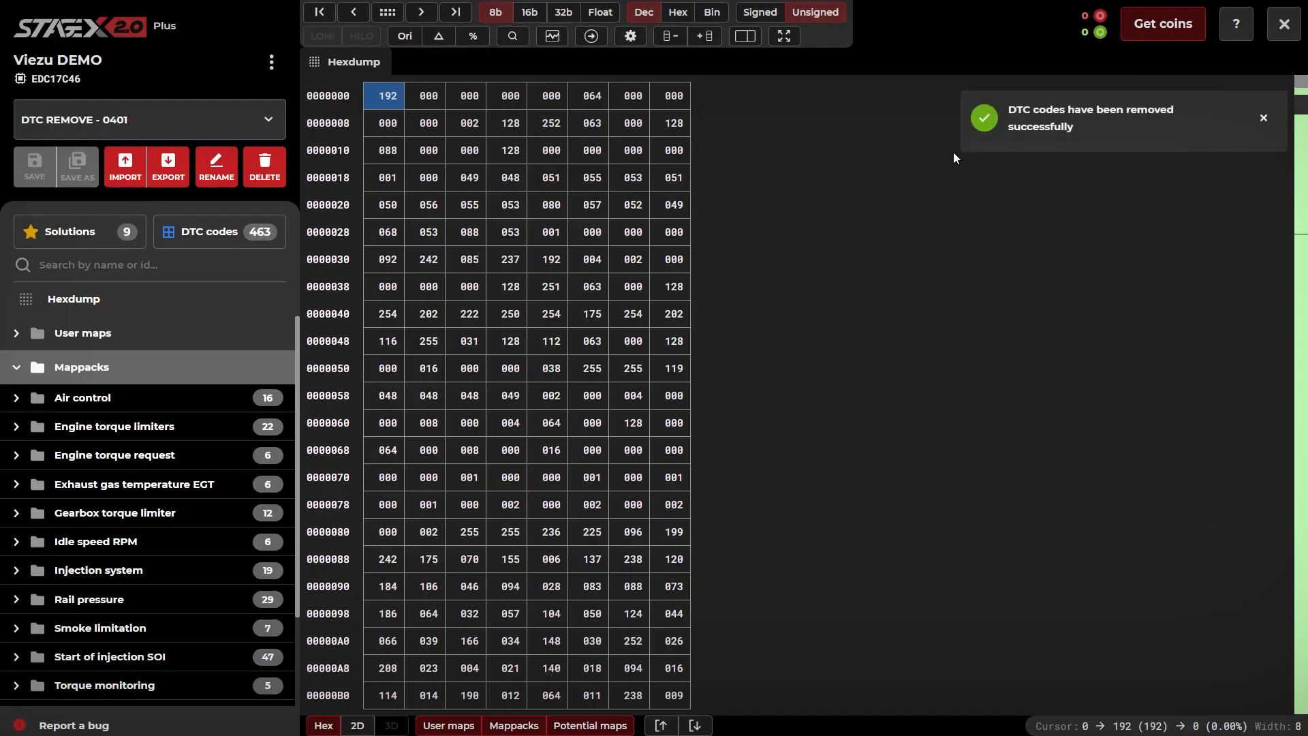
Step: Remove the fault code range 0400-0406, giving version DTC REMOVE - 0400-0406 + 0401
click(210, 231)
text(0400-0406)
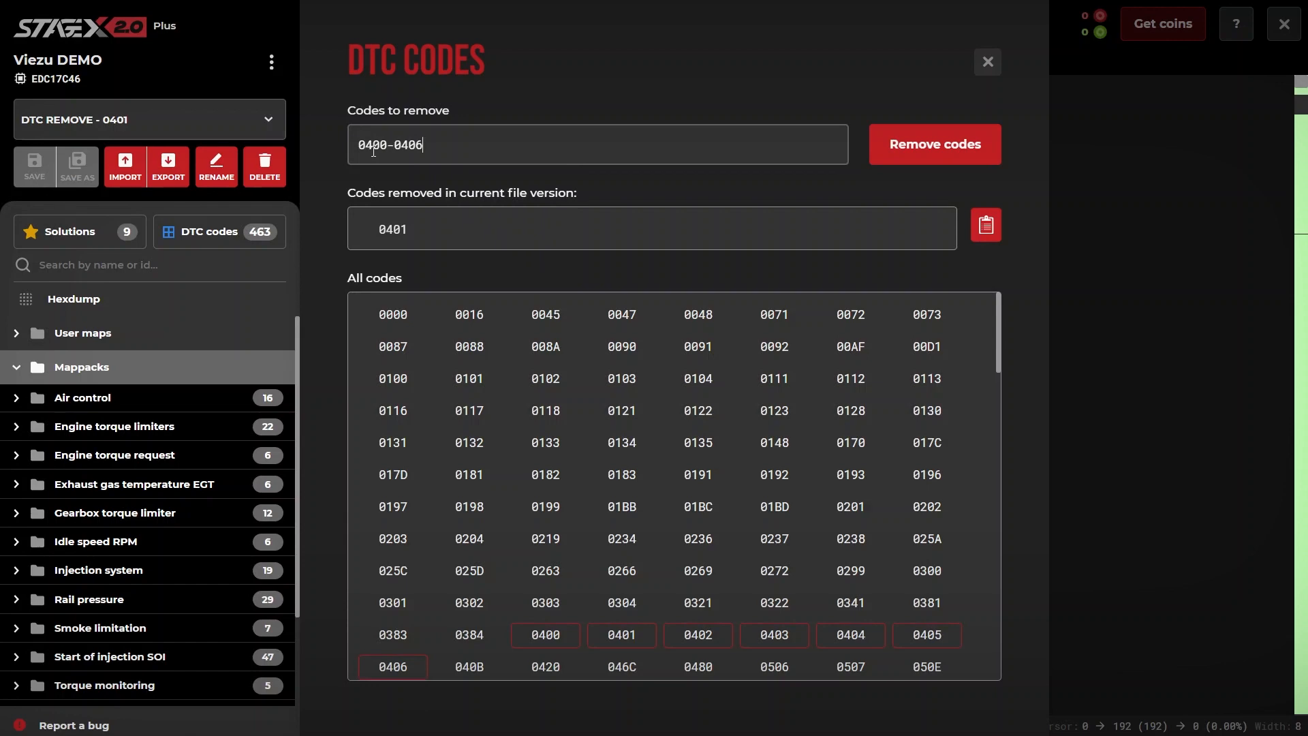
click(935, 145)
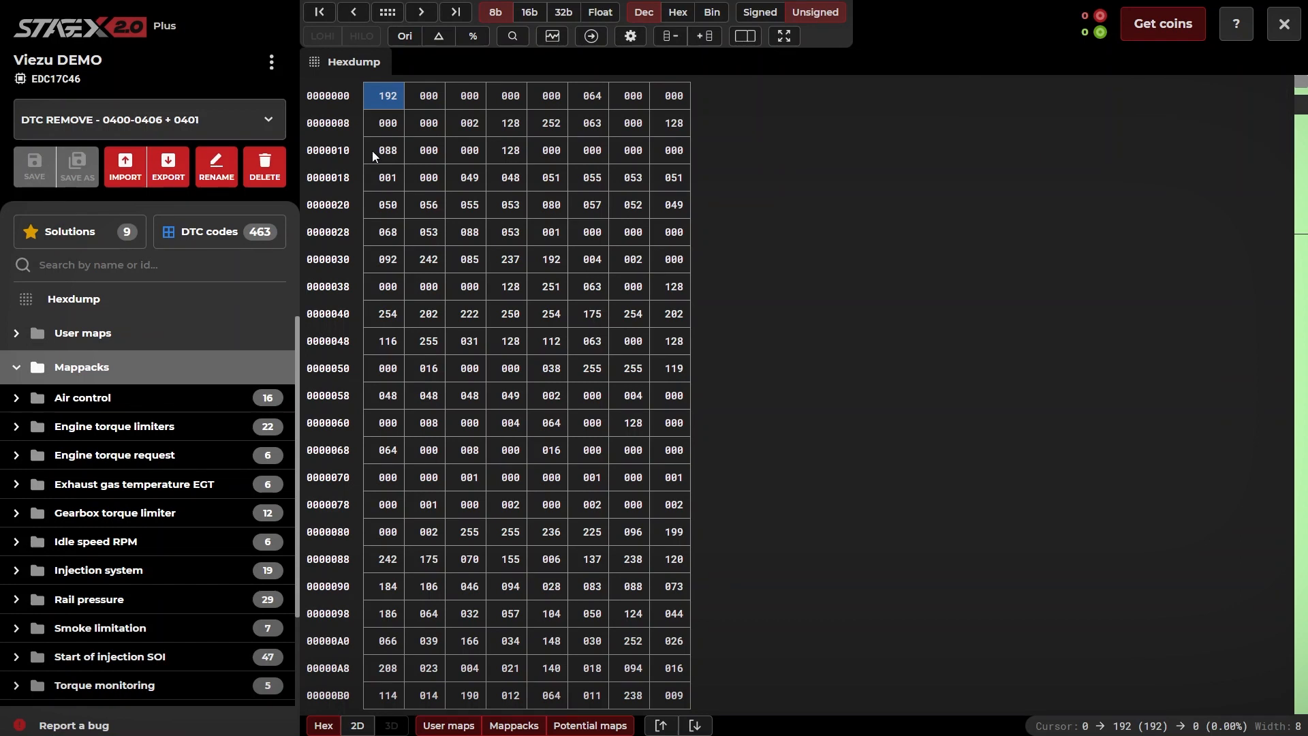
mouse_move(96, 229)
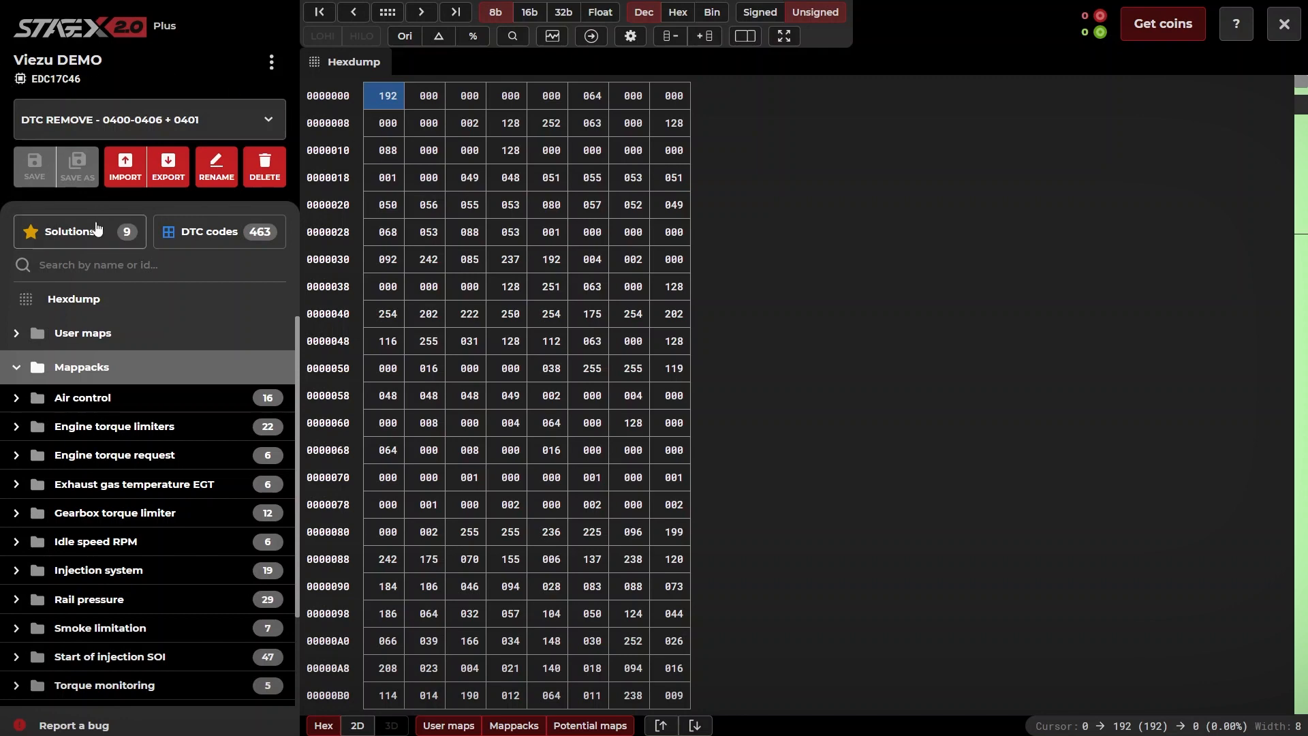
Step: Claim and apply the free DPF Deactivation solution to the file
click(70, 232)
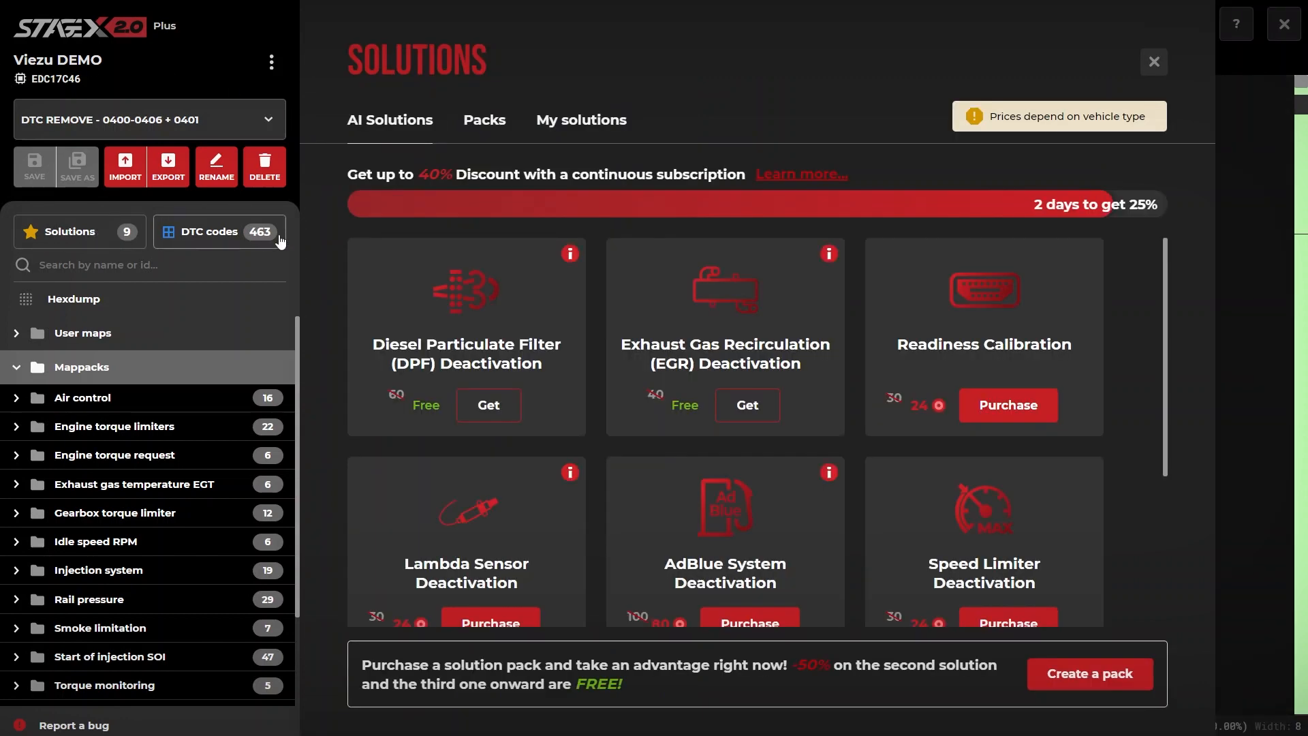
scroll(down, 3)
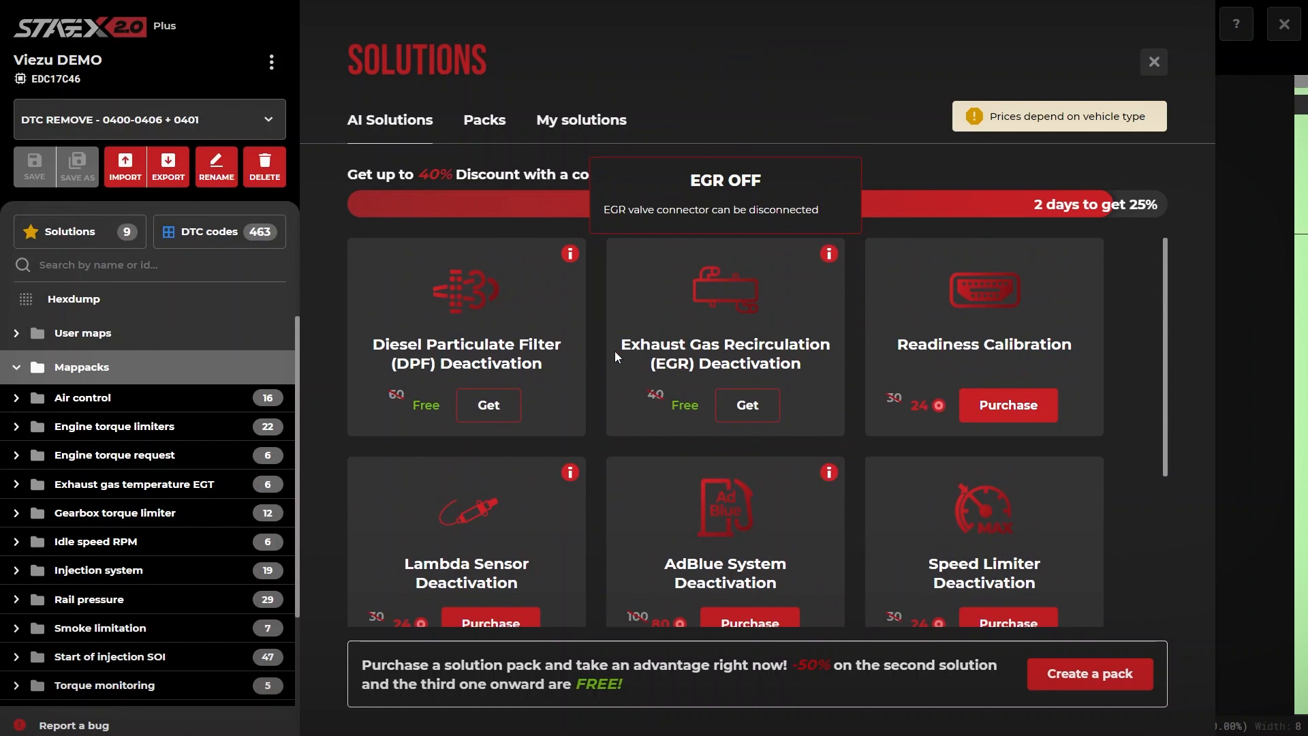
mouse_move(610, 225)
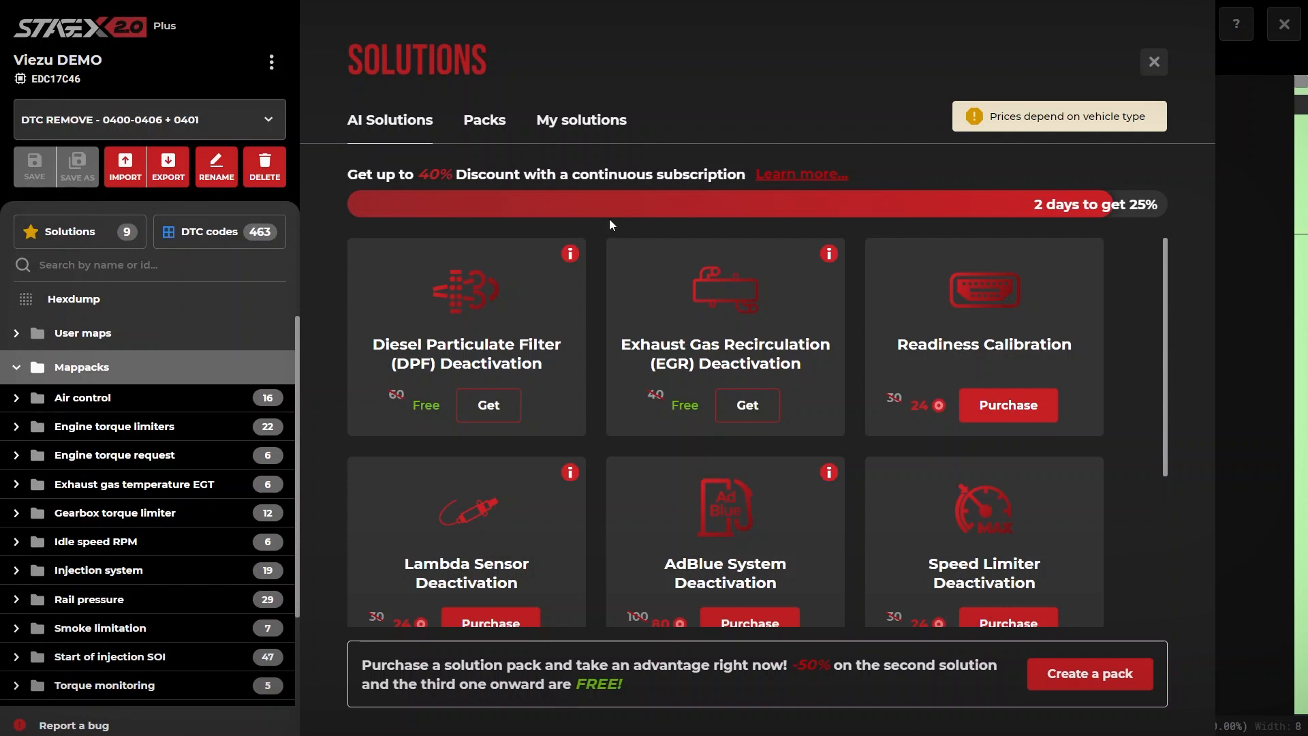
mouse_move(607, 228)
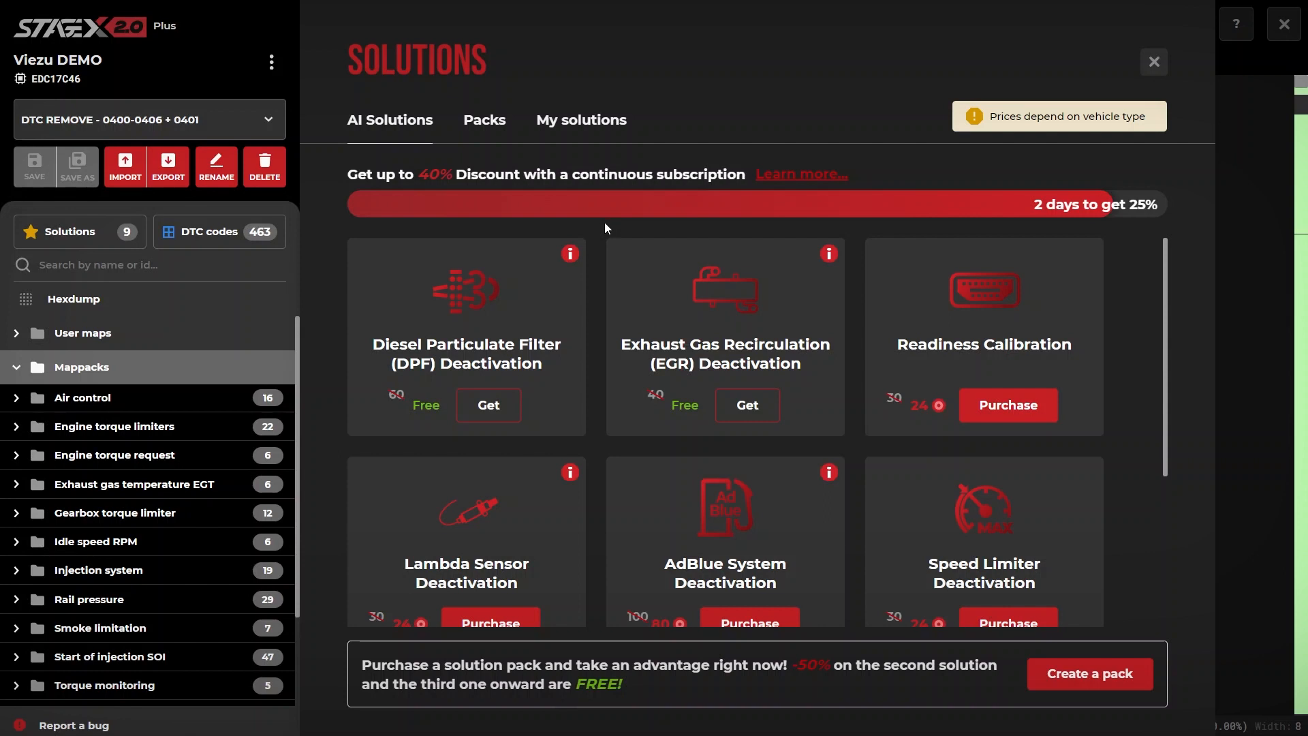
mouse_move(488, 414)
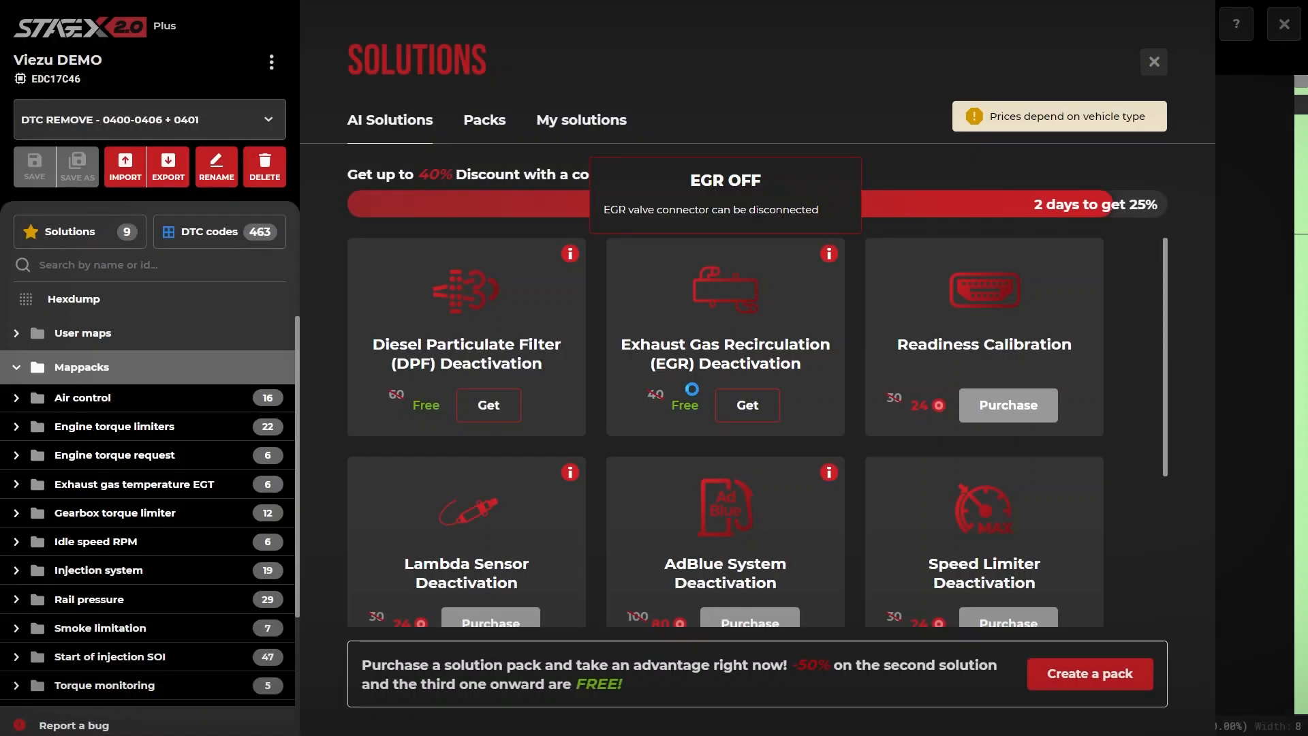
click(488, 404)
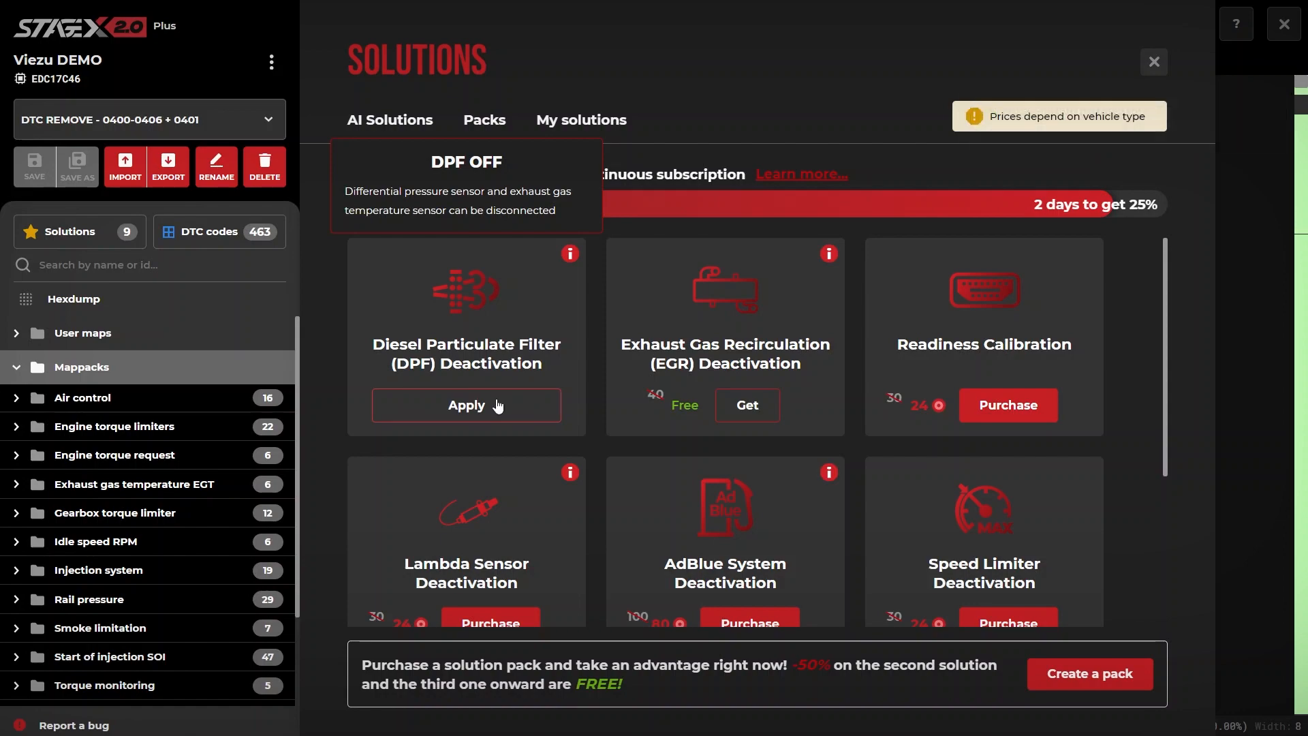
click(466, 406)
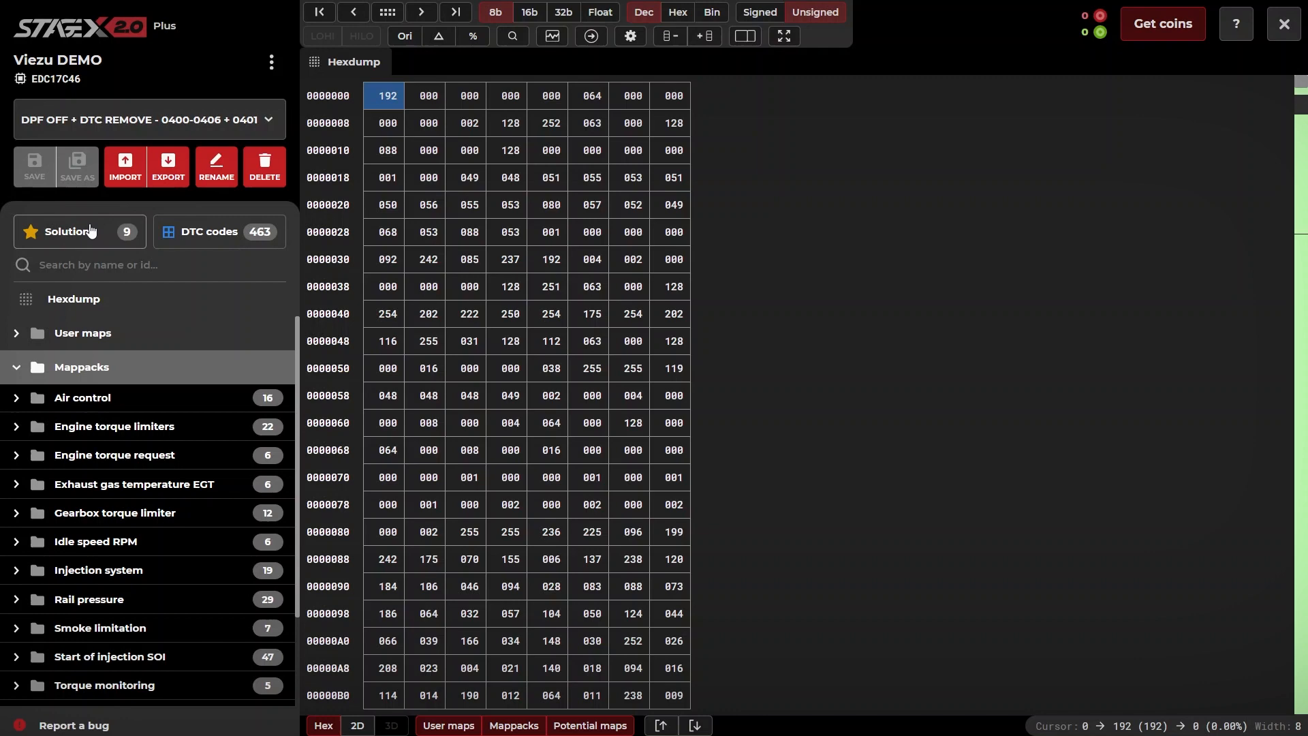
Step: Confirm DPF Deactivation shows Applied in Solutions, then close the list
click(68, 232)
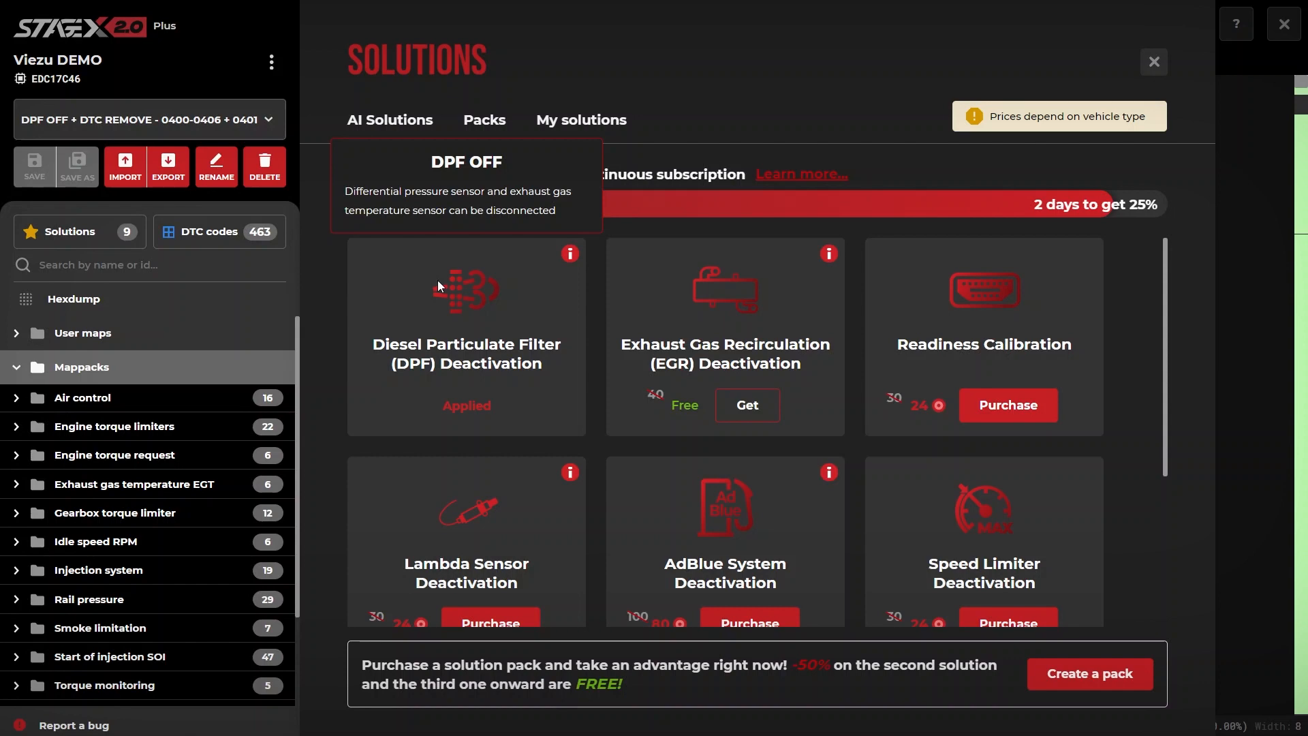
click(73, 299)
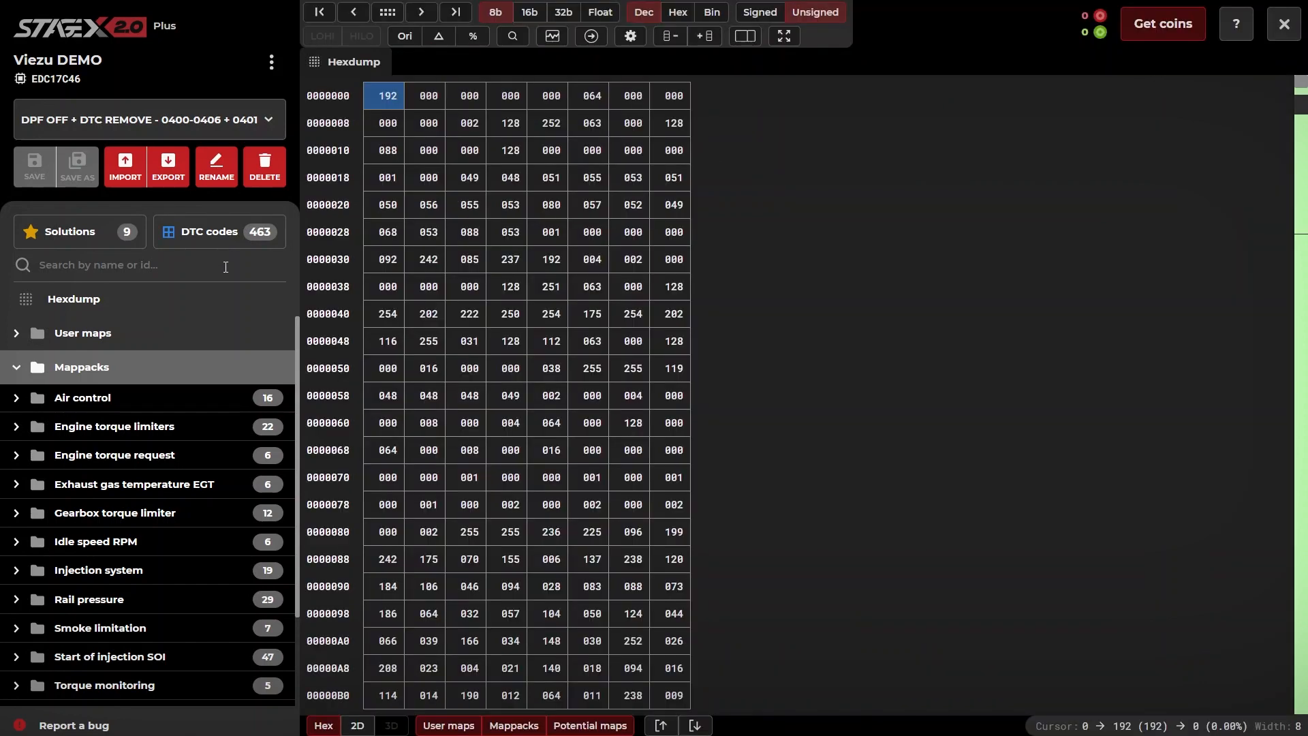
mouse_move(207, 392)
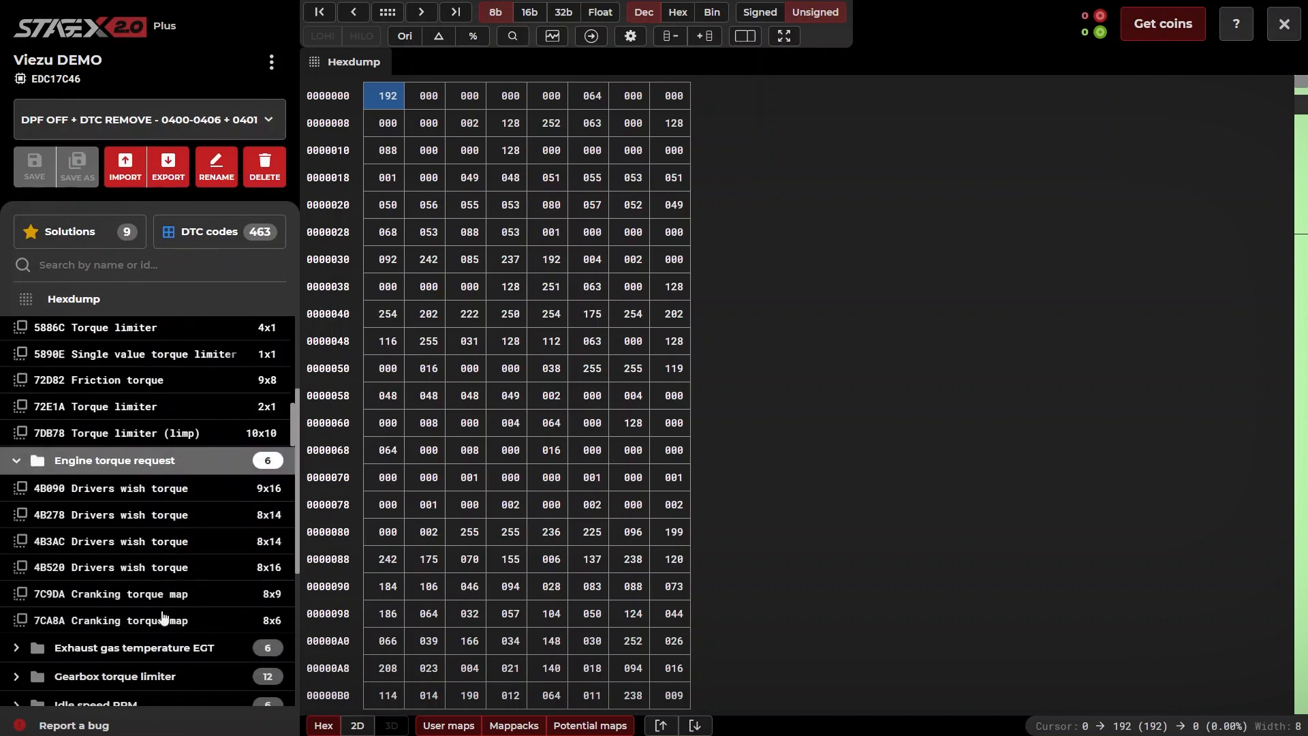
Step: Open the 4B278 Drivers wish torque map under Engine torque request
scroll(down, 3)
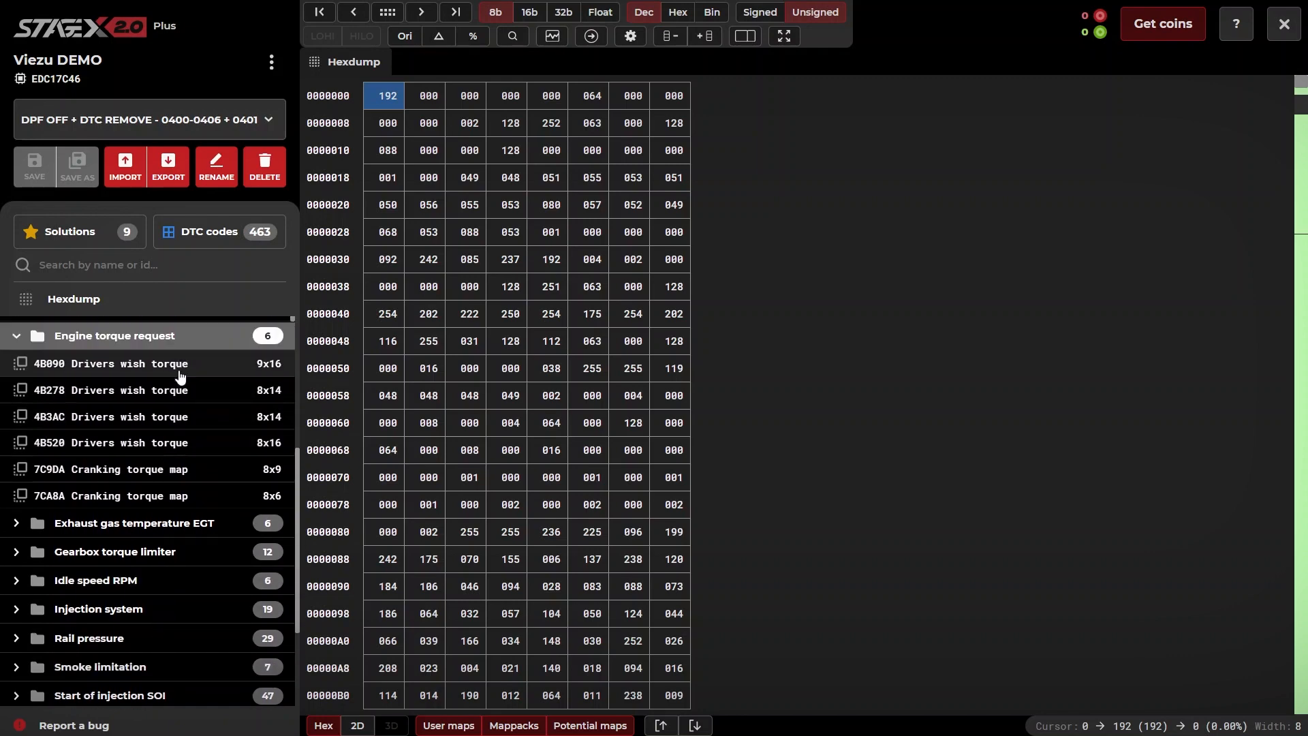
click(112, 390)
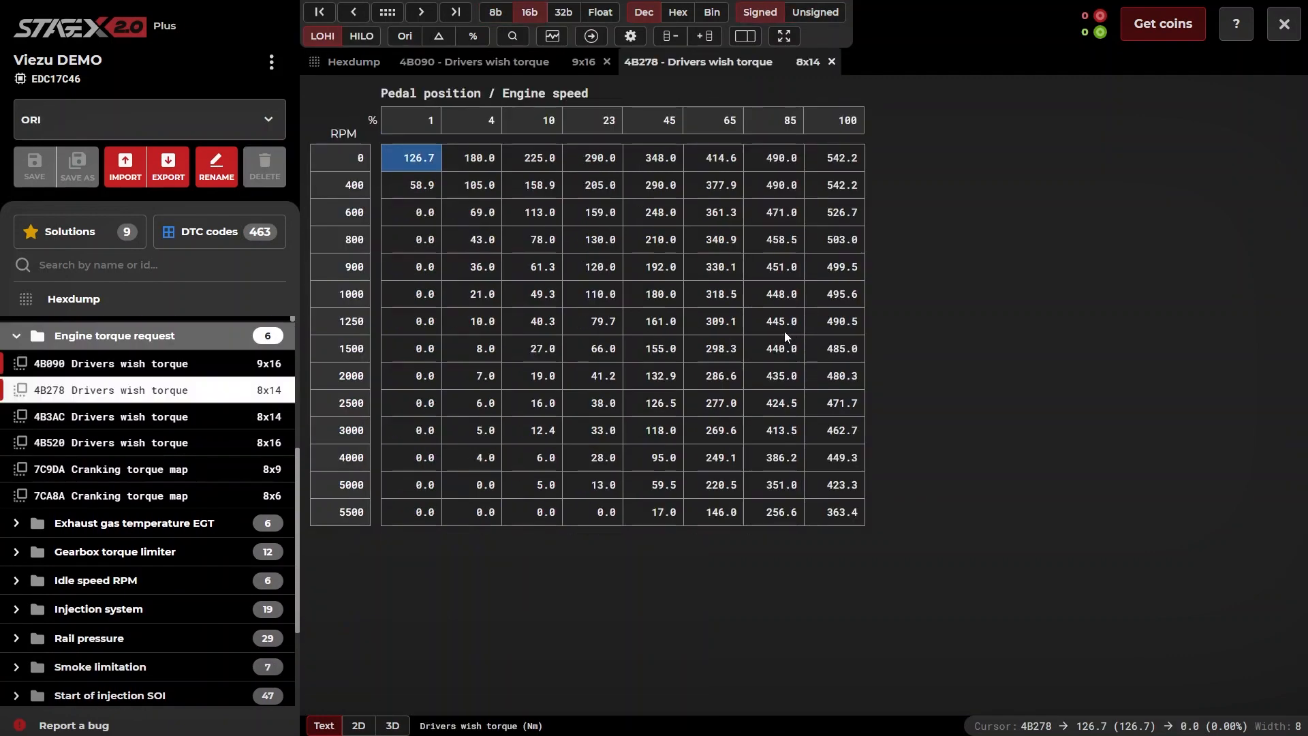
mouse_move(772, 338)
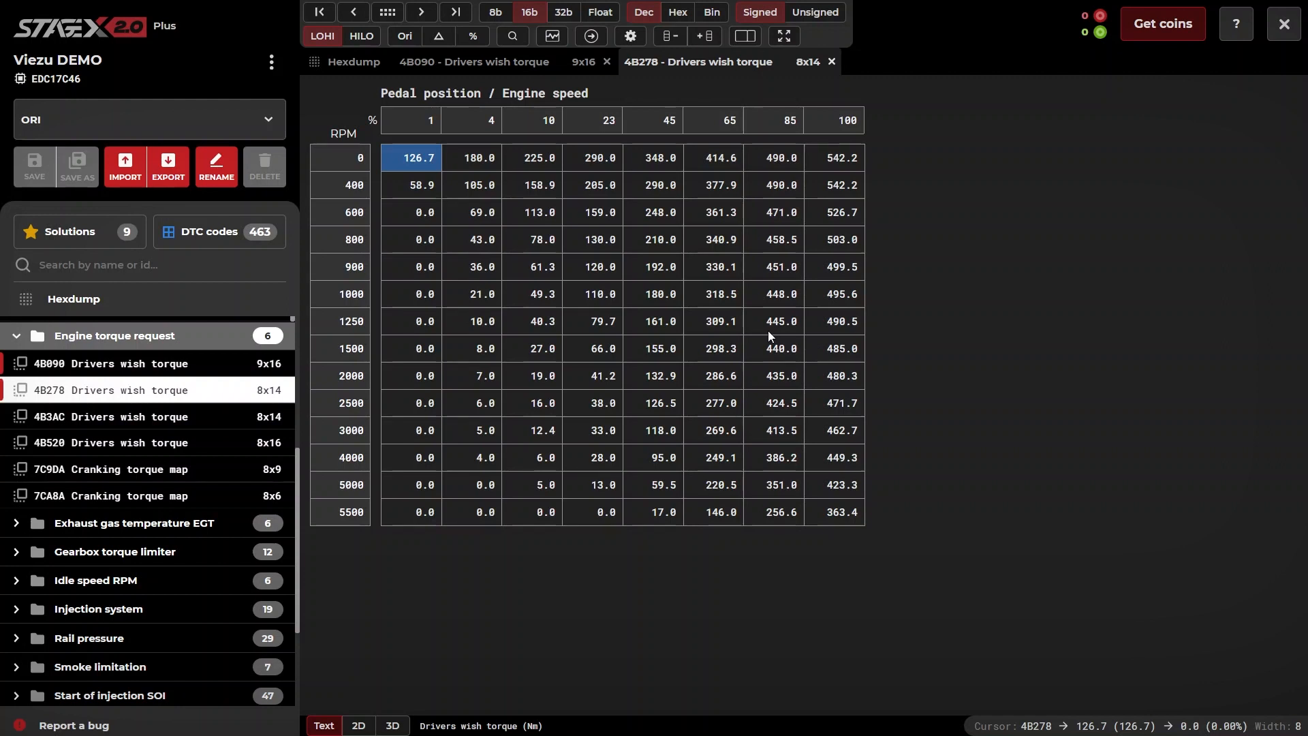
mouse_move(359, 730)
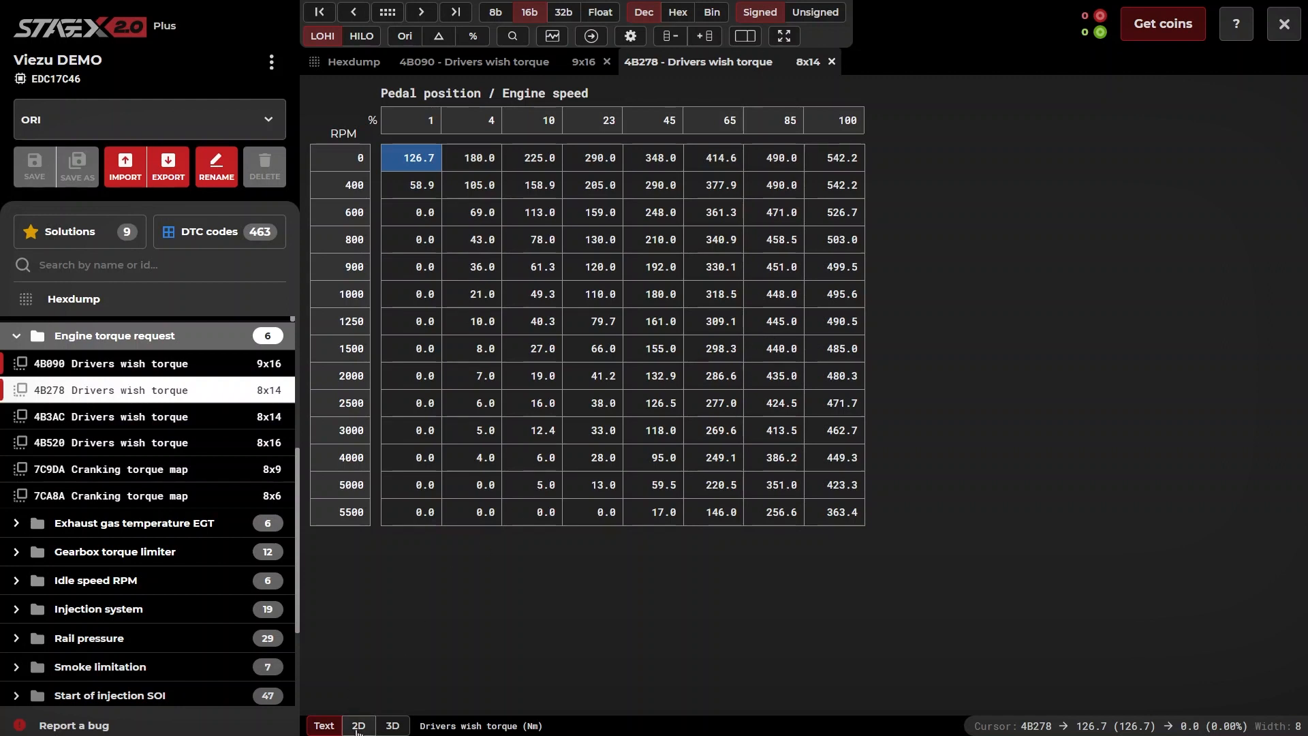
click(360, 725)
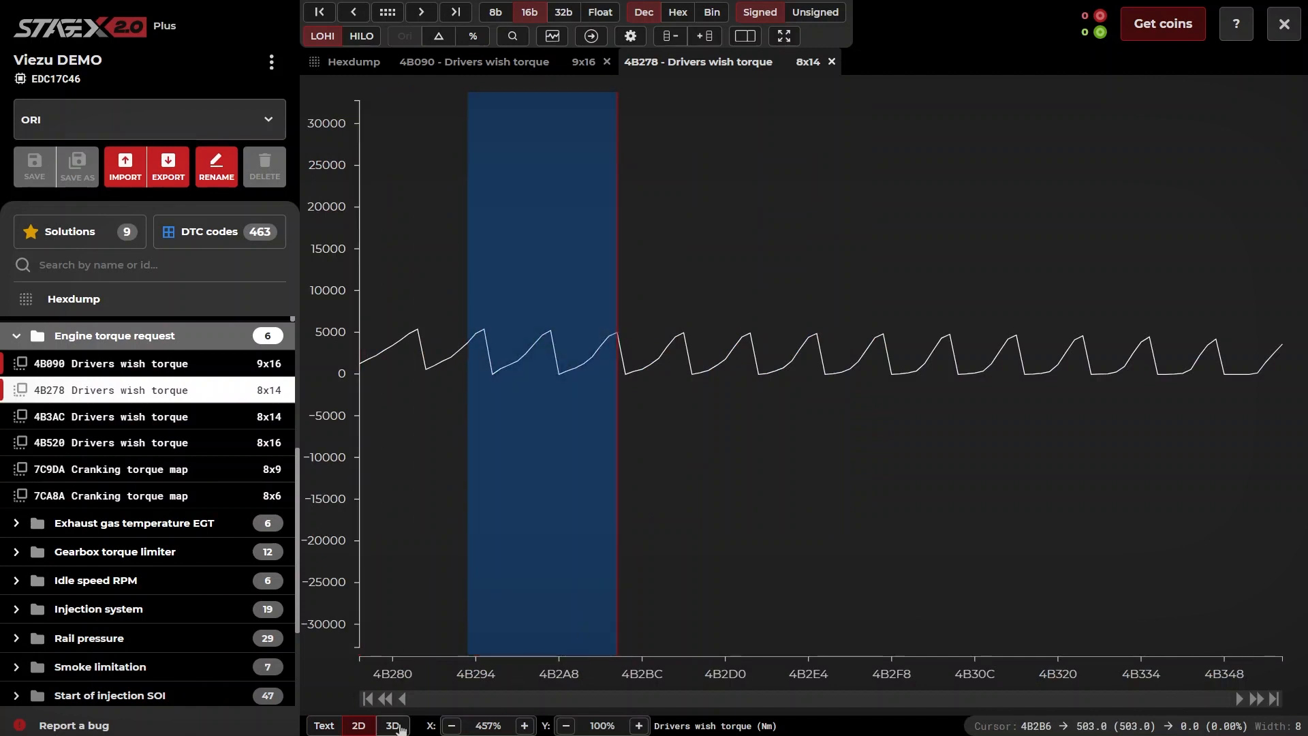
click(394, 725)
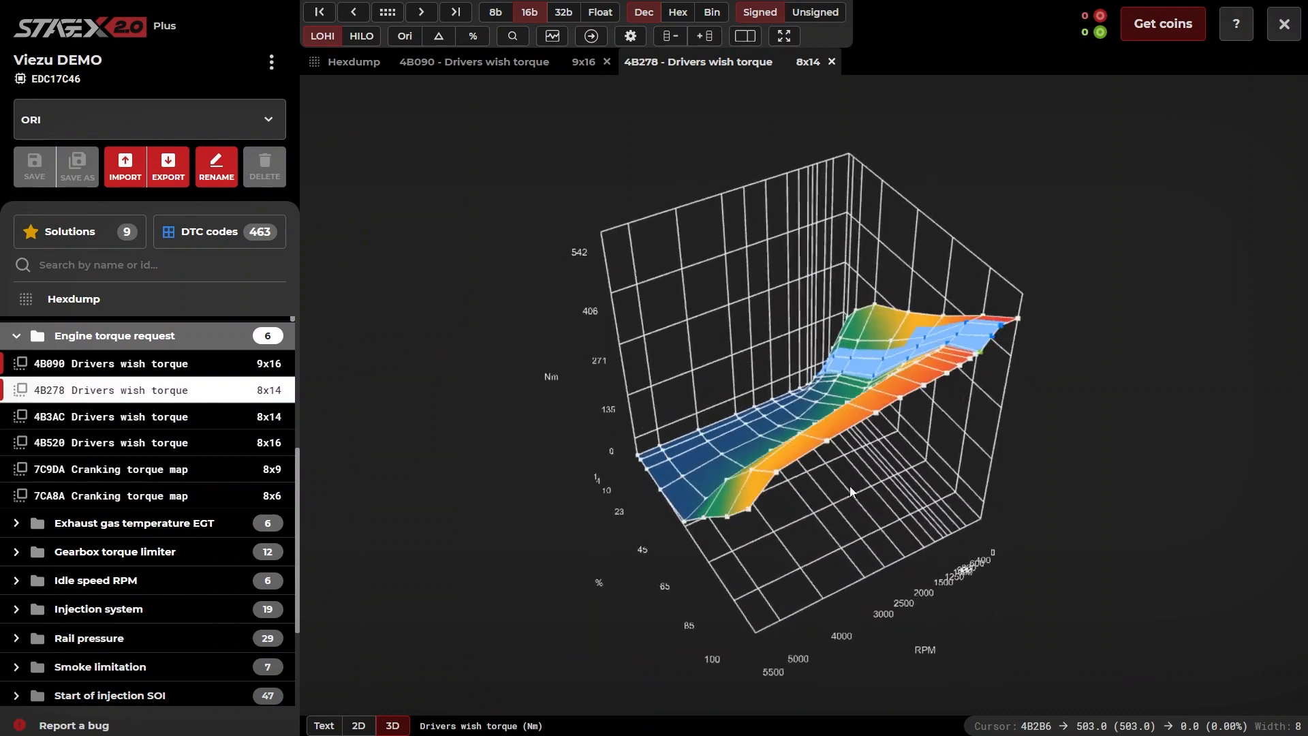
drag(851, 492, 794, 280)
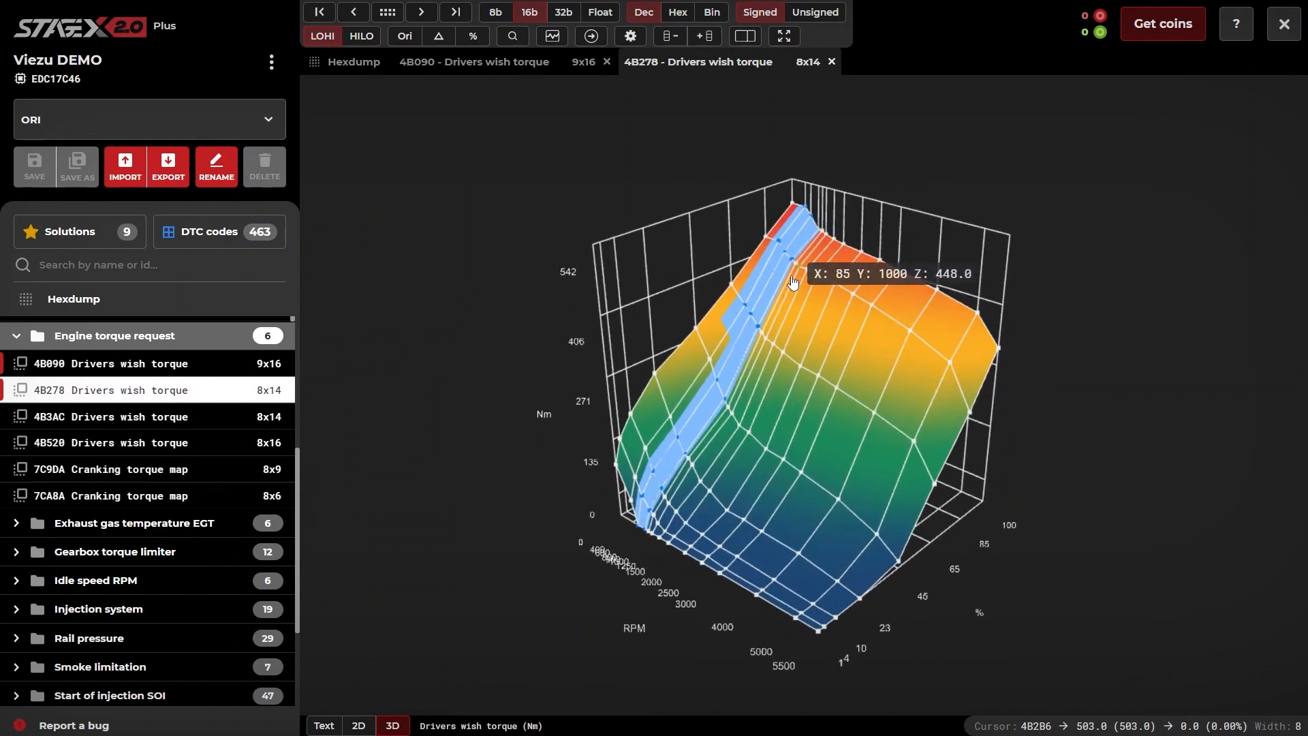
mouse_move(787, 256)
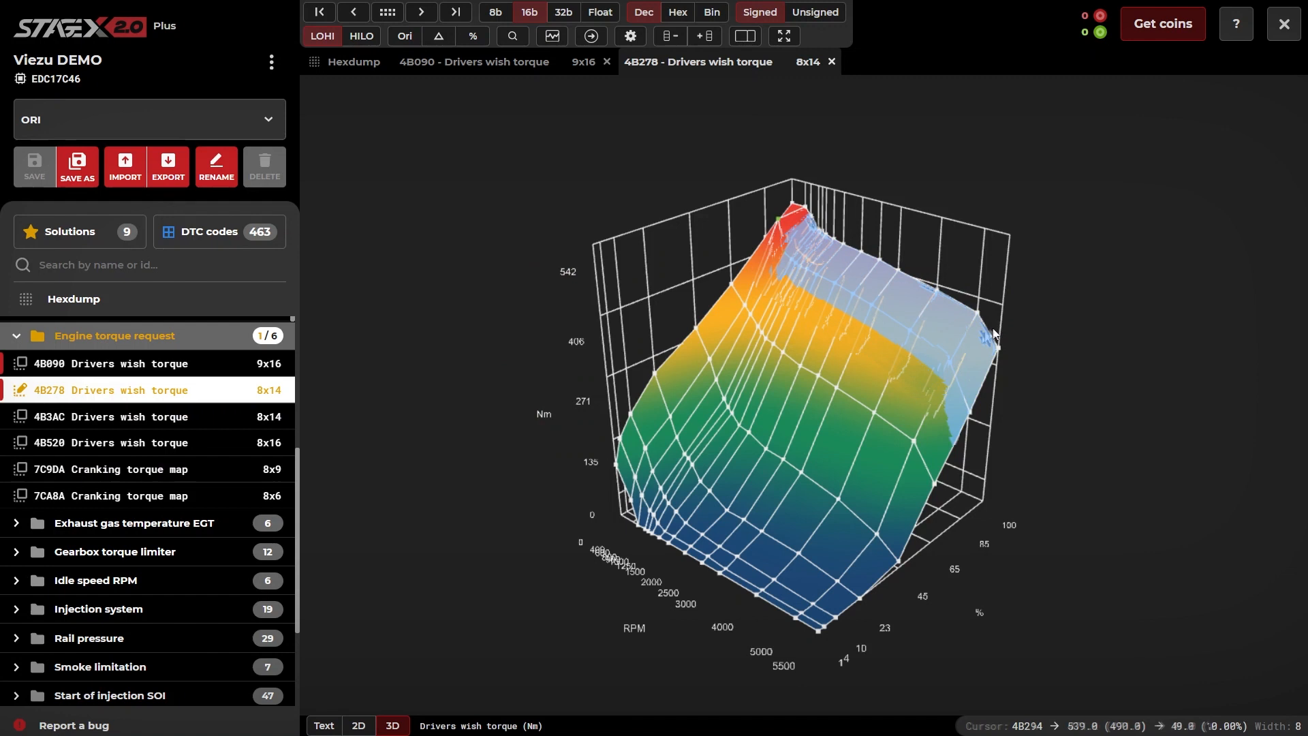
mouse_move(986, 376)
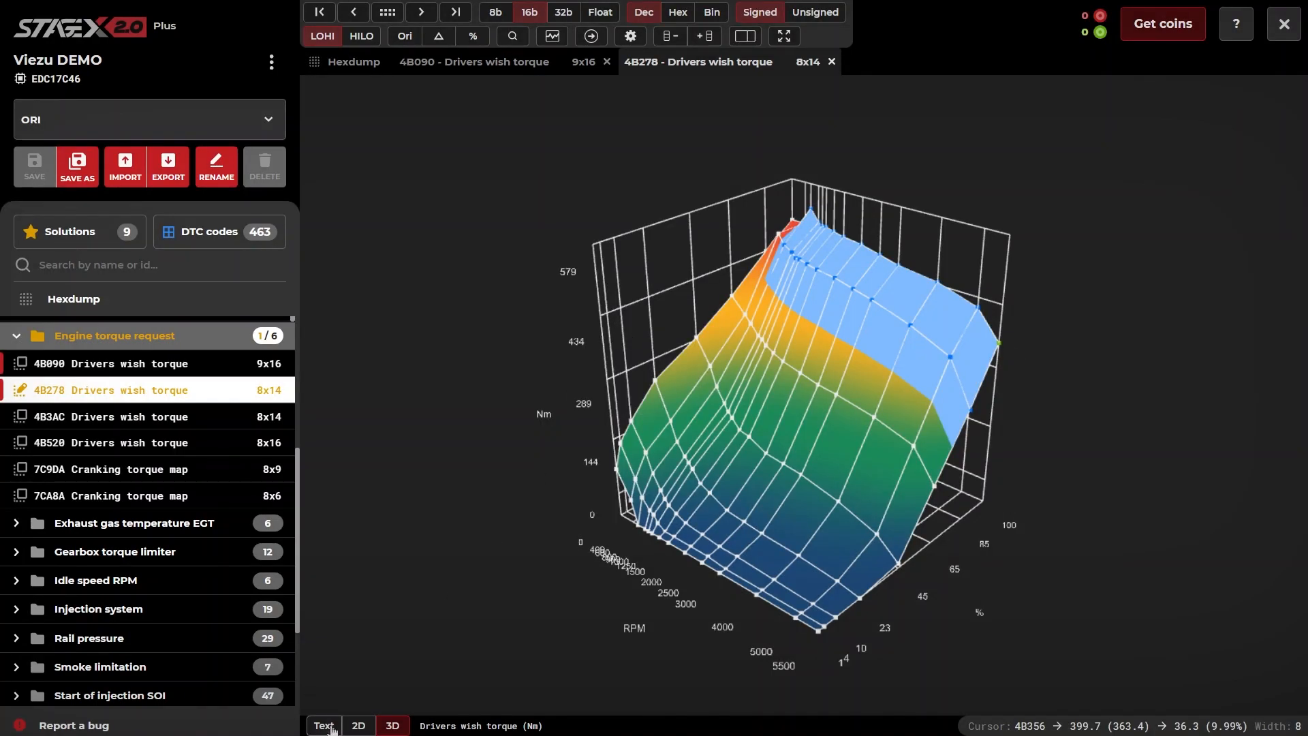
click(324, 726)
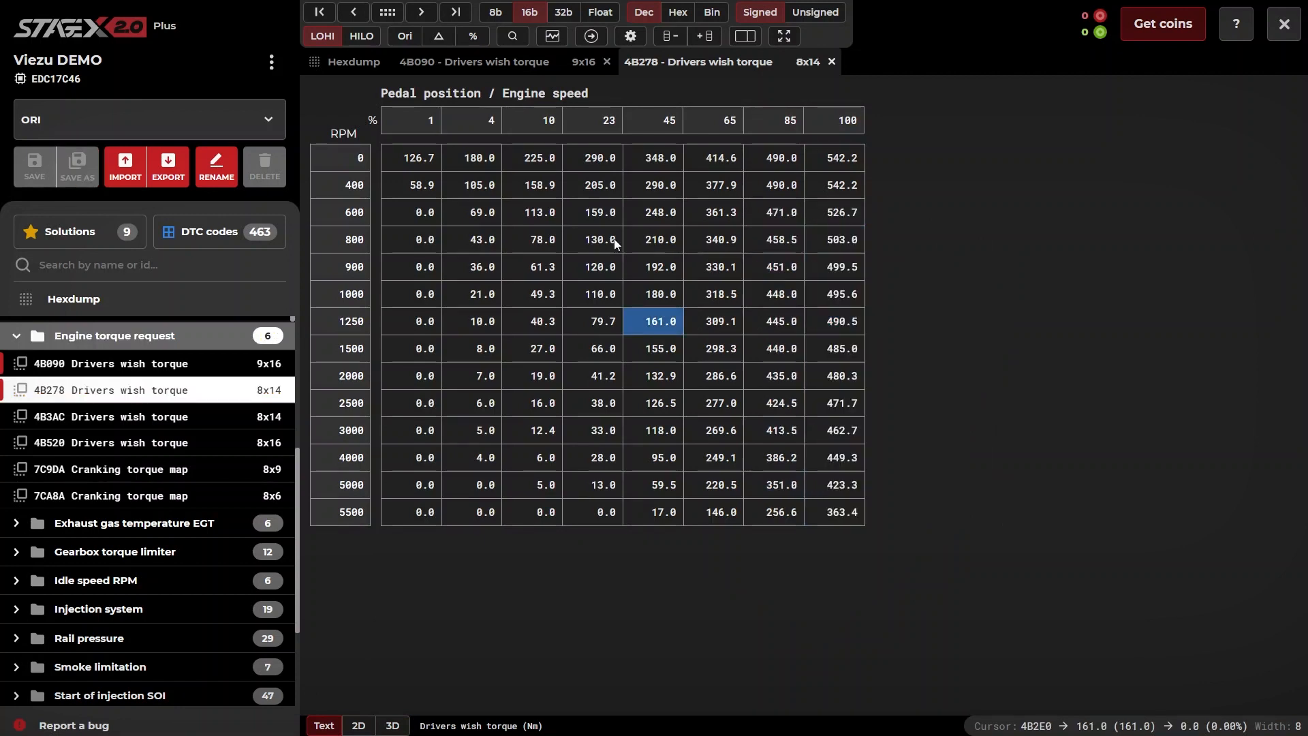
right_click(834, 376)
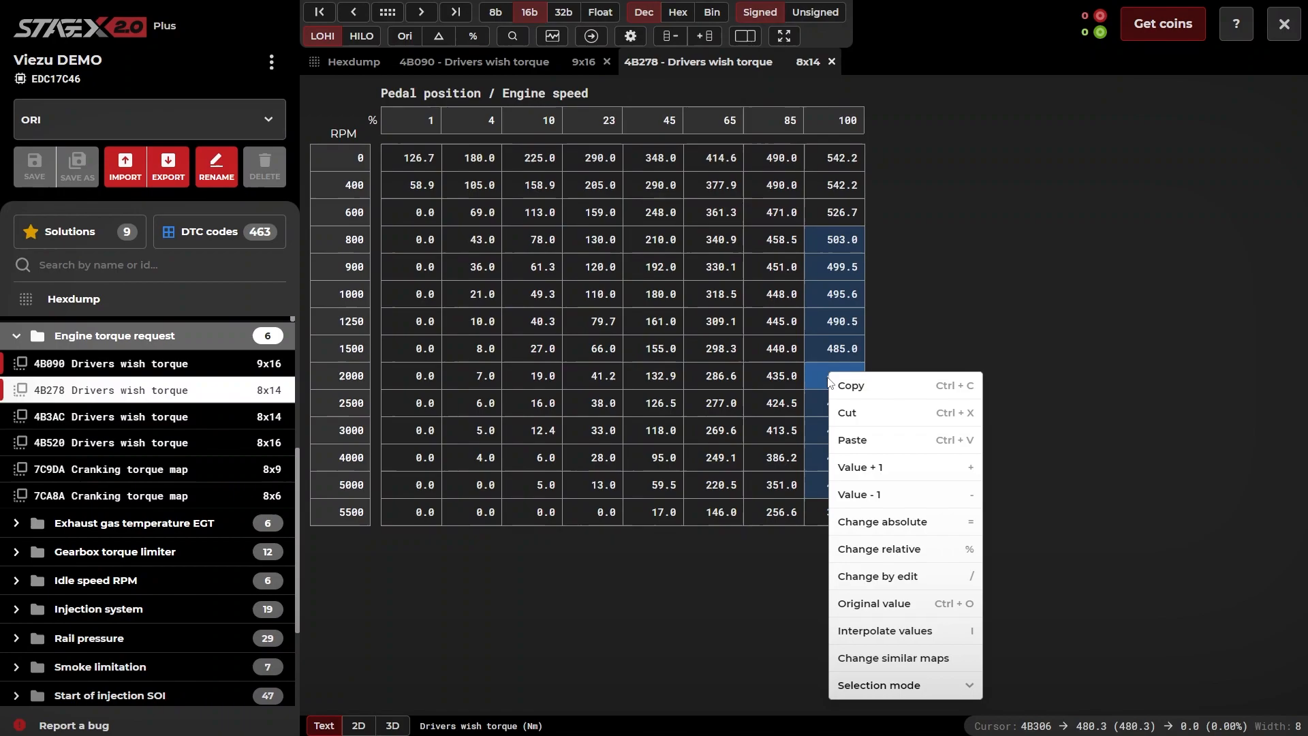
click(884, 522)
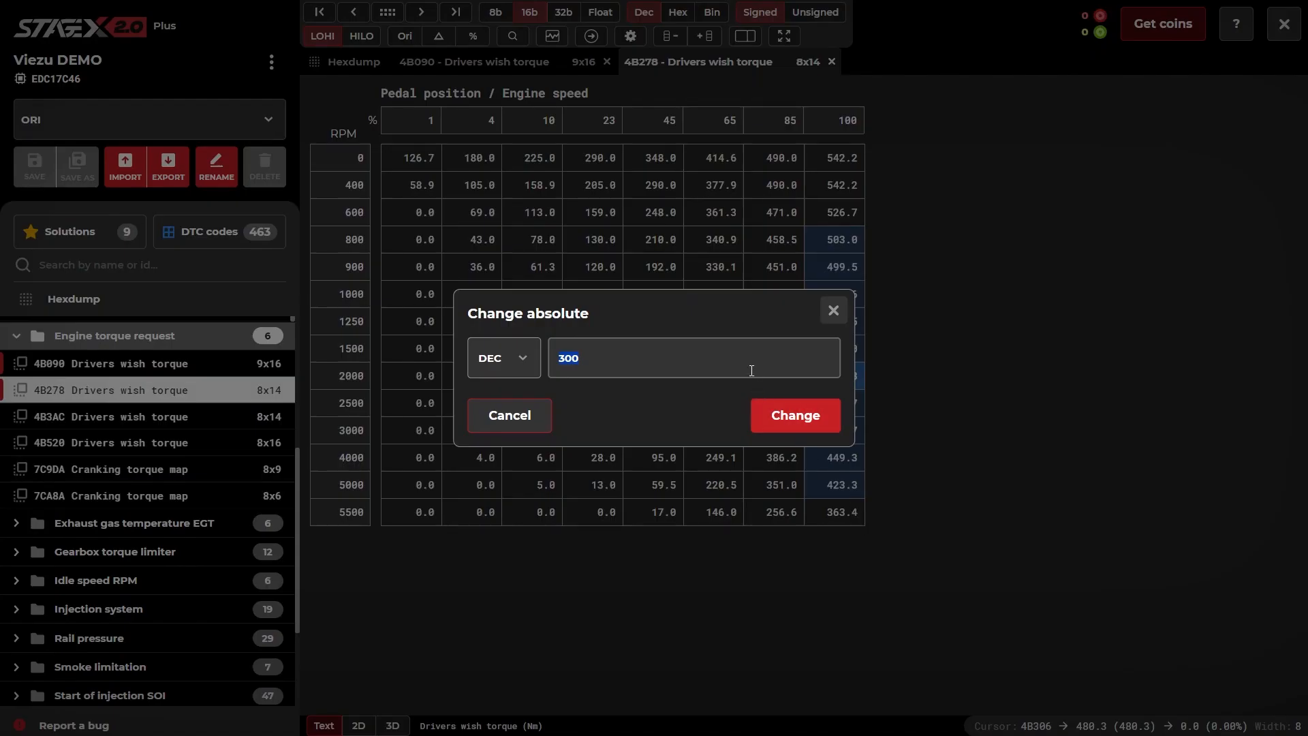
click(796, 416)
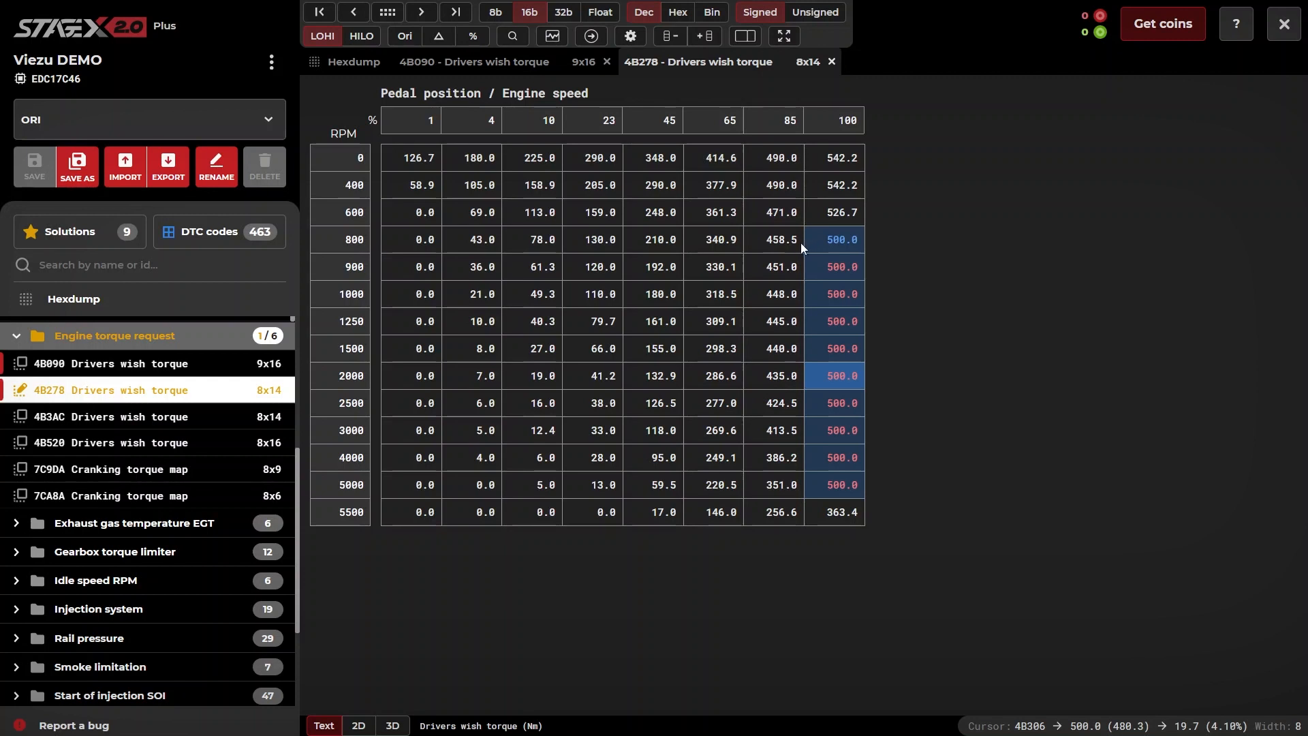
right_click(714, 376)
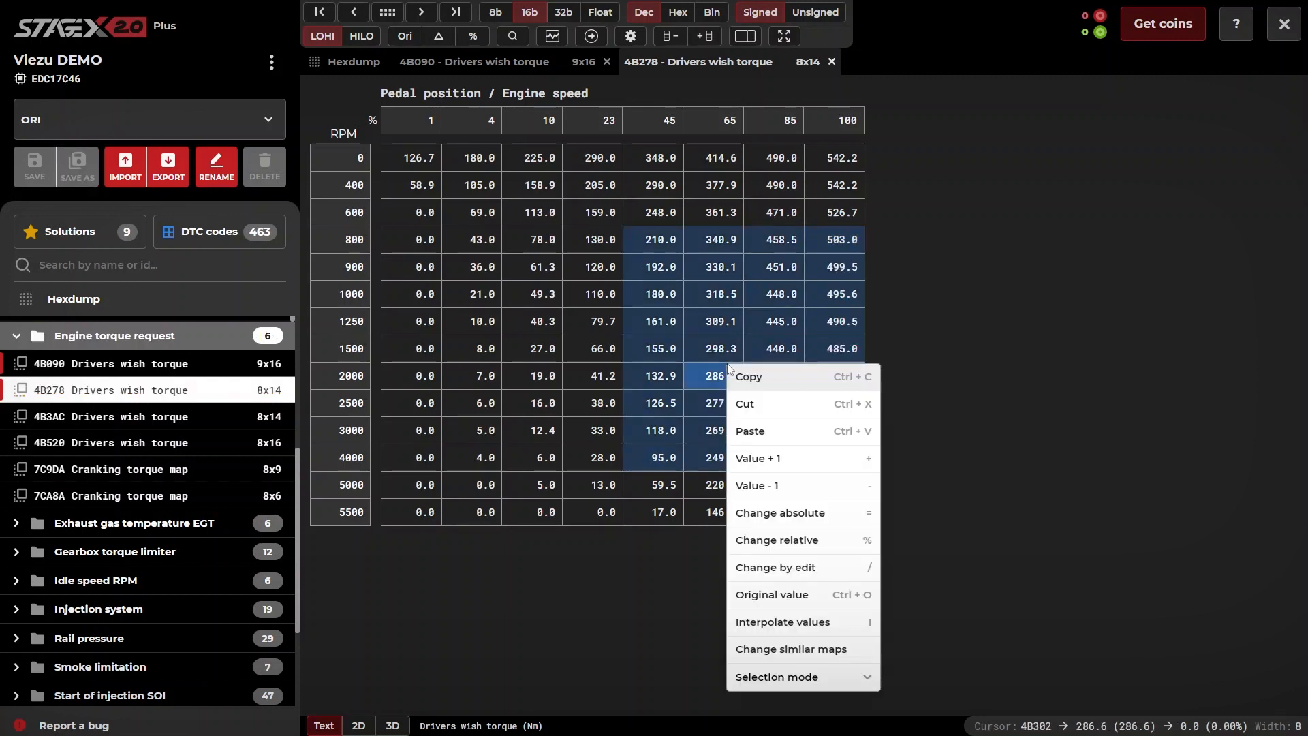
click(777, 540)
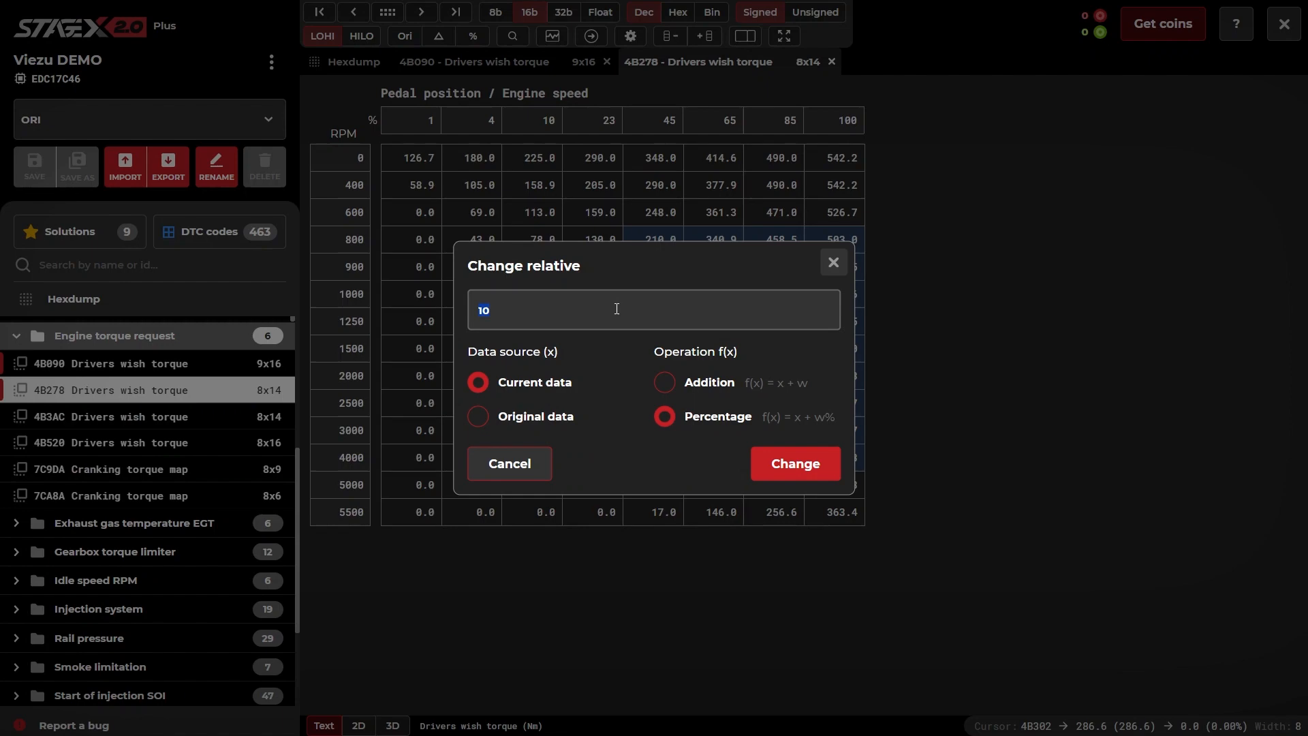
click(794, 463)
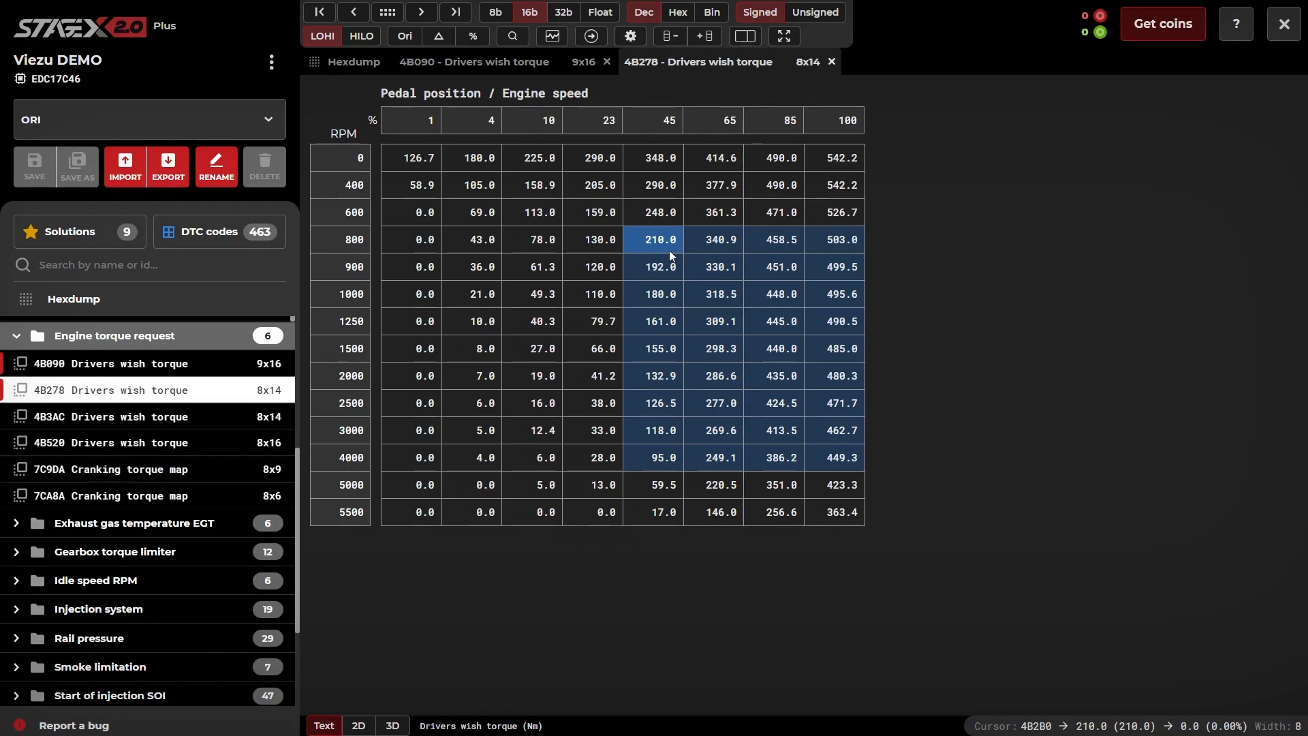
right_click(661, 238)
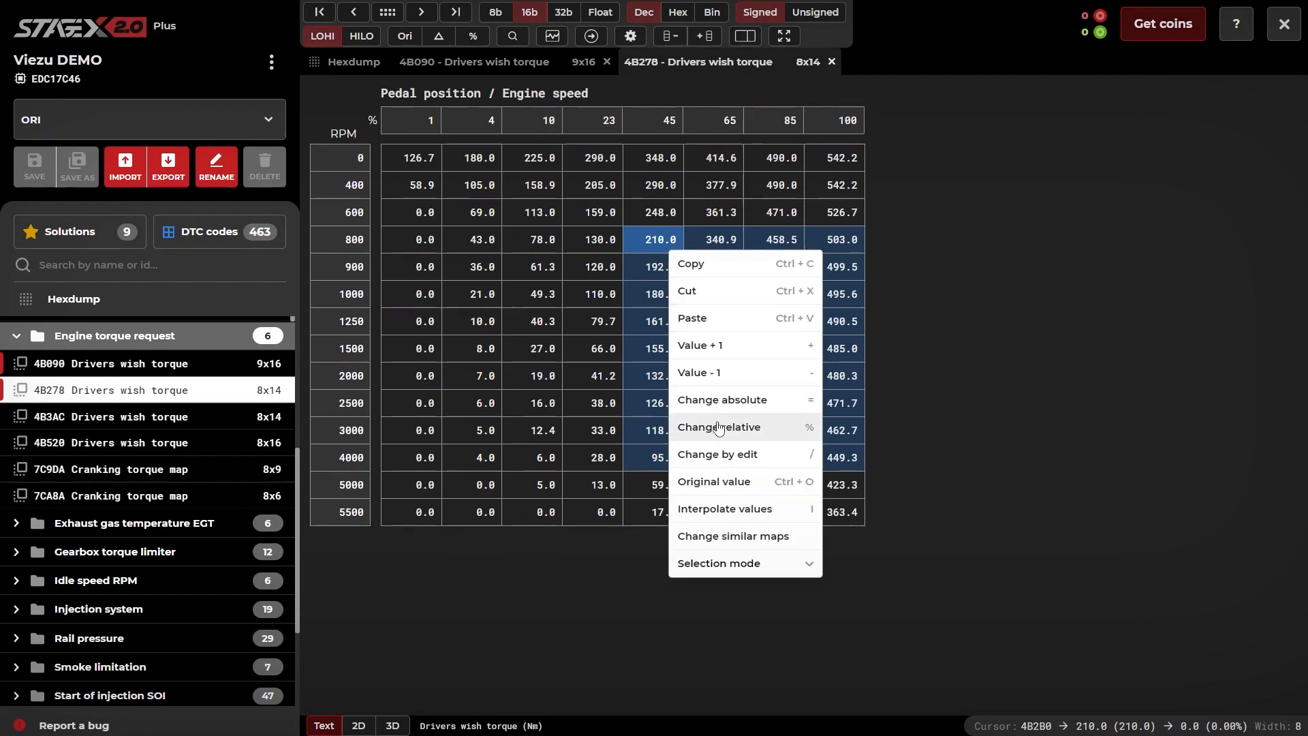
Step: Apply a graded percentage change: right corners 10, left corners 0, on the 800–4000 RPM block
click(717, 453)
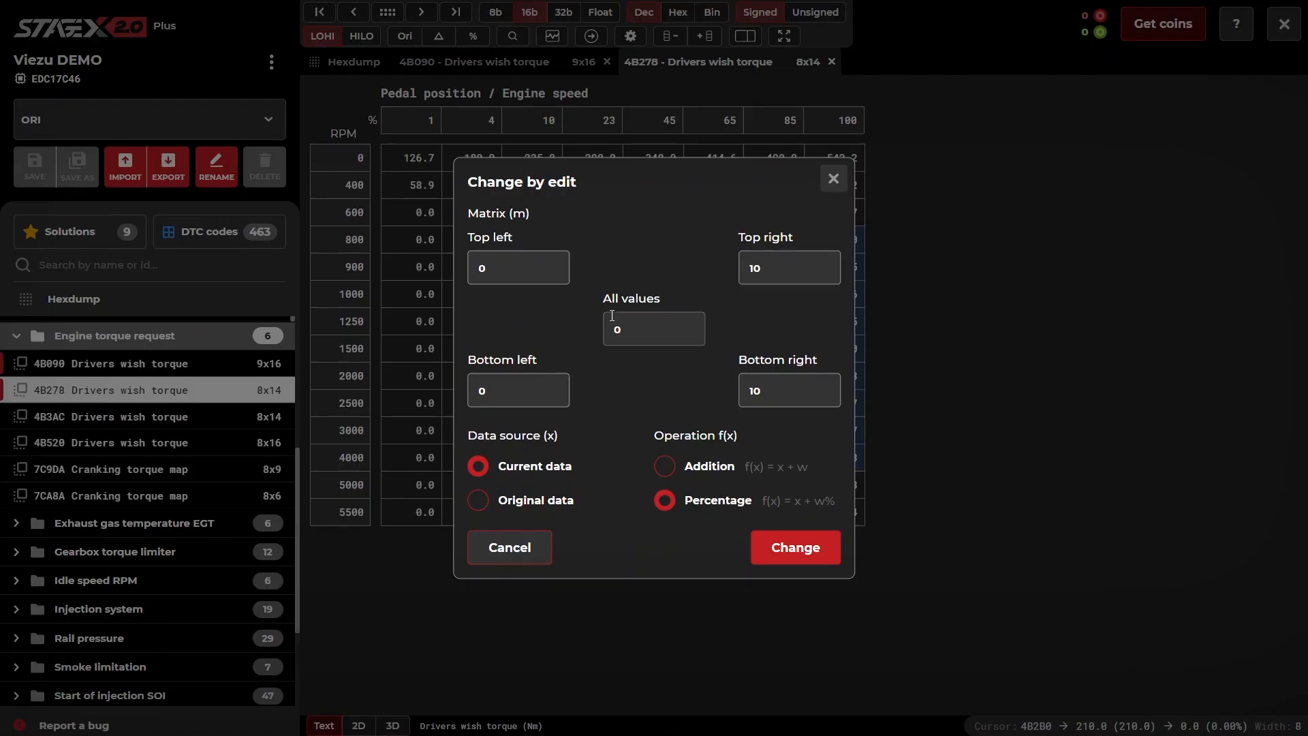
click(796, 547)
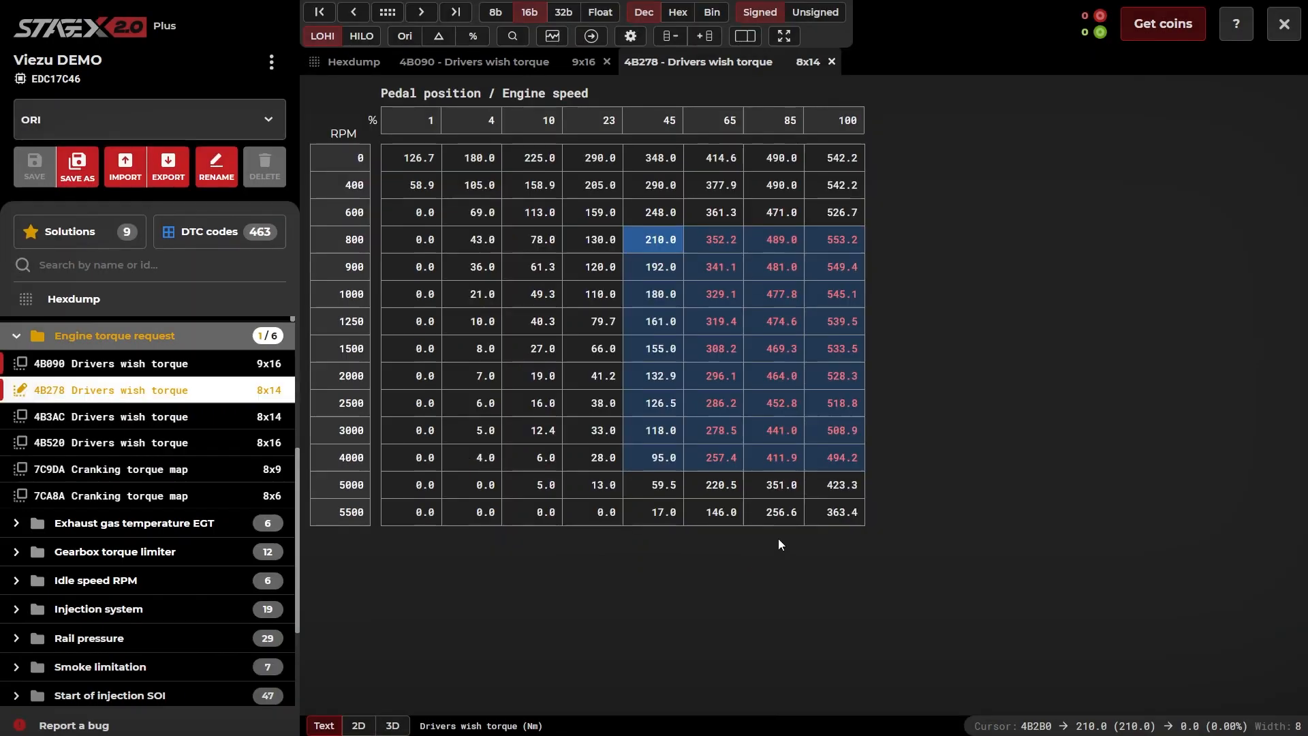
mouse_move(767, 338)
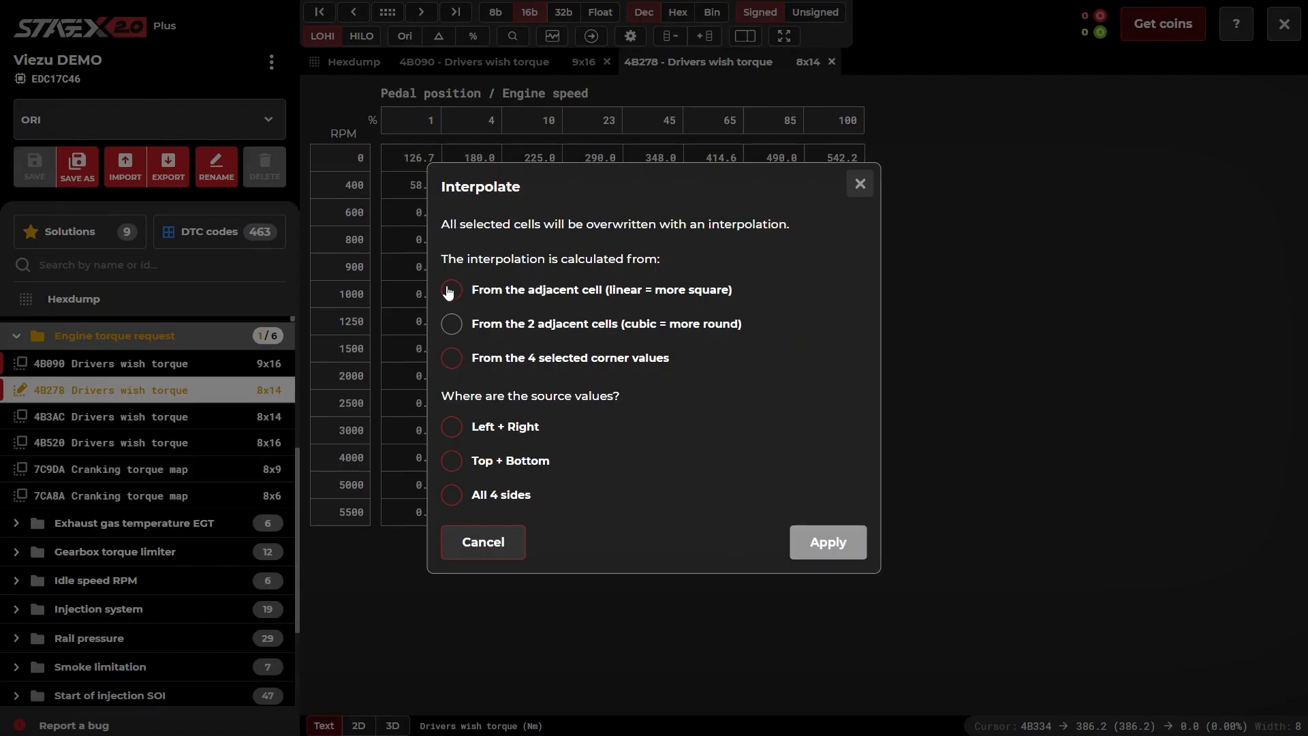
Step: Interpolate the 900–5000 RPM block linearly from adjacent cells and check it in 3D view
click(451, 289)
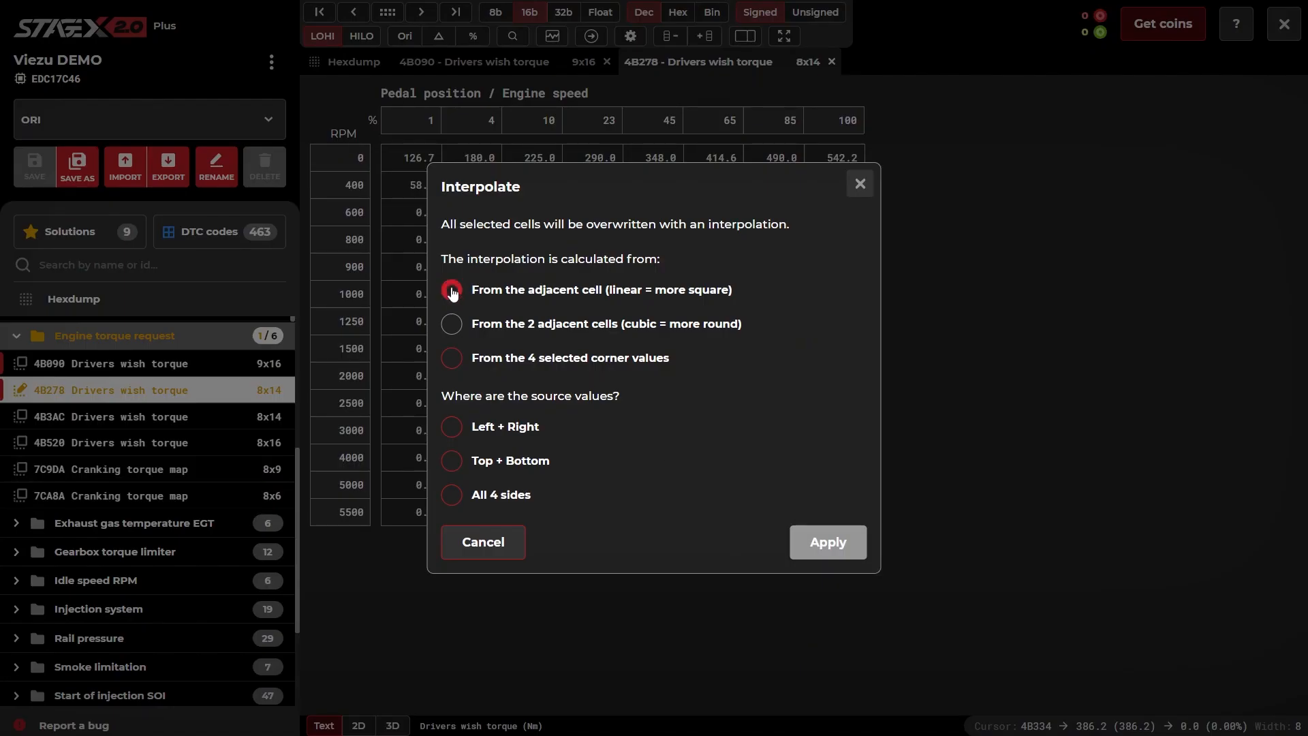
click(829, 542)
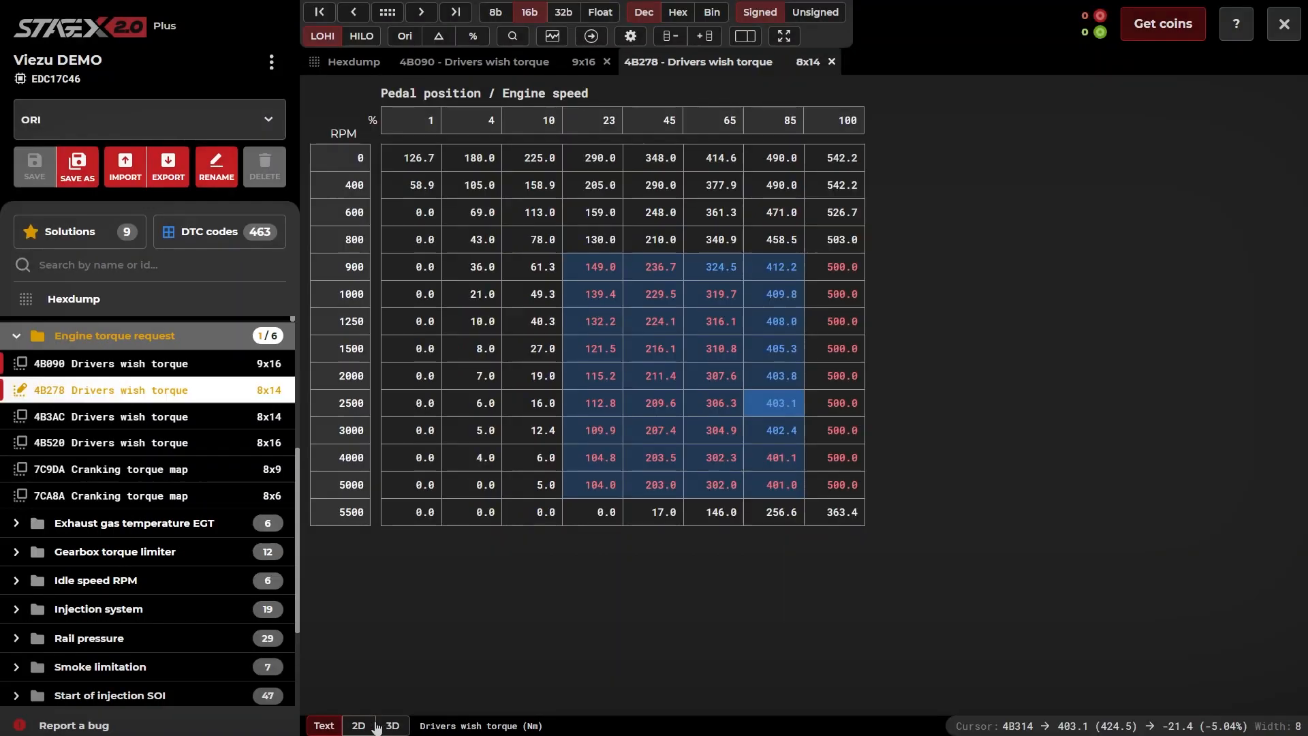
click(397, 727)
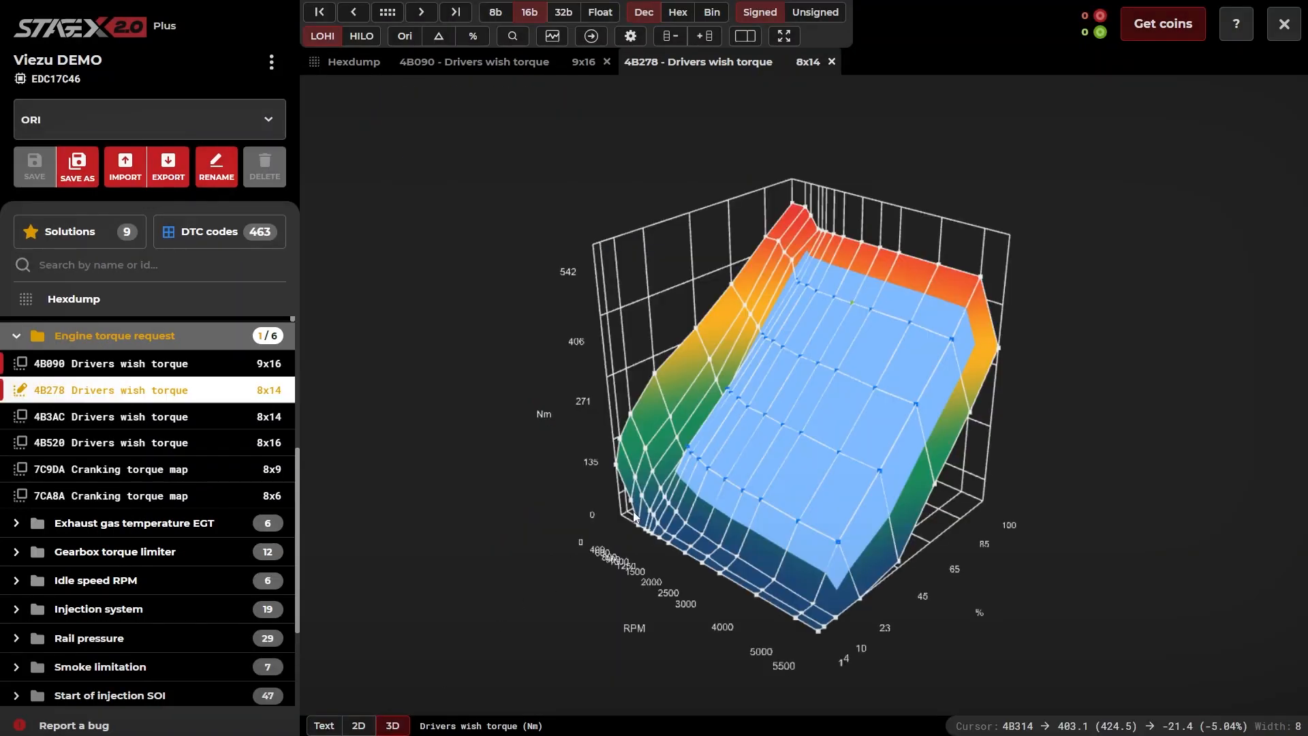
click(324, 725)
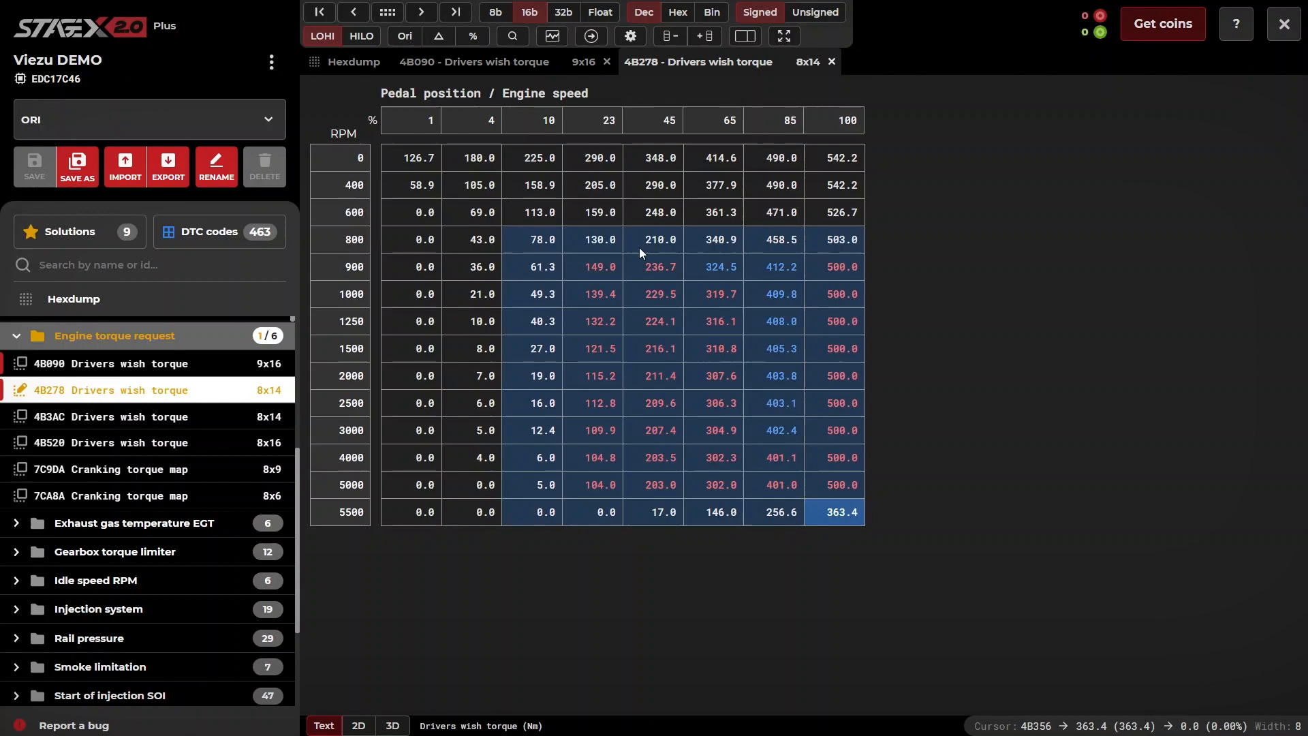
Step: Copy the percentage changes into similar map 4B3AC Drivers wish torque via Change similar maps
click(474, 35)
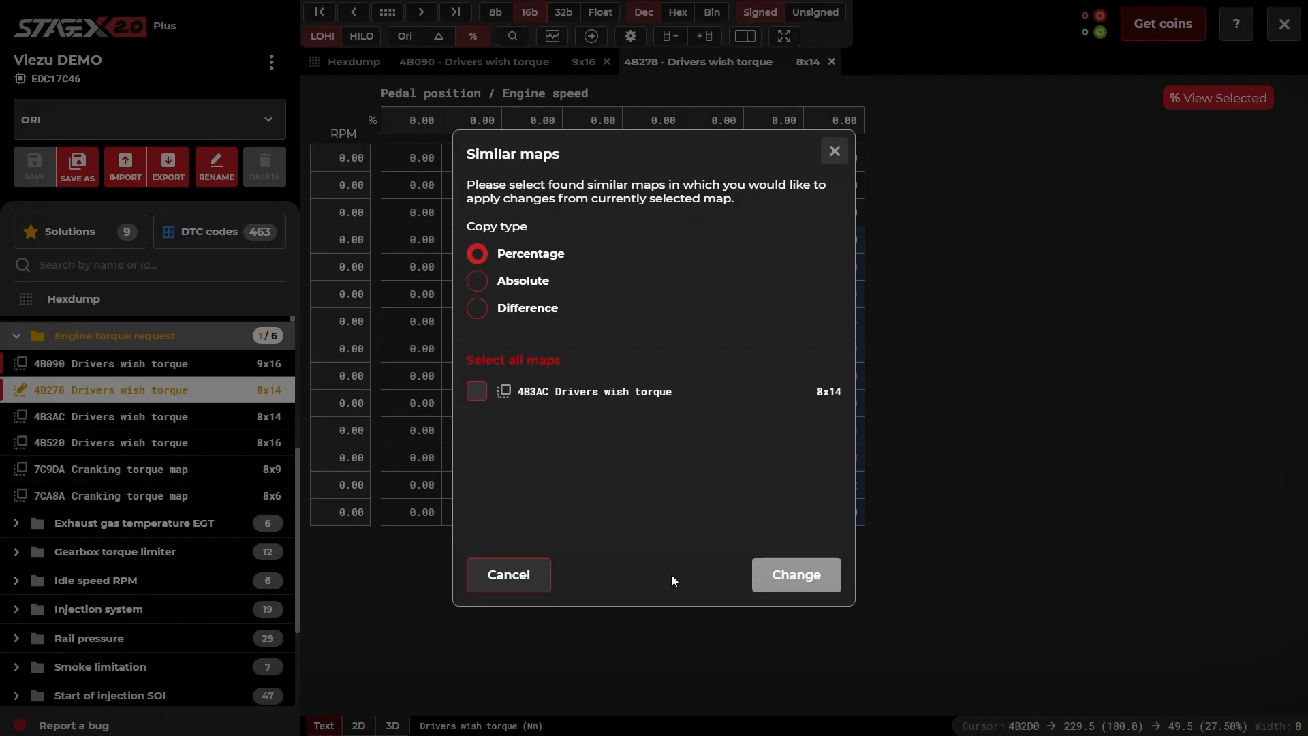
mouse_move(470, 268)
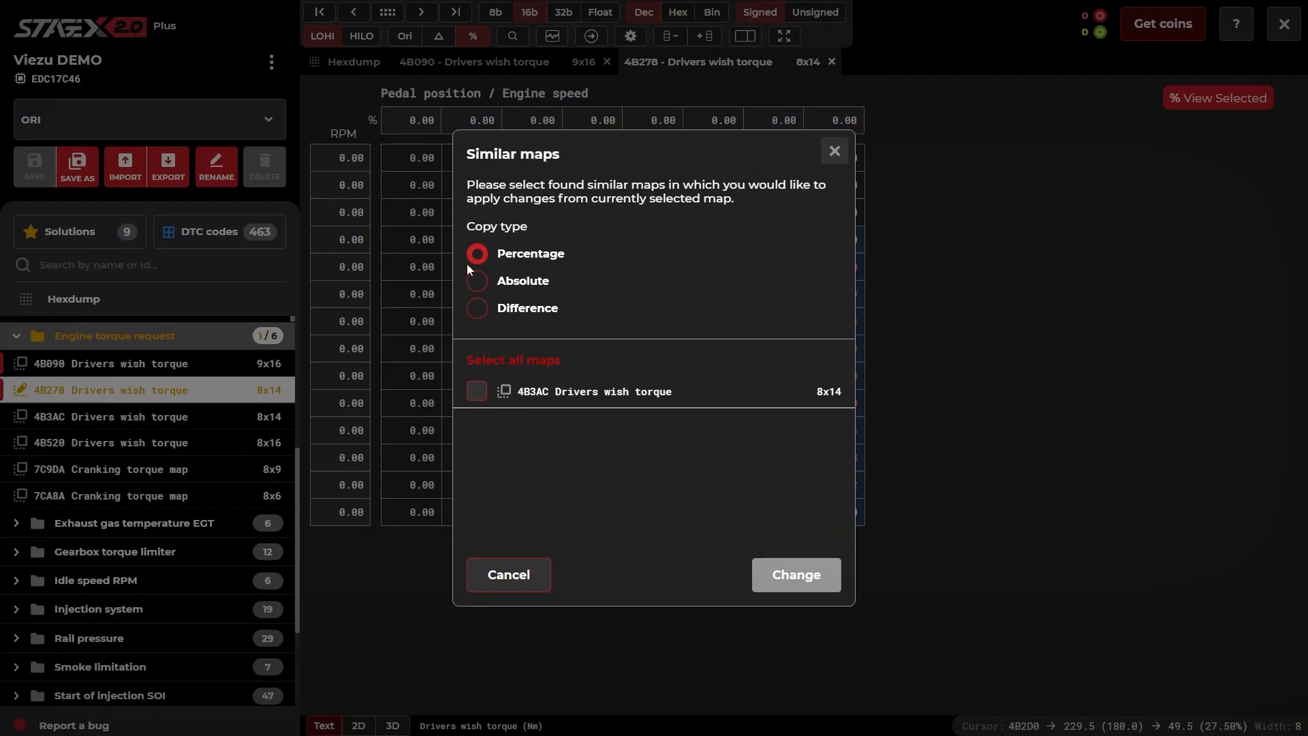
mouse_move(478, 270)
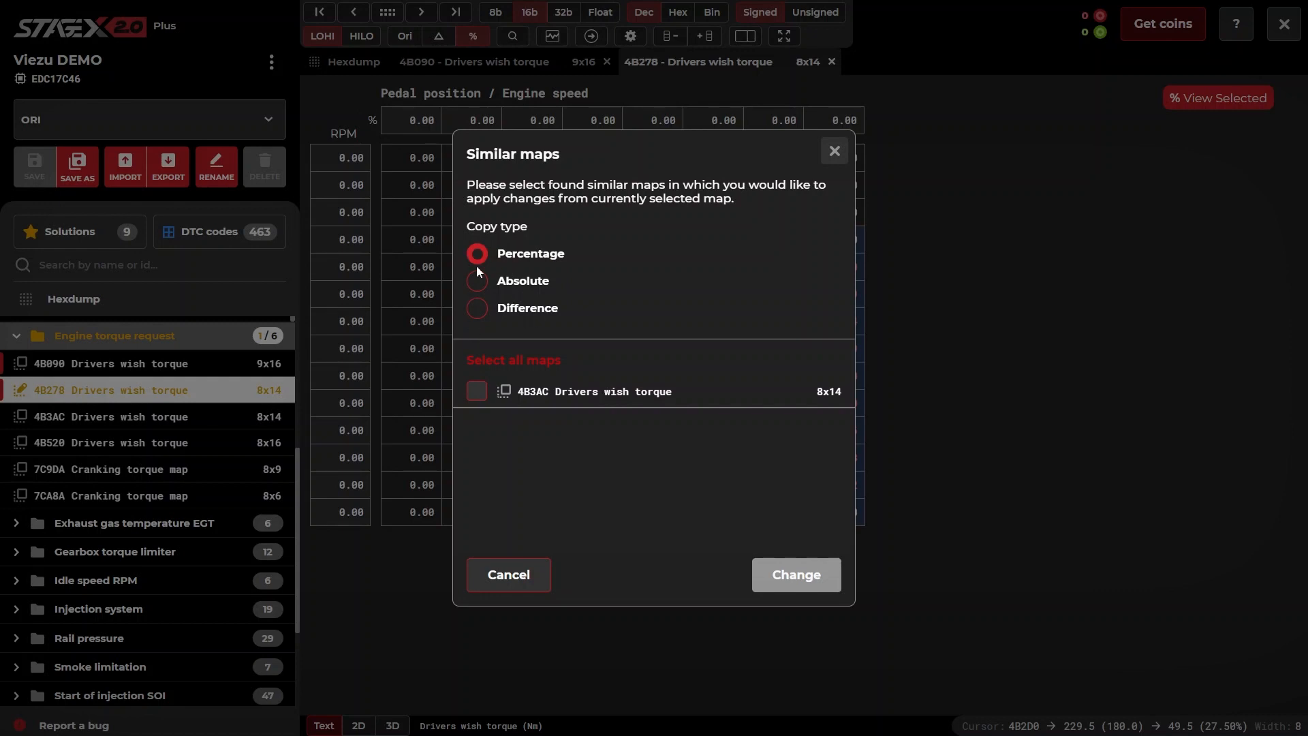
click(477, 391)
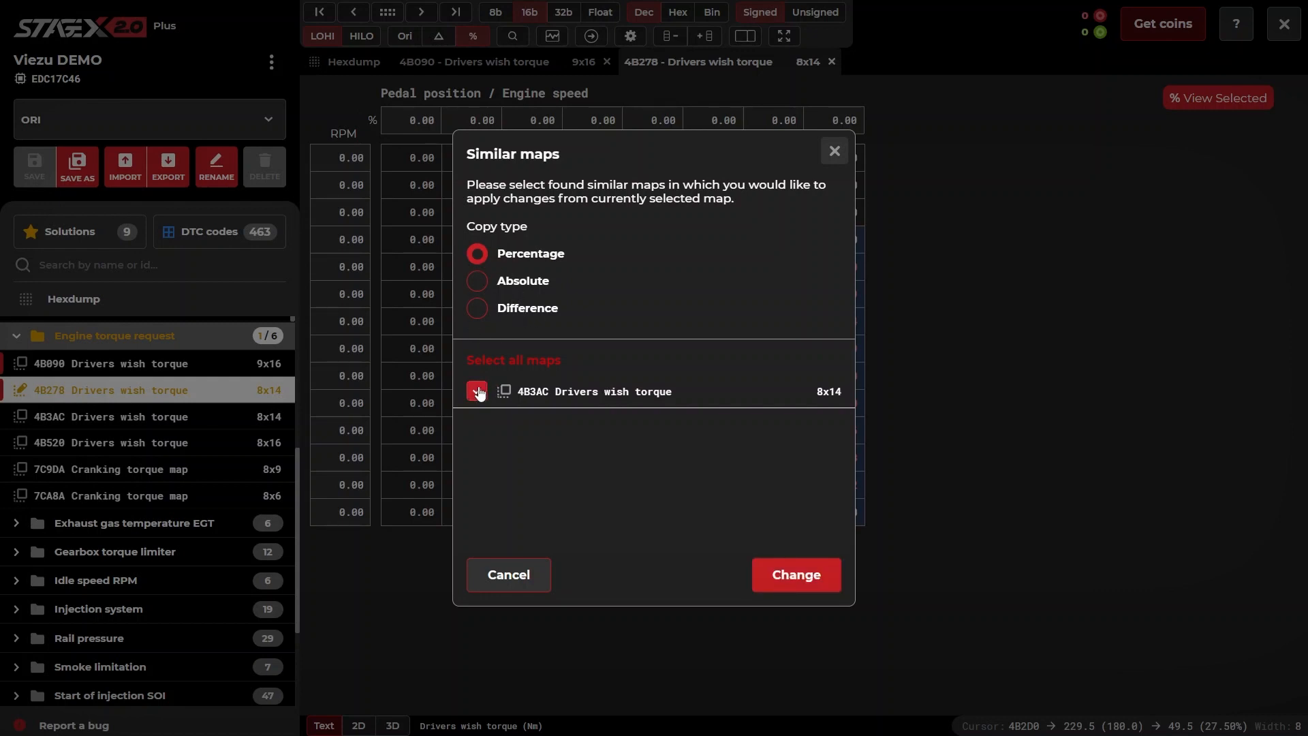
click(477, 390)
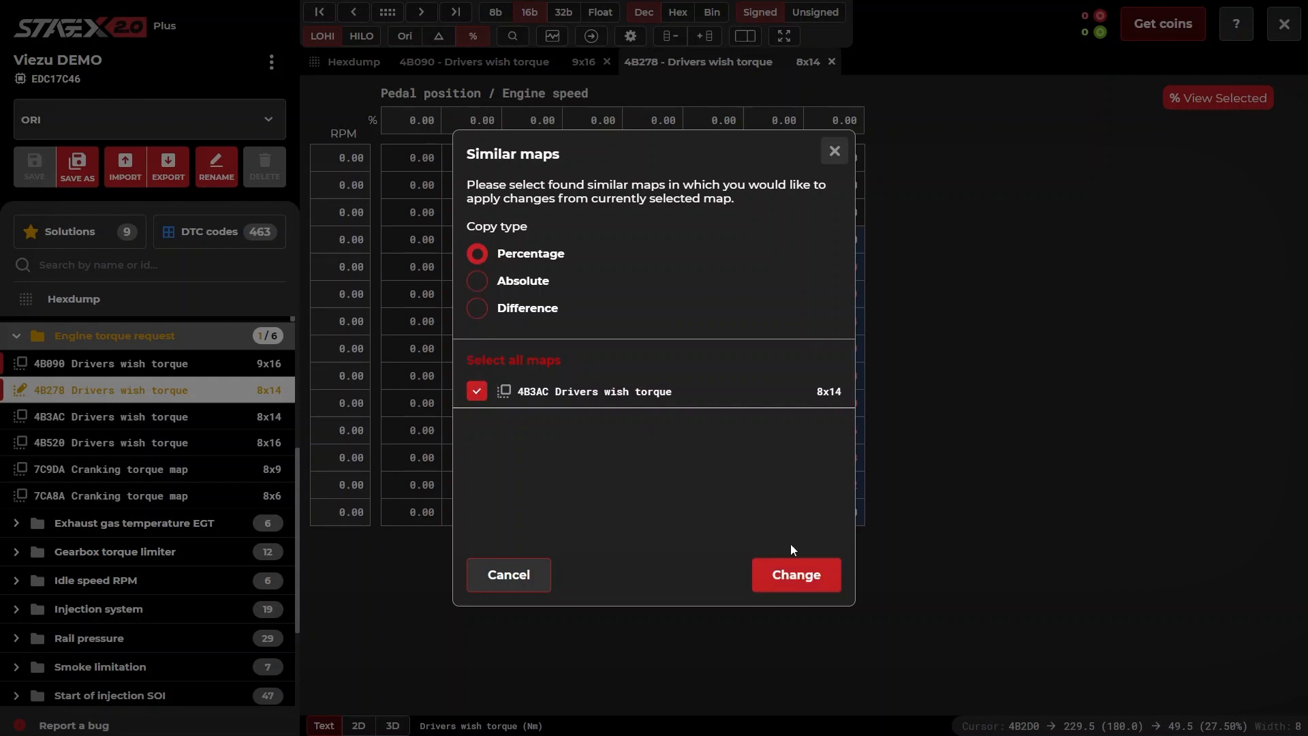
click(796, 574)
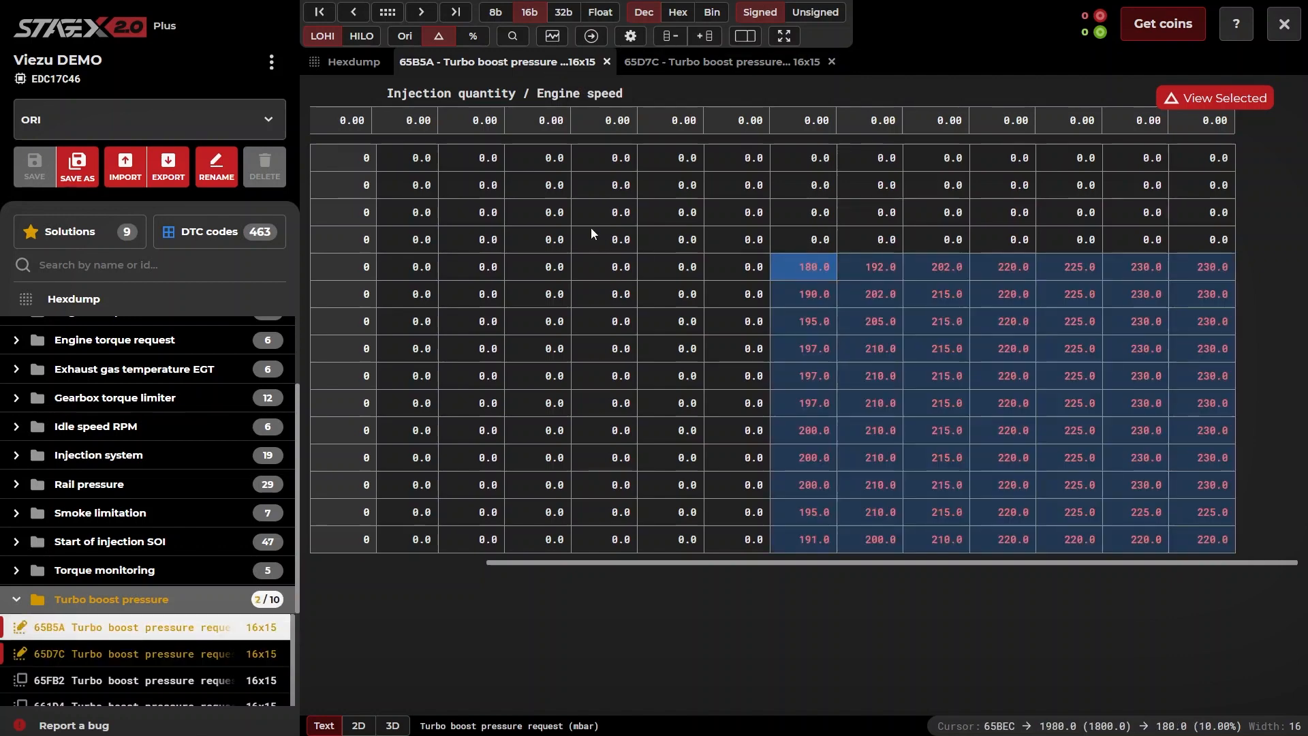
mouse_move(439, 35)
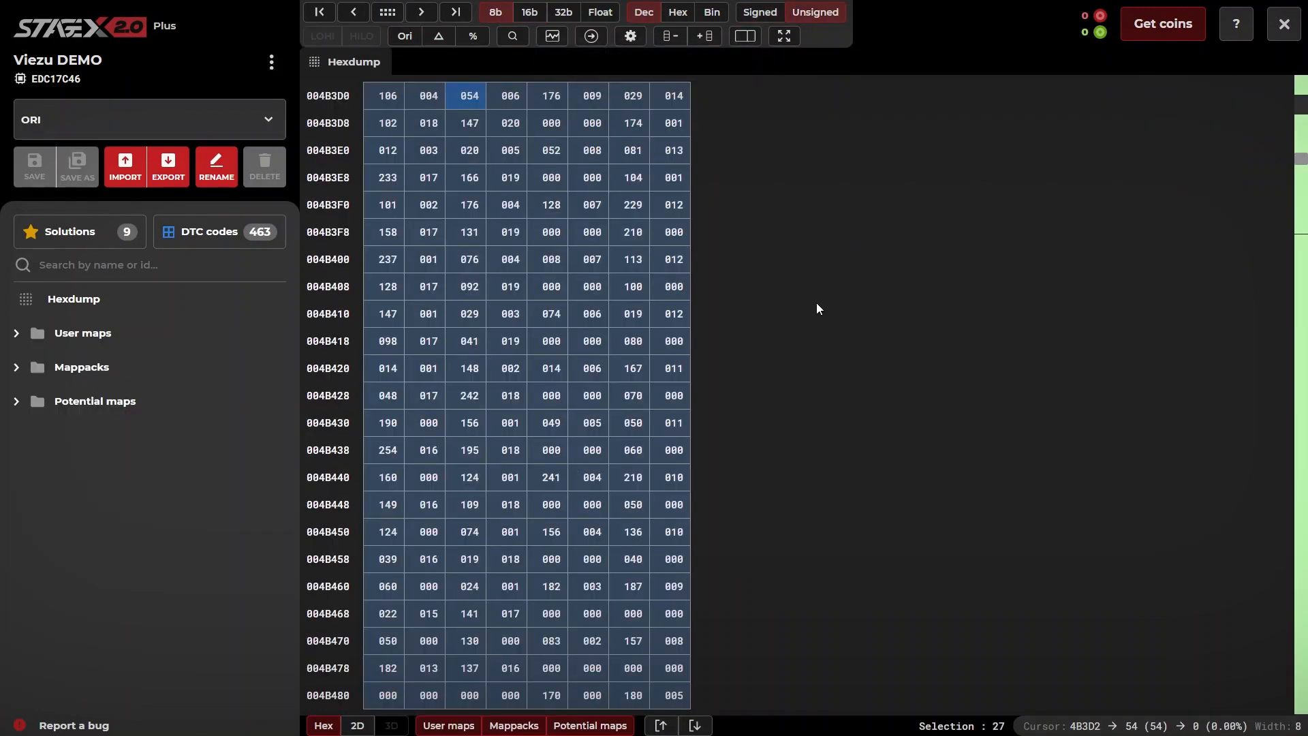
mouse_move(635, 395)
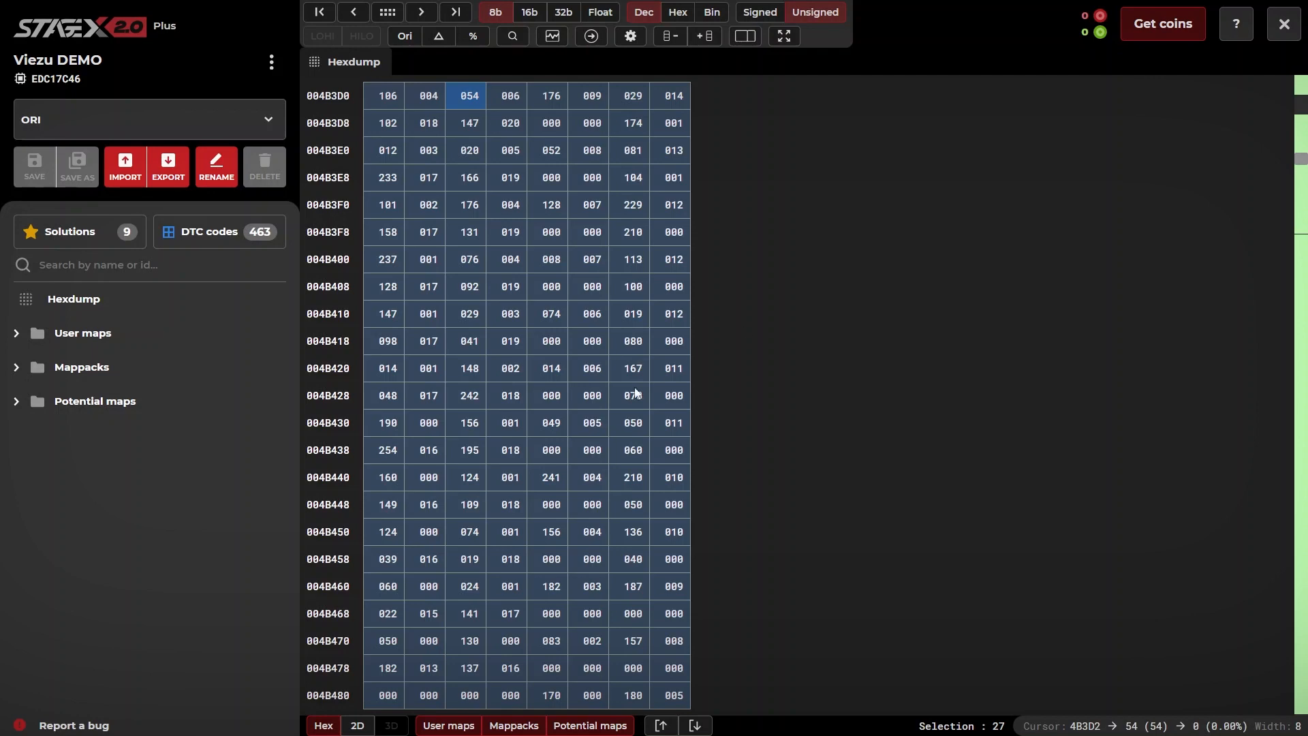
mouse_move(358, 727)
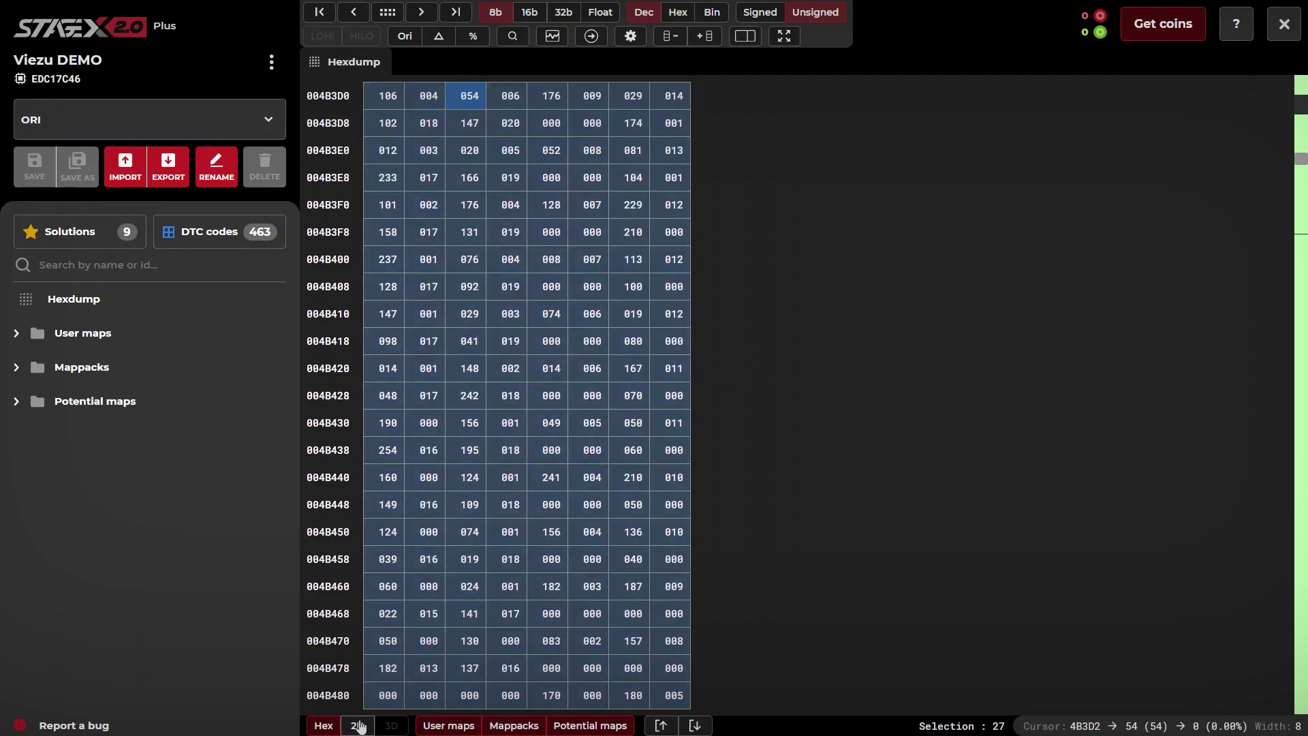
click(357, 725)
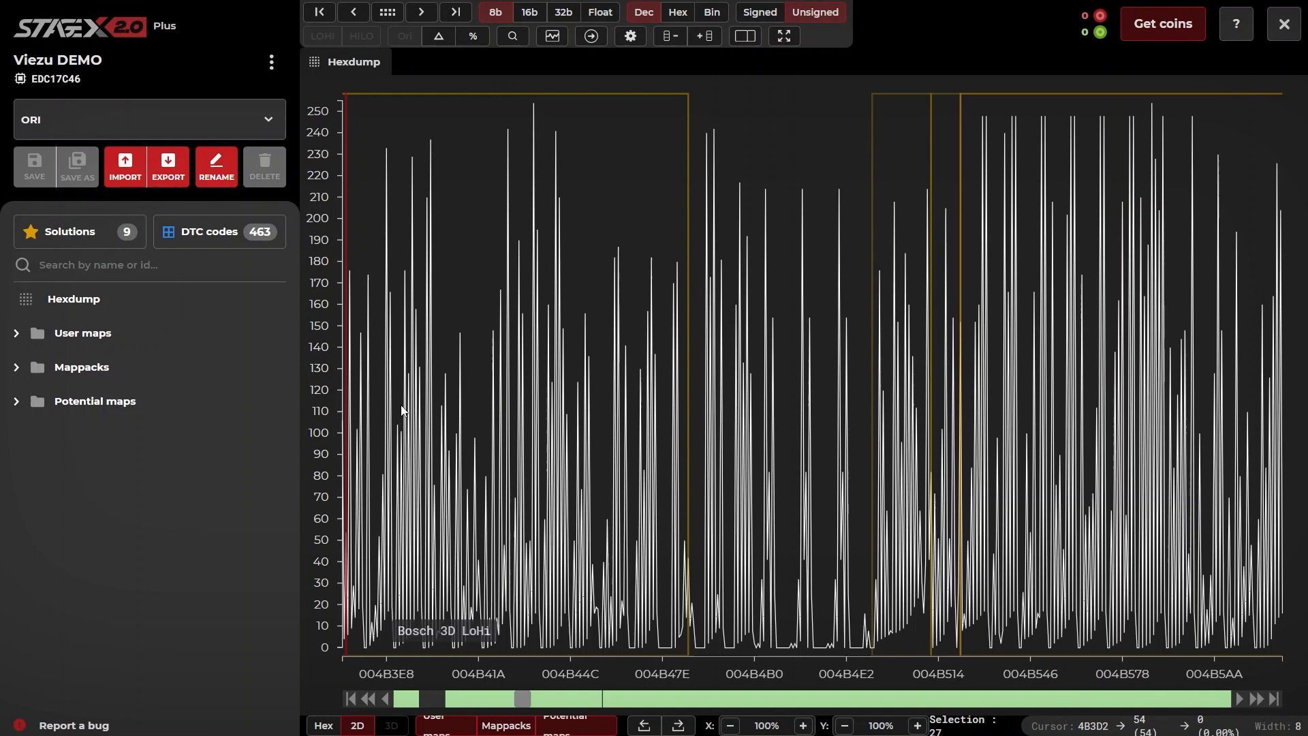
click(529, 12)
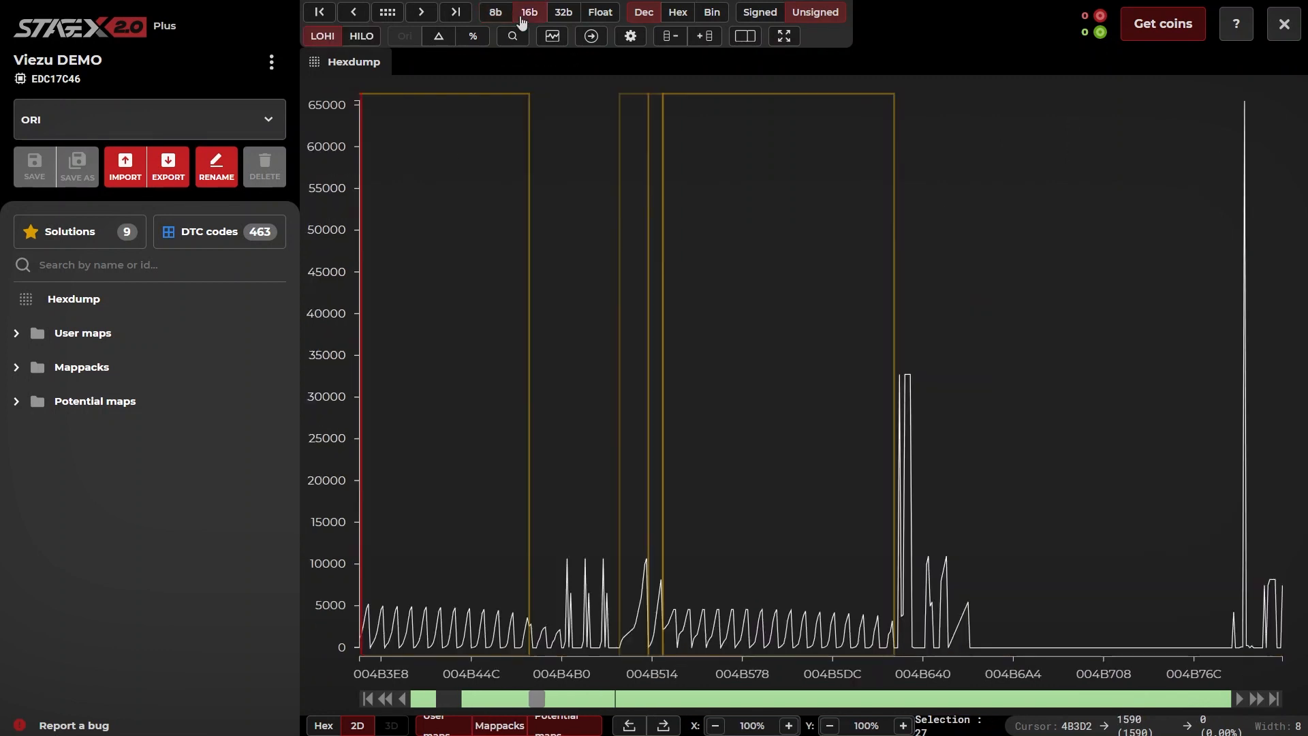
mouse_move(681, 226)
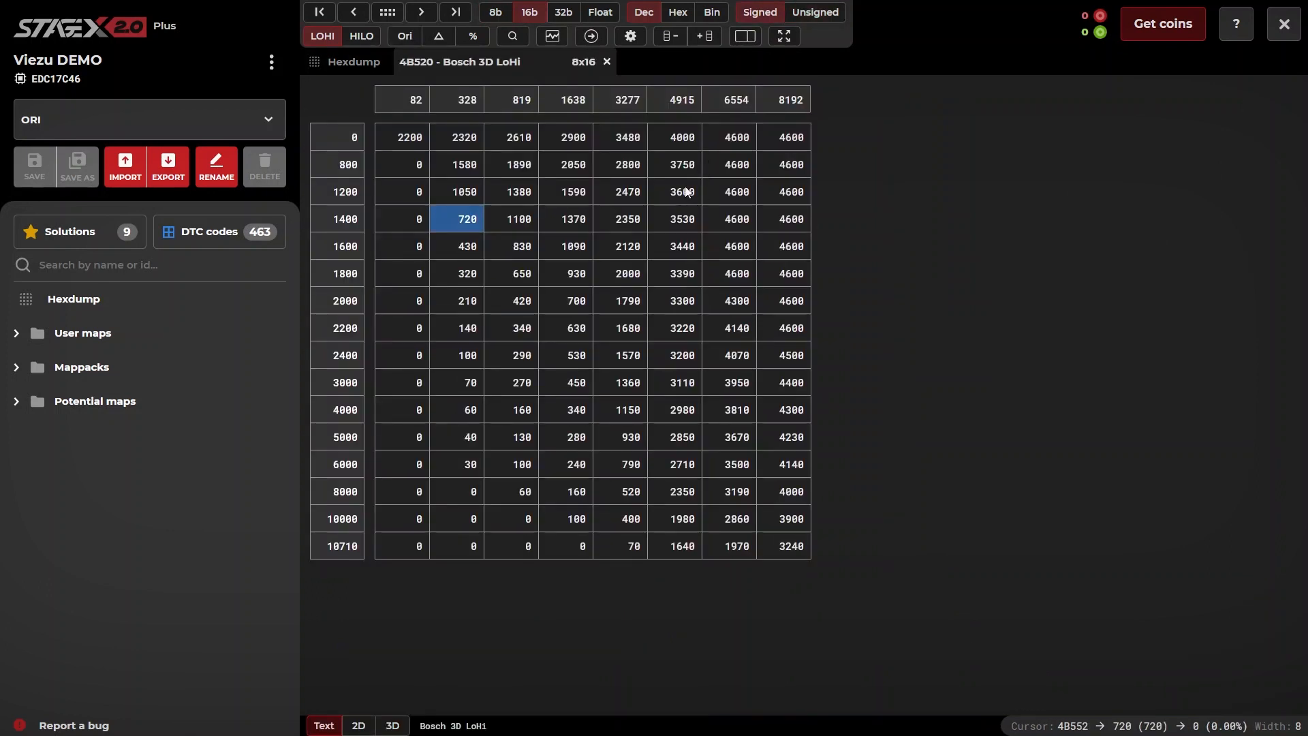
mouse_move(654, 218)
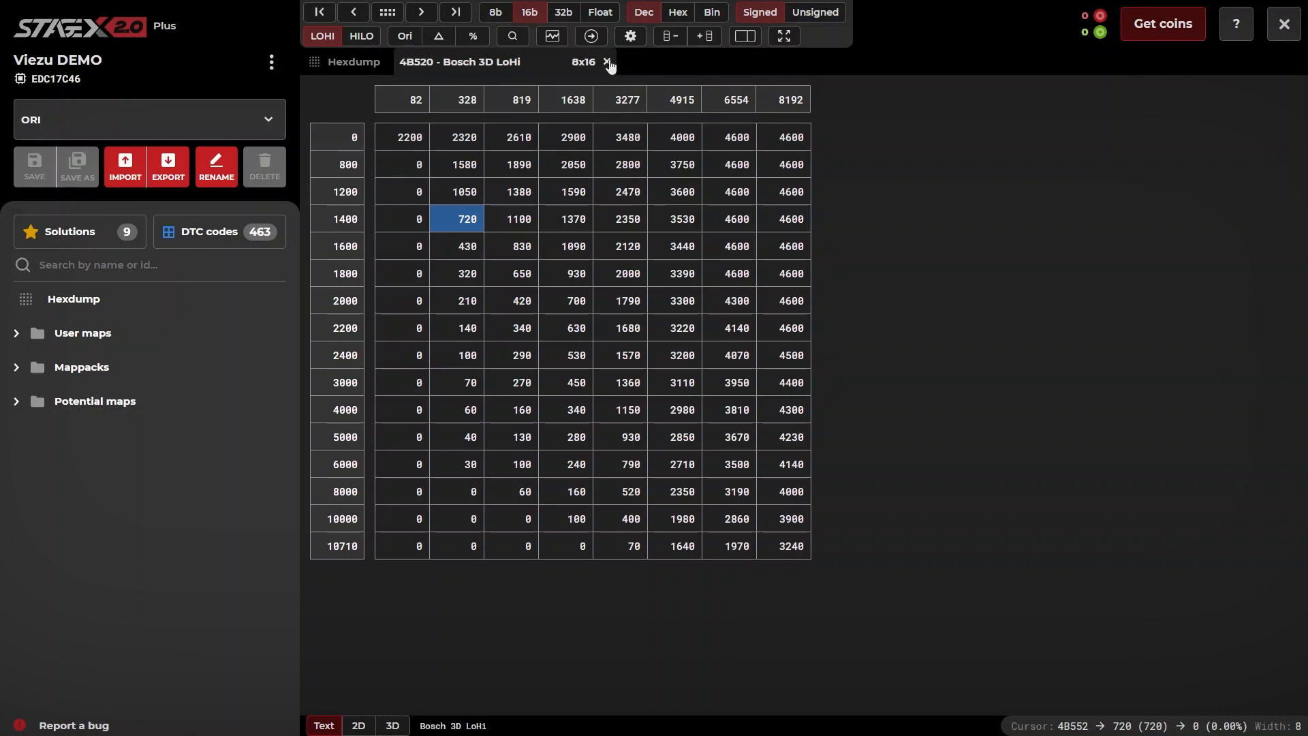
click(605, 63)
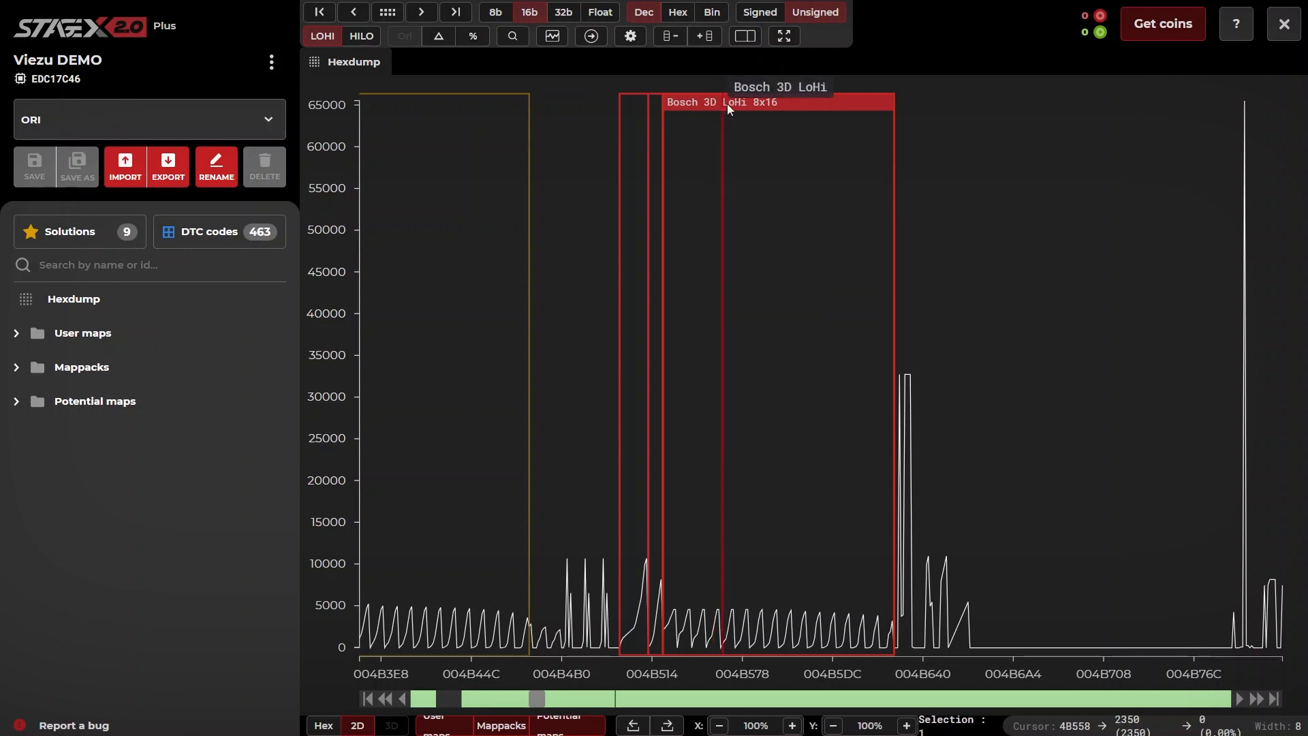
click(728, 102)
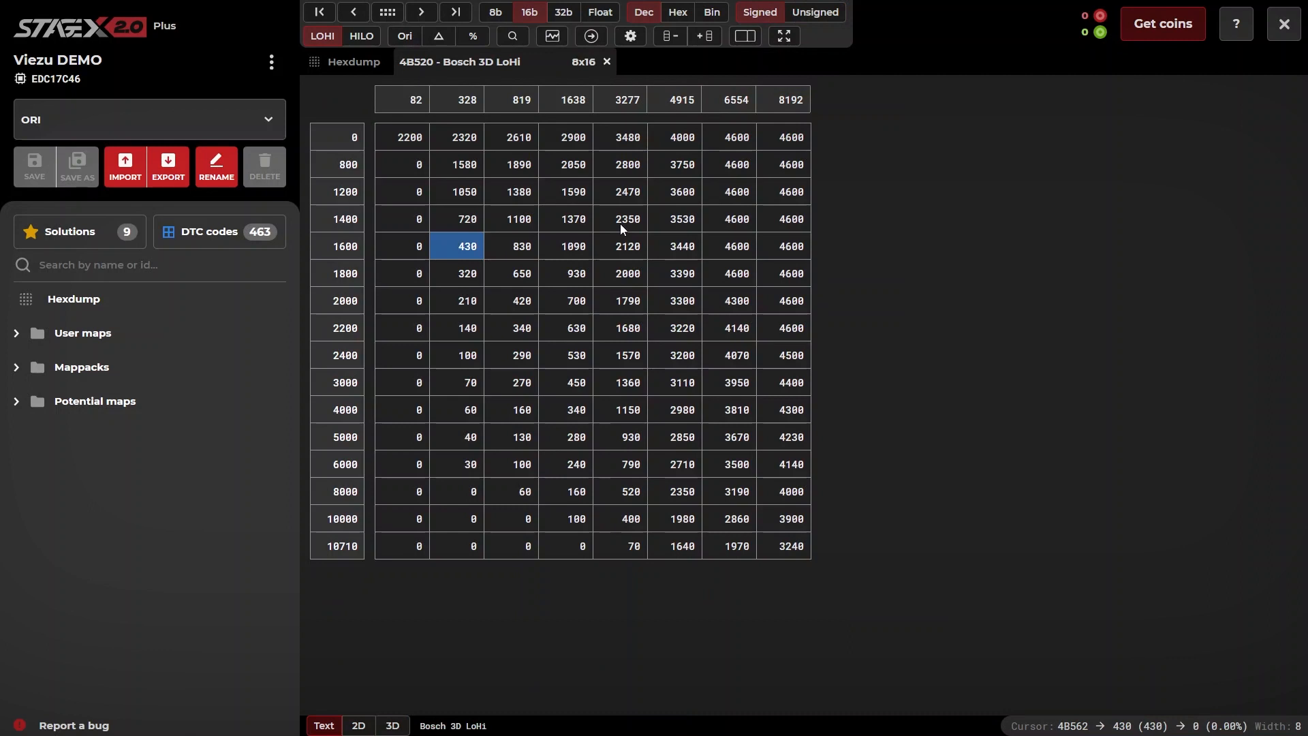
click(627, 218)
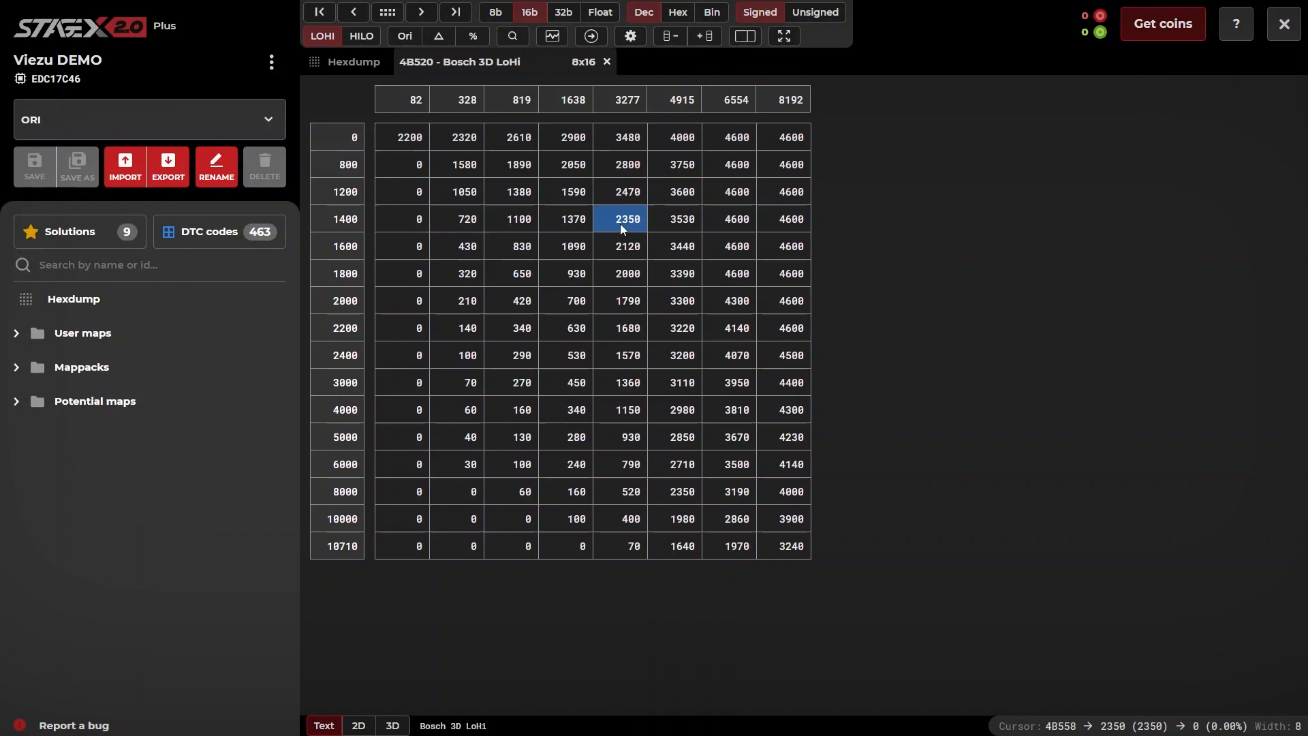
mouse_move(574, 298)
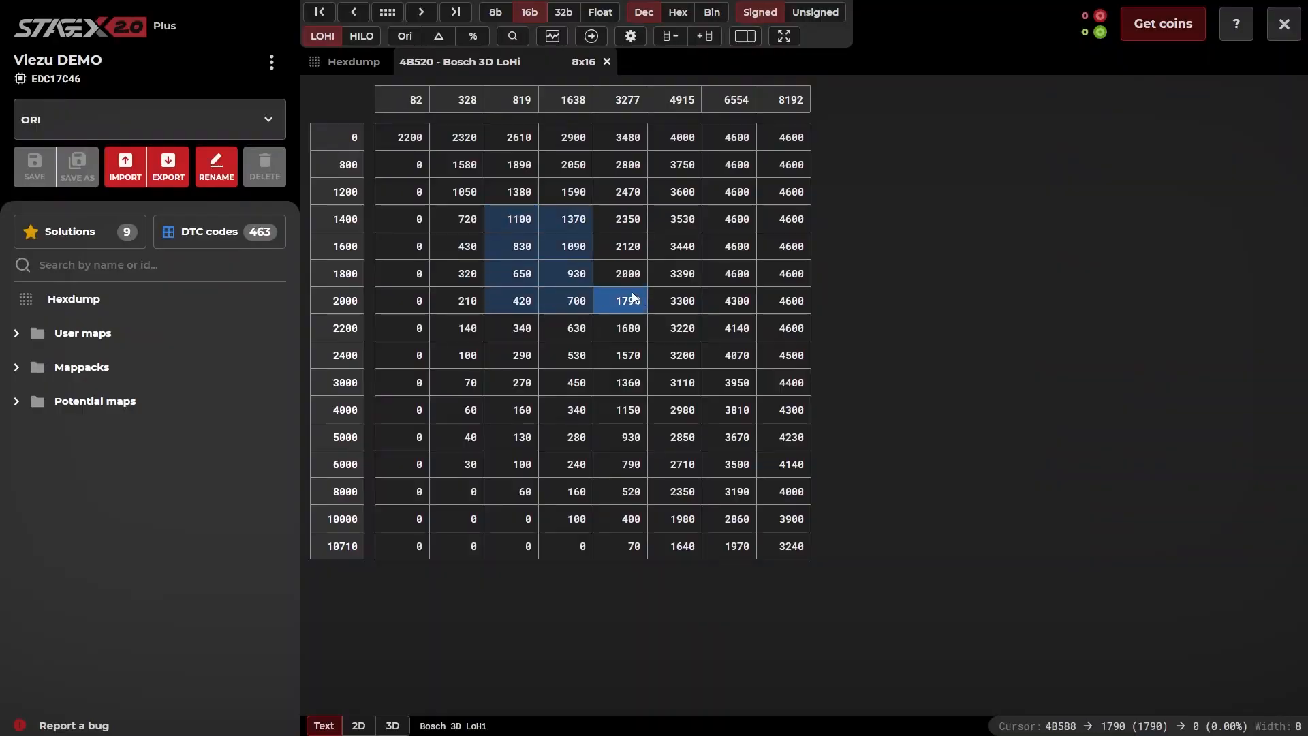
click(627, 246)
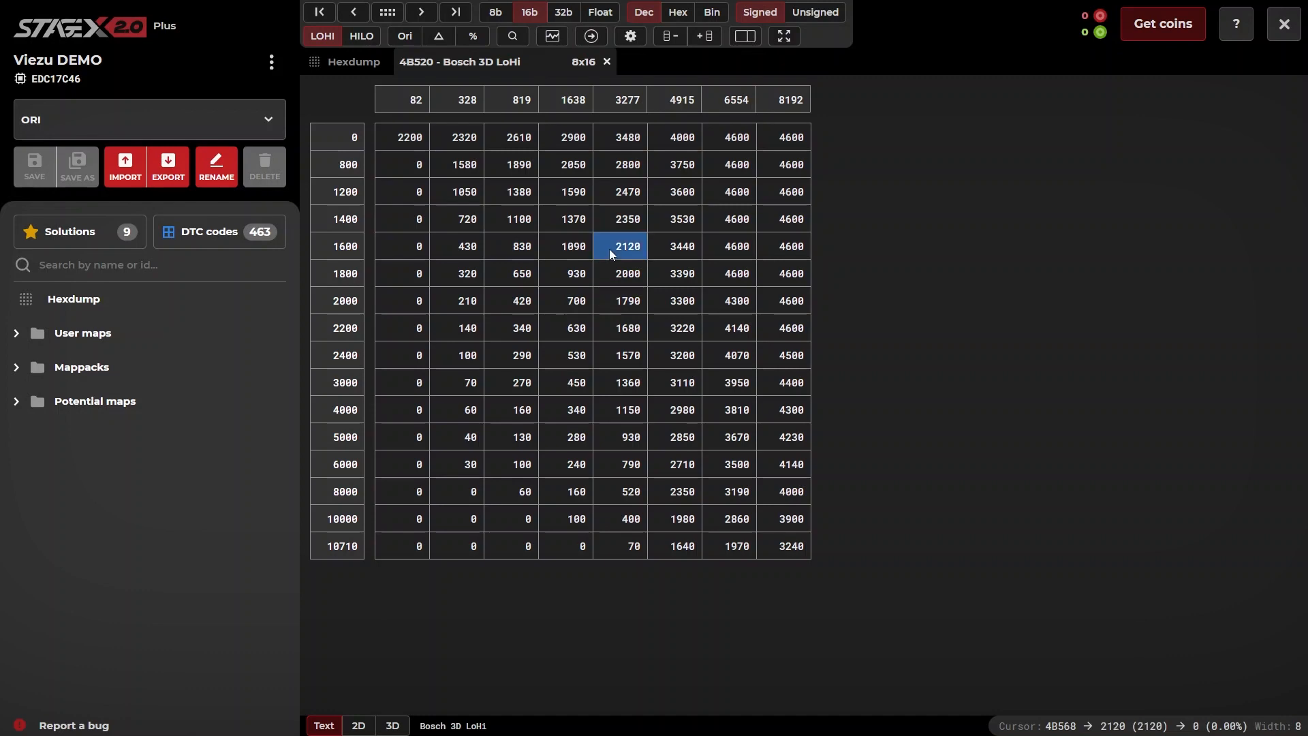
right_click(627, 245)
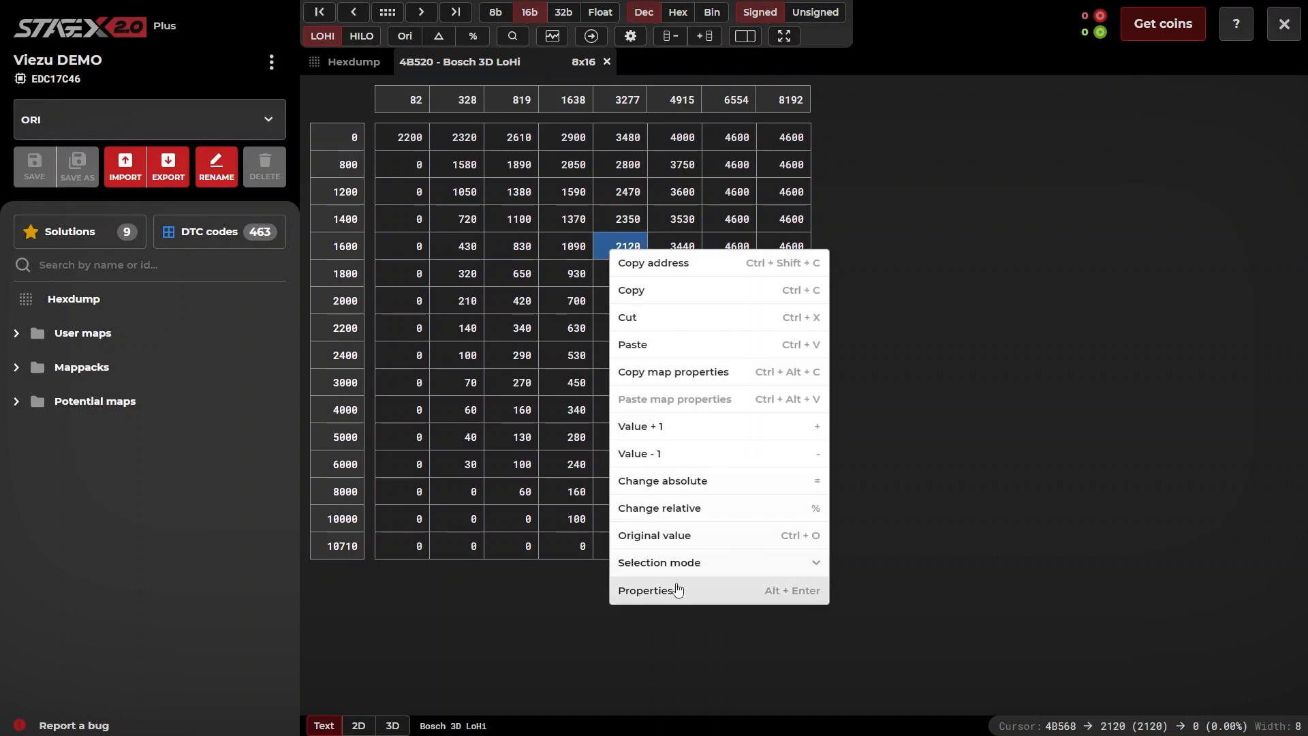
Step: Name the map DRIVERS WISH and set its value factor to 0.1
click(646, 590)
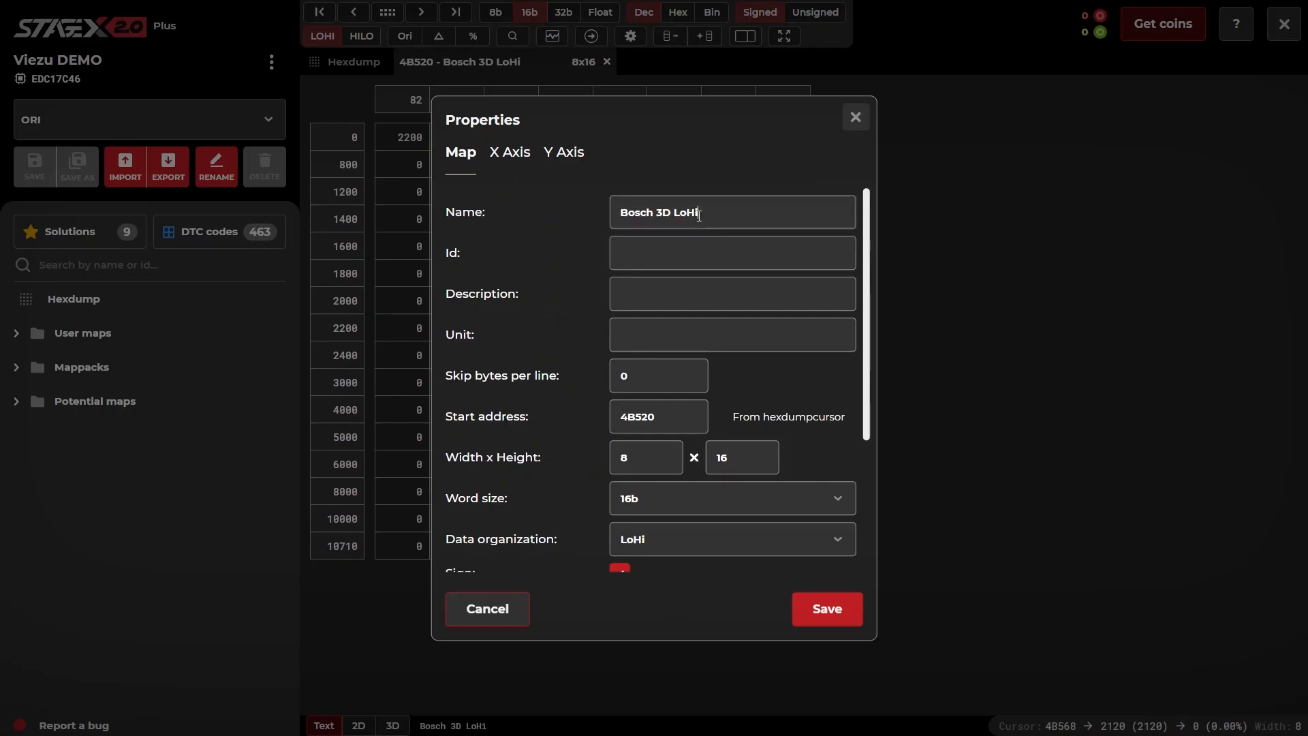
text(ORI)
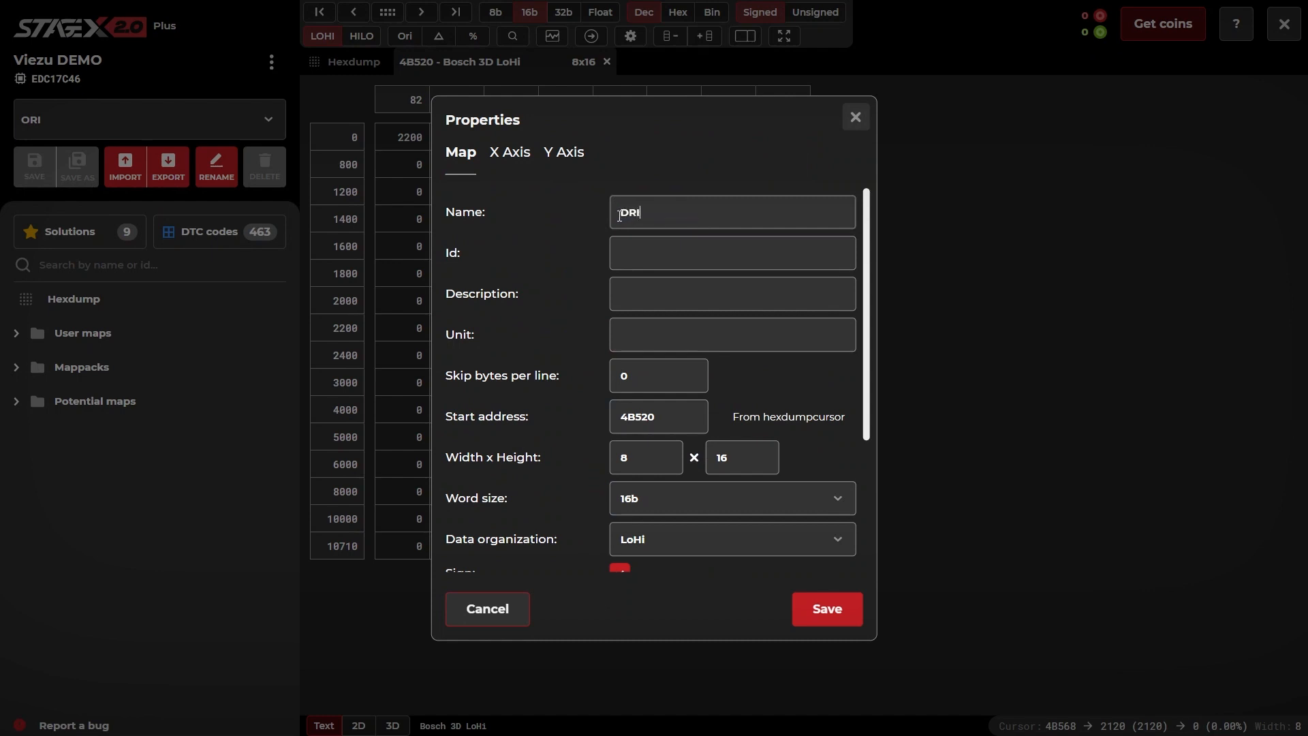
text(DRIVERS WISH)
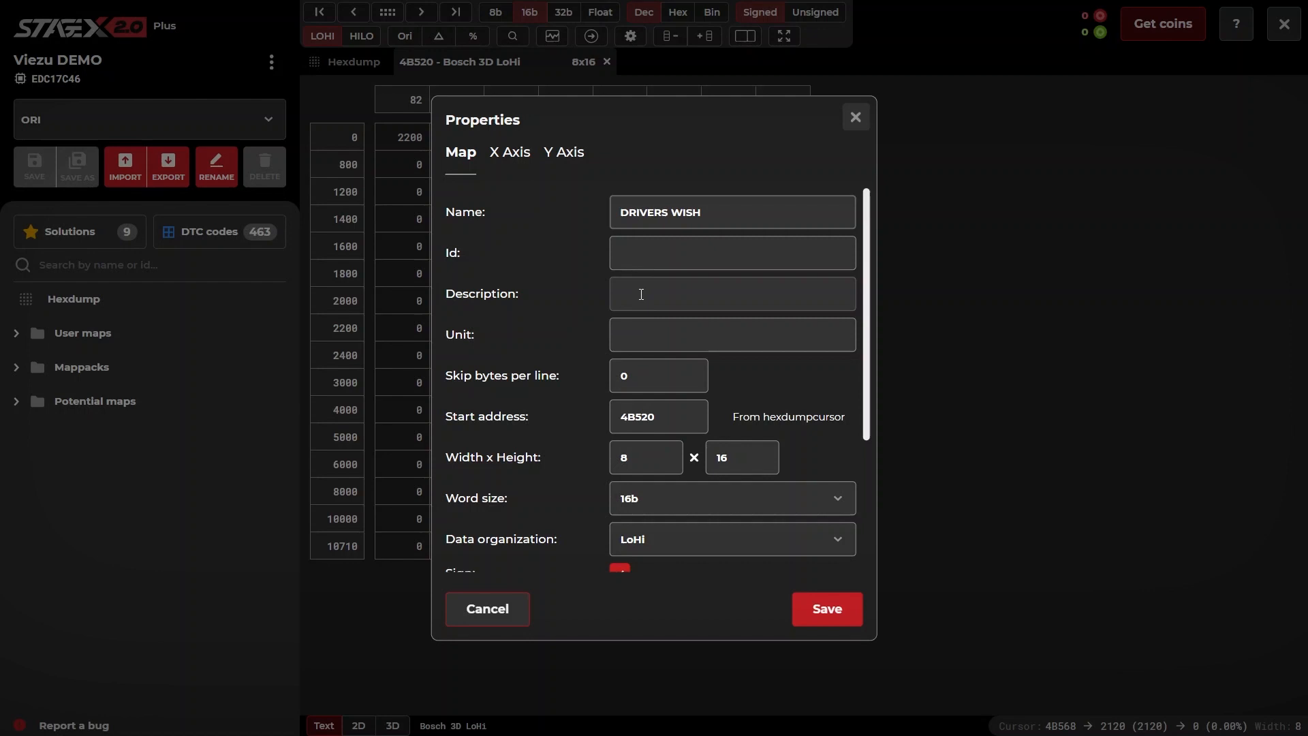
scroll(down, 3)
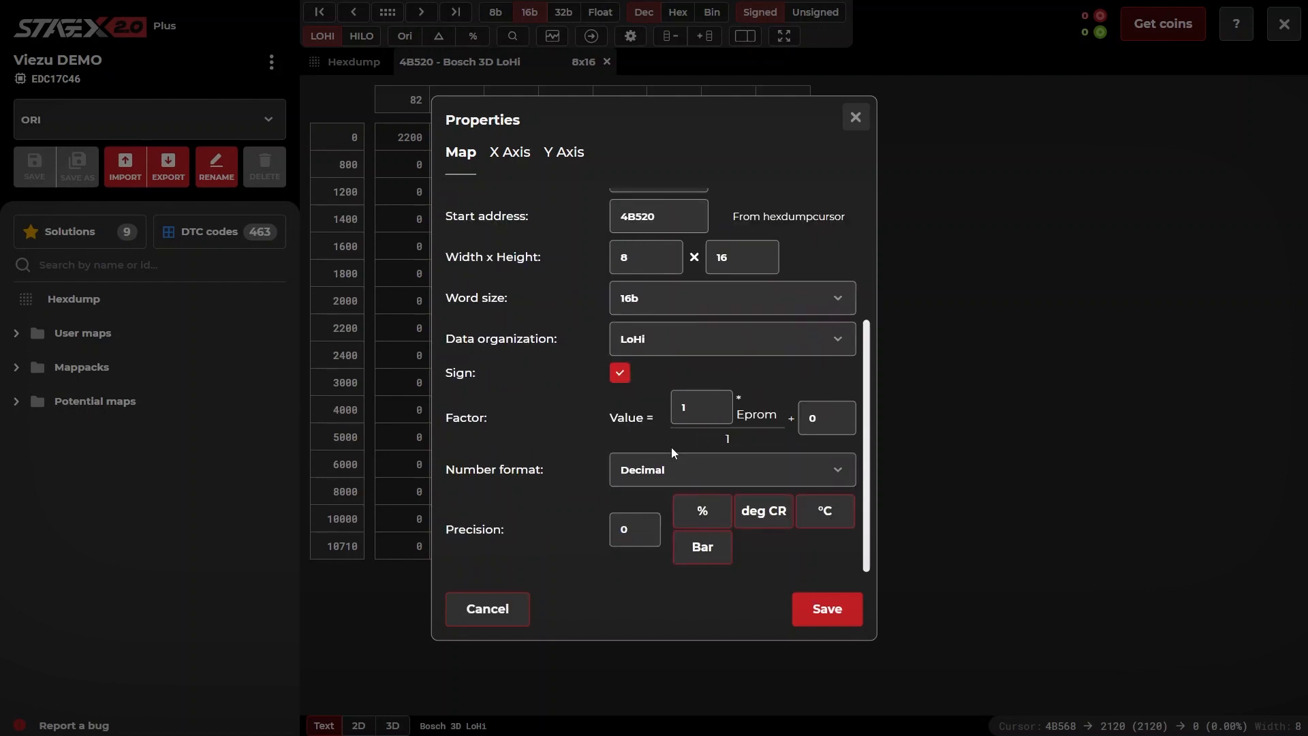
text(0.1)
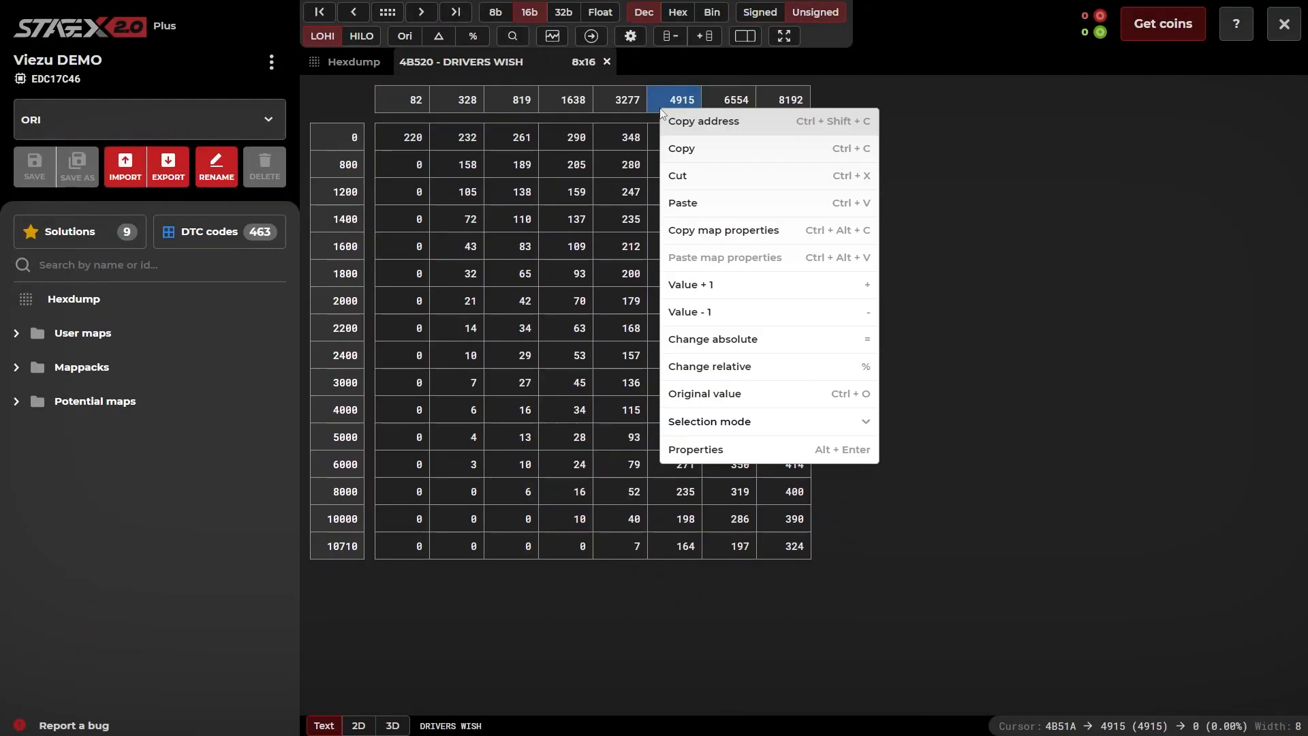
Step: Set the X axis id to PEDAL
click(695, 450)
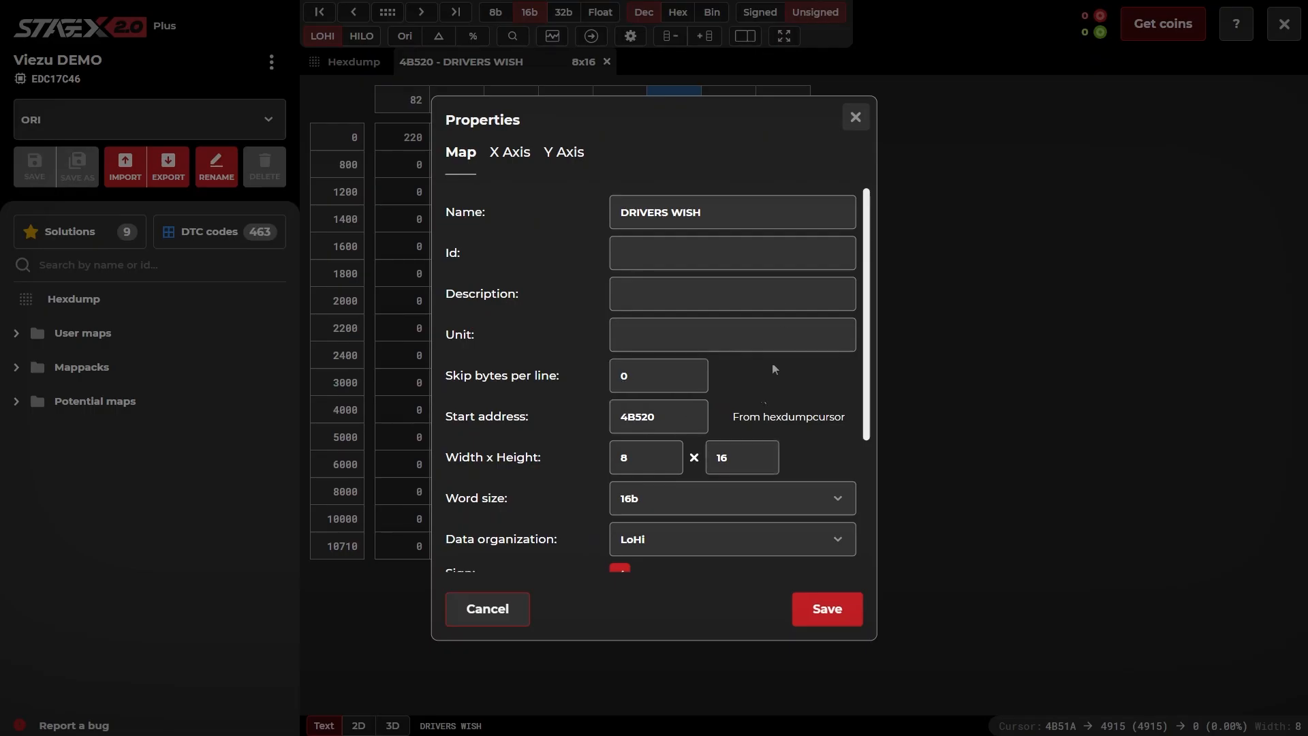
click(509, 153)
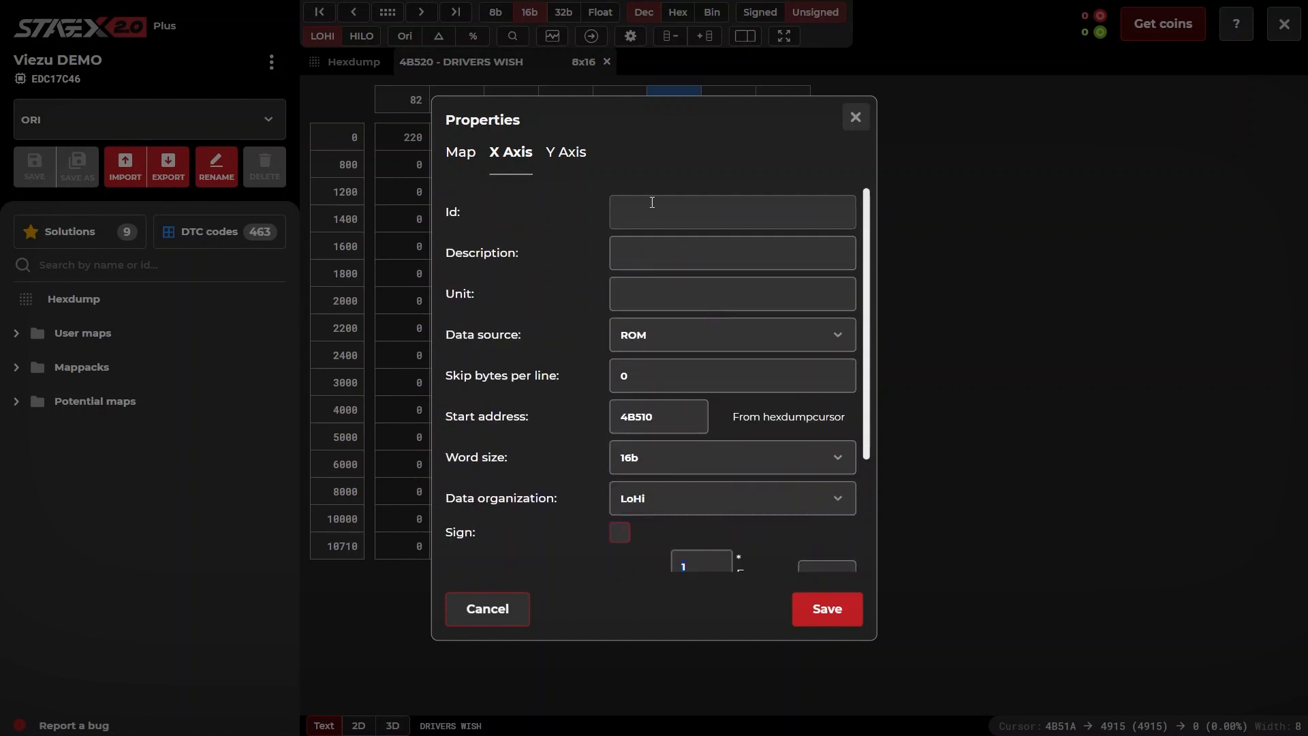
text(PEDAL)
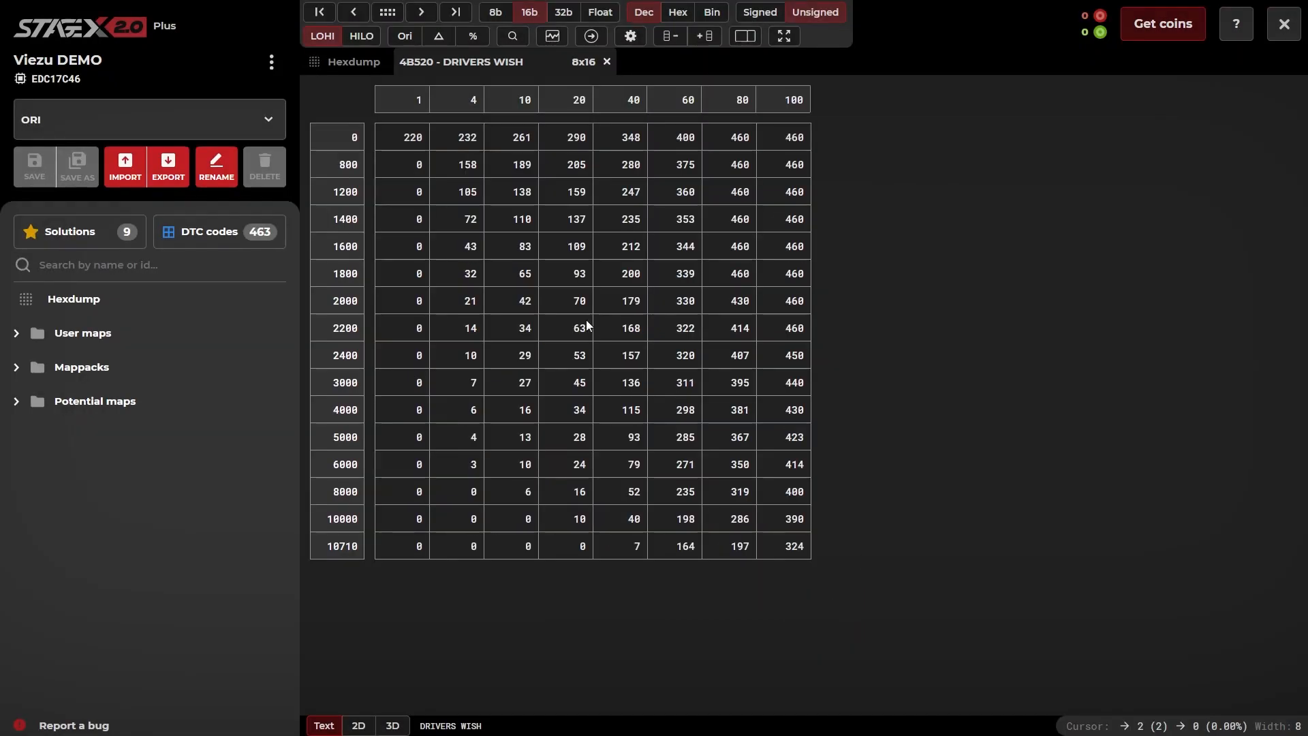
Step: Set the Y axis id to ENGINE SPEED RPM with factor 0.5
click(630, 36)
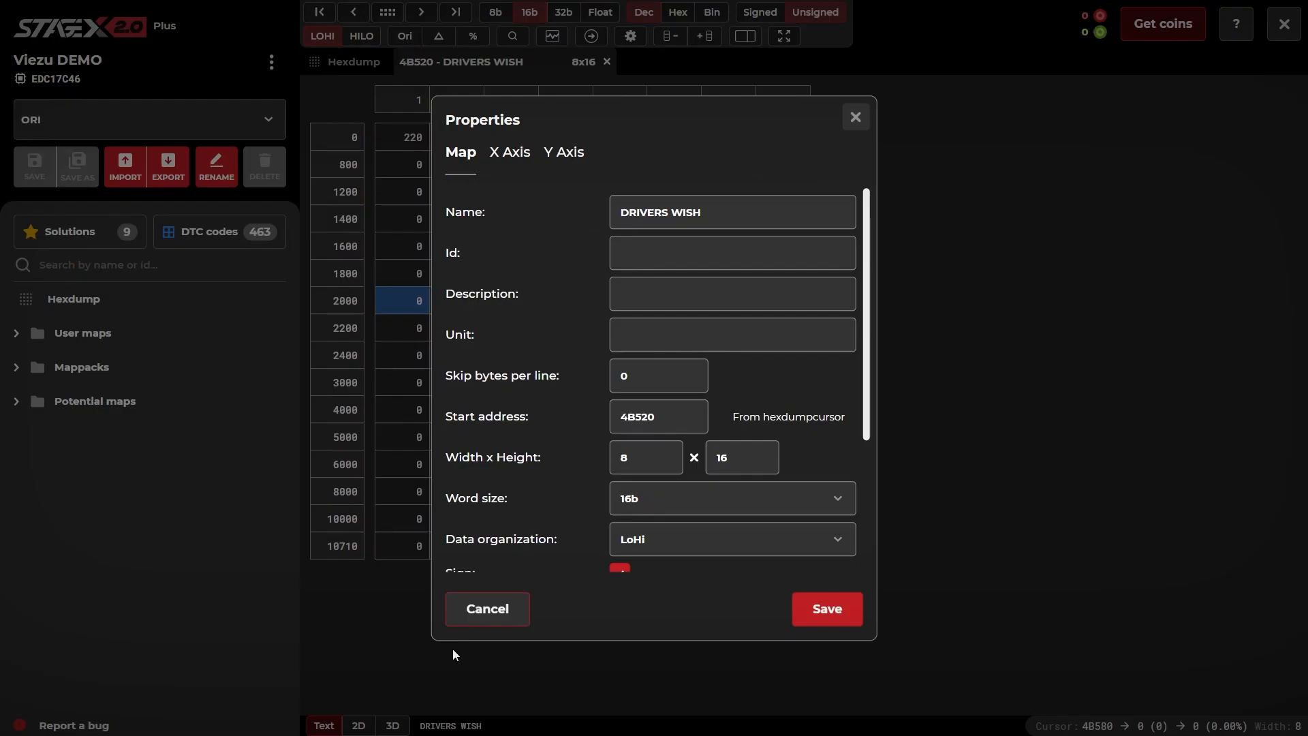
click(564, 153)
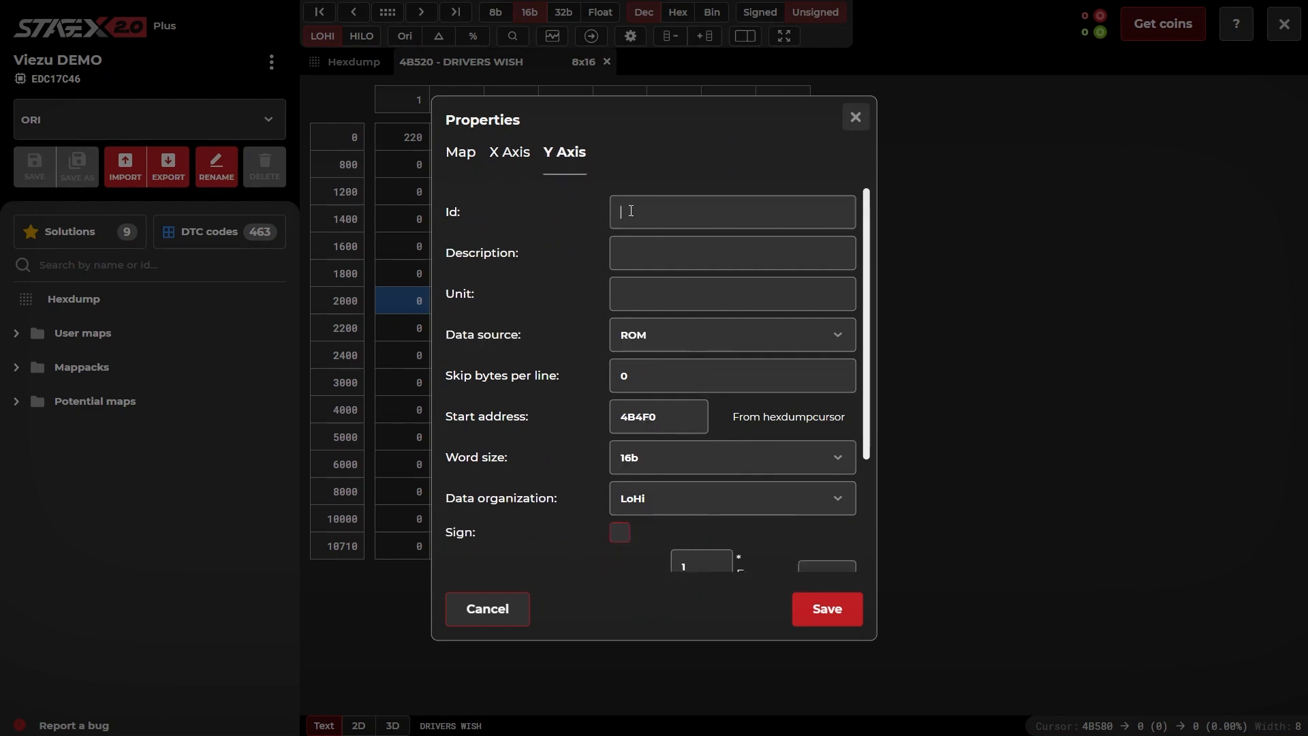
text(ENGF)
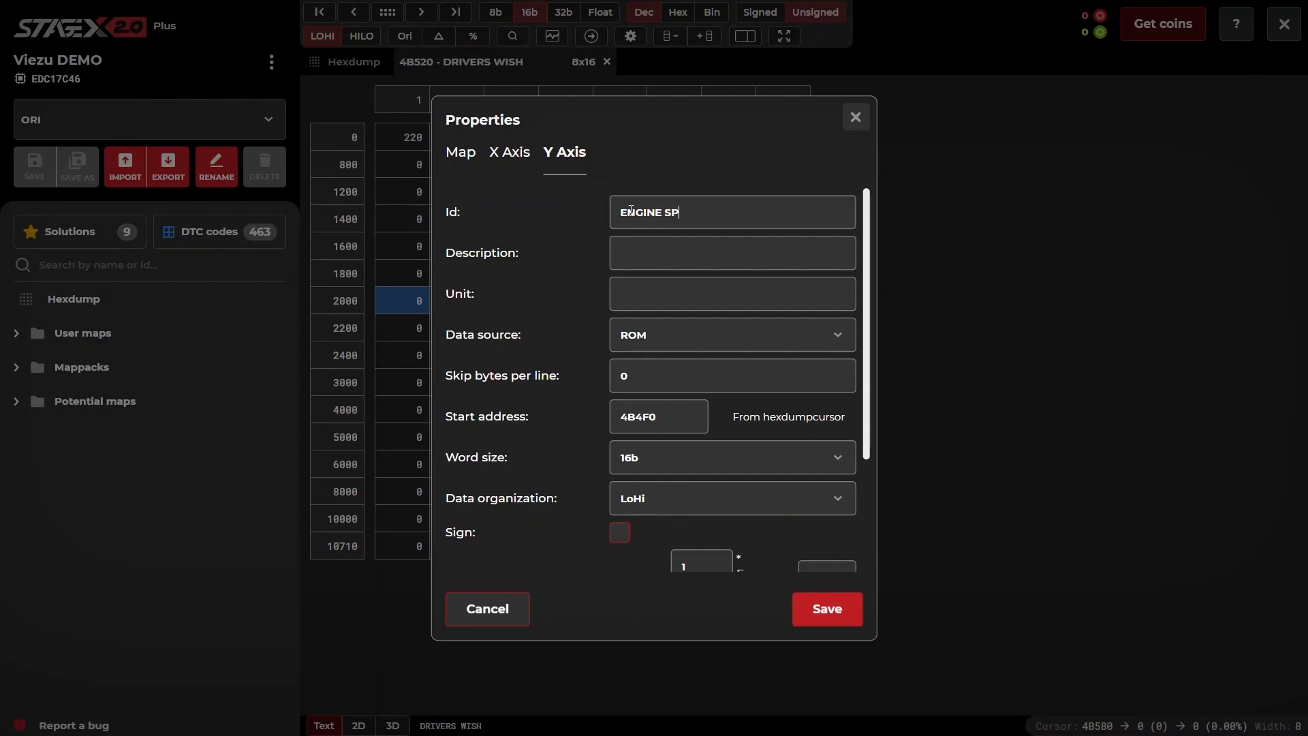
text(EED RPM)
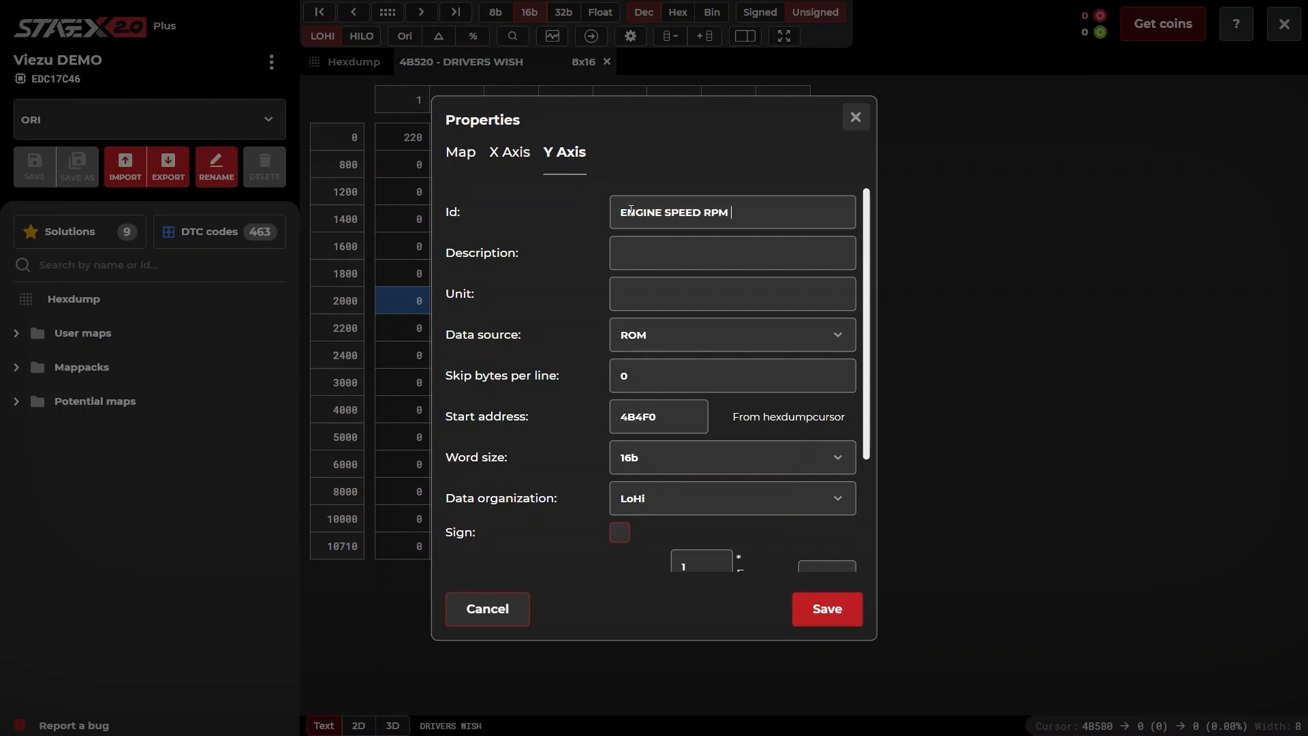
scroll(down, 3)
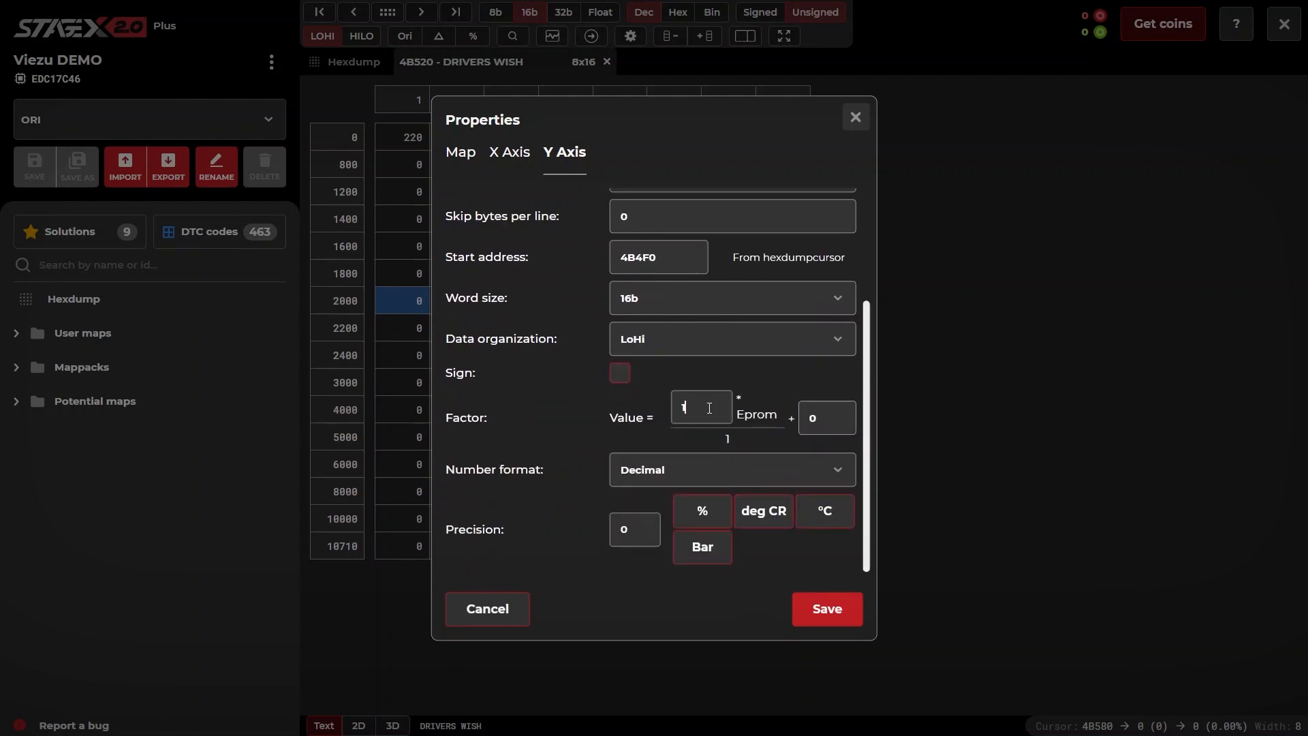
text(0.5)
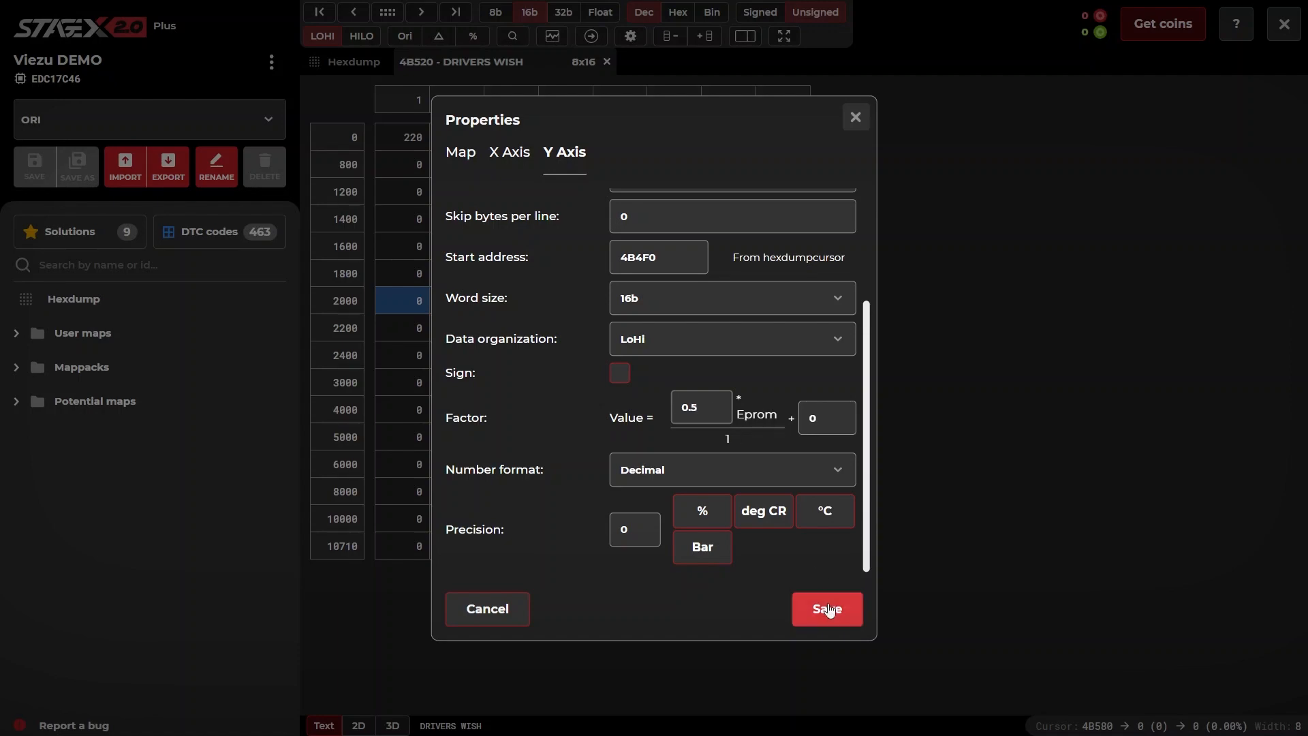